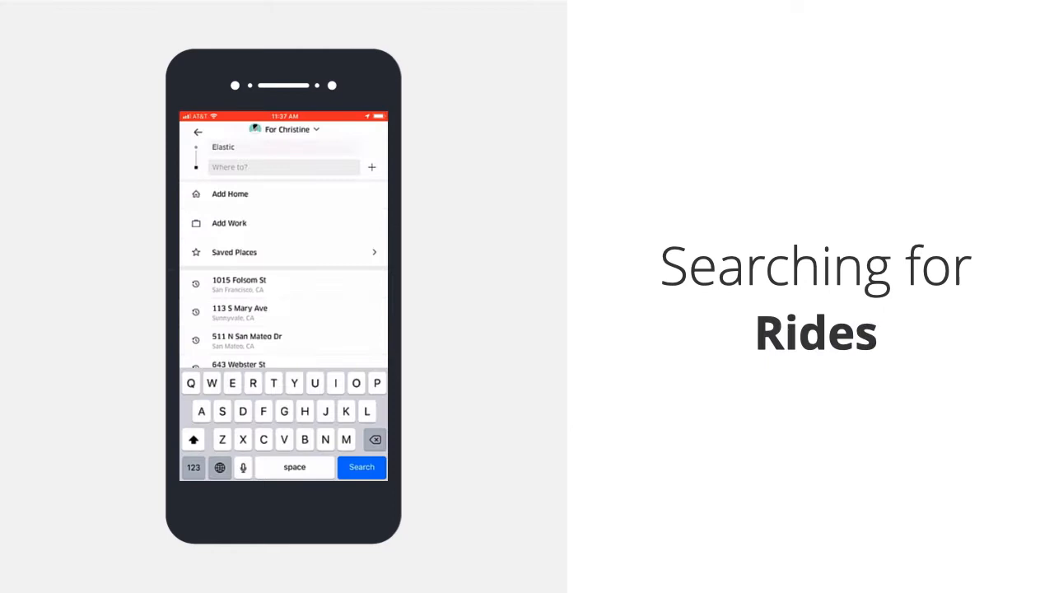
Enter 'Starbucks' in the ride-search example and advance to the Enterprise Search title slide
text(Starbucks)
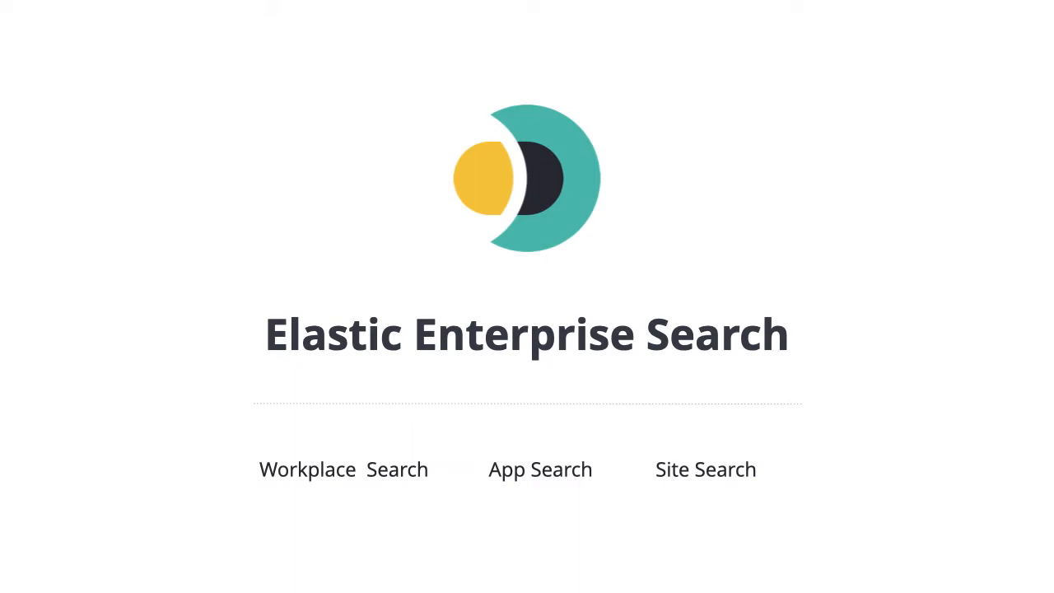
Search Workplace Search for 'marketi' and pick a suggested marketing search
click(306, 470)
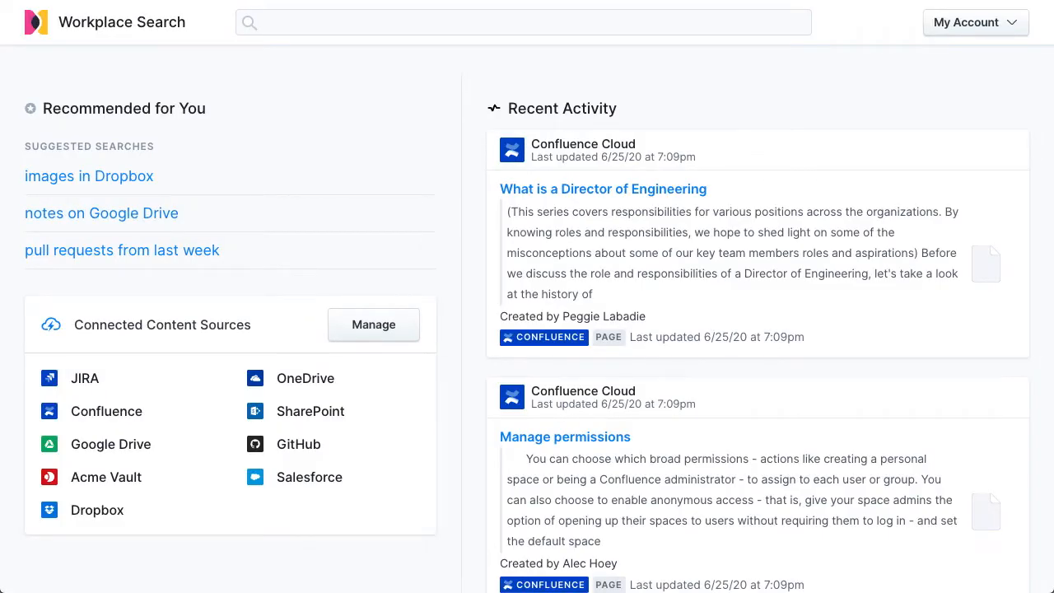
click(524, 23)
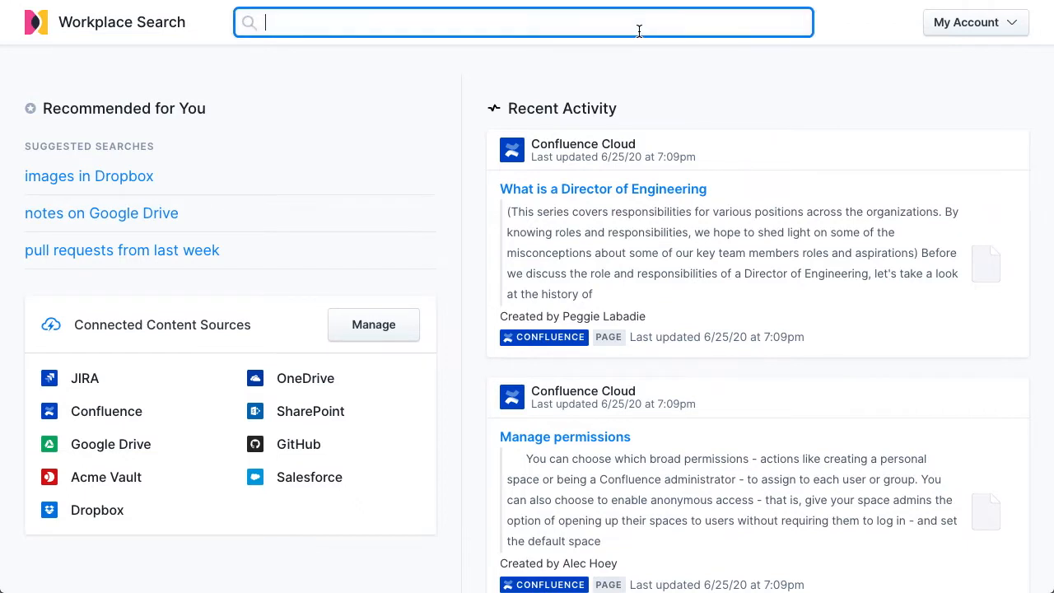
text(marketi)
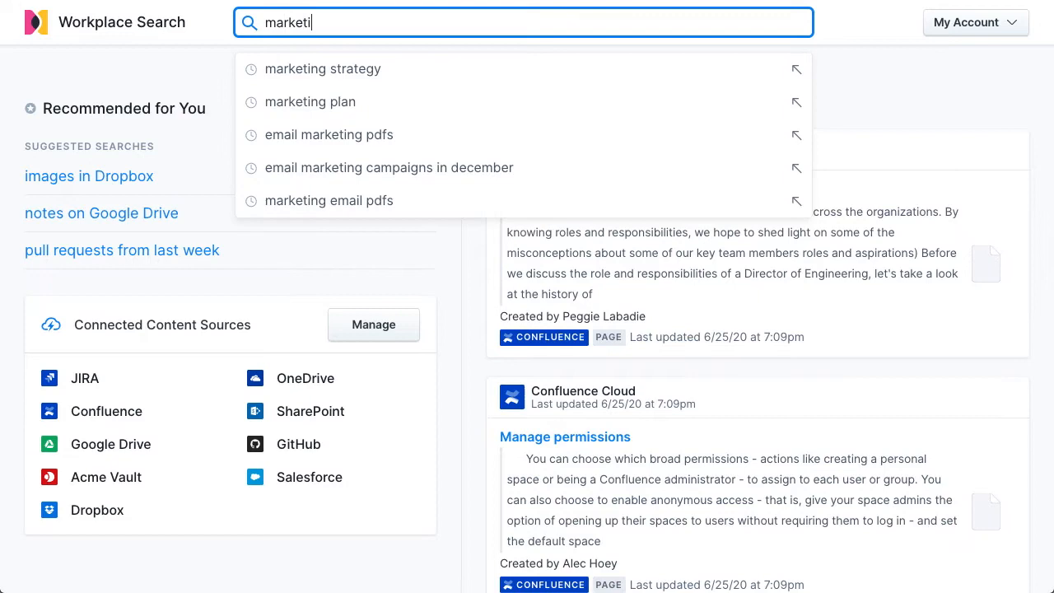
click(322, 68)
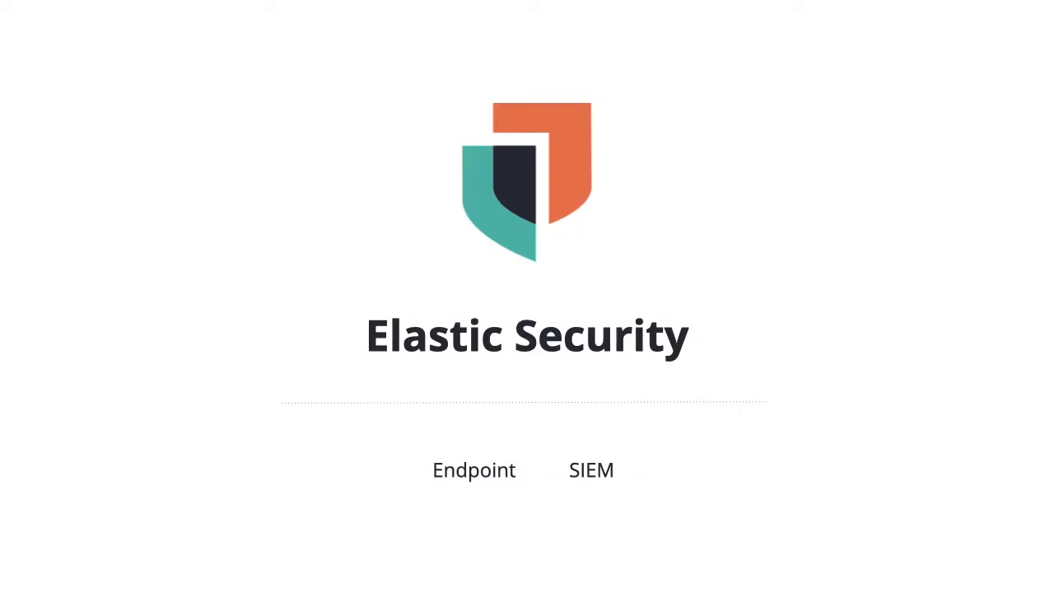
Open the SIEM overview and scroll through the network activity map
click(590, 470)
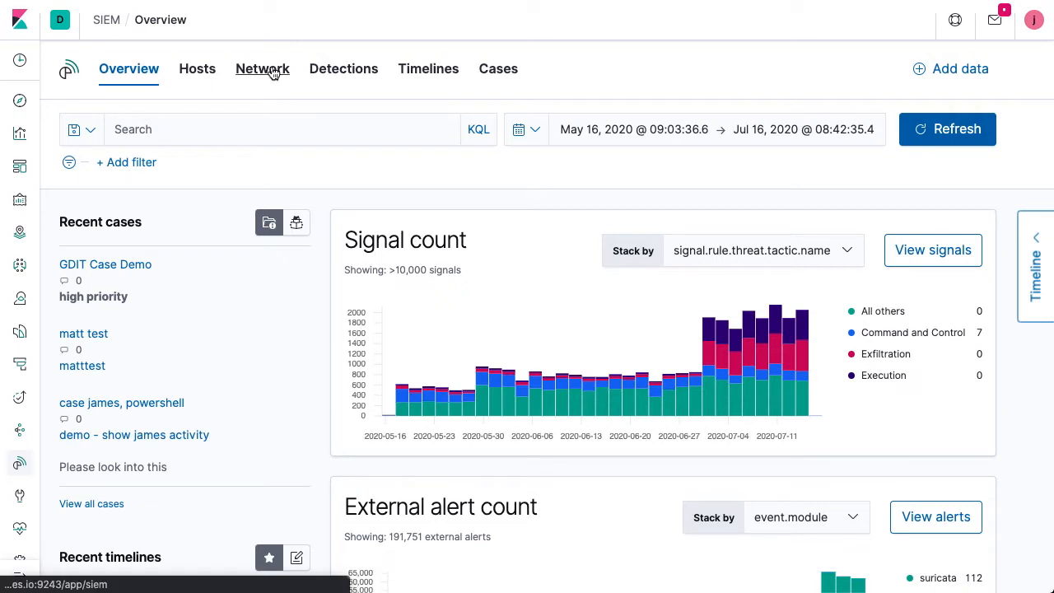
click(262, 69)
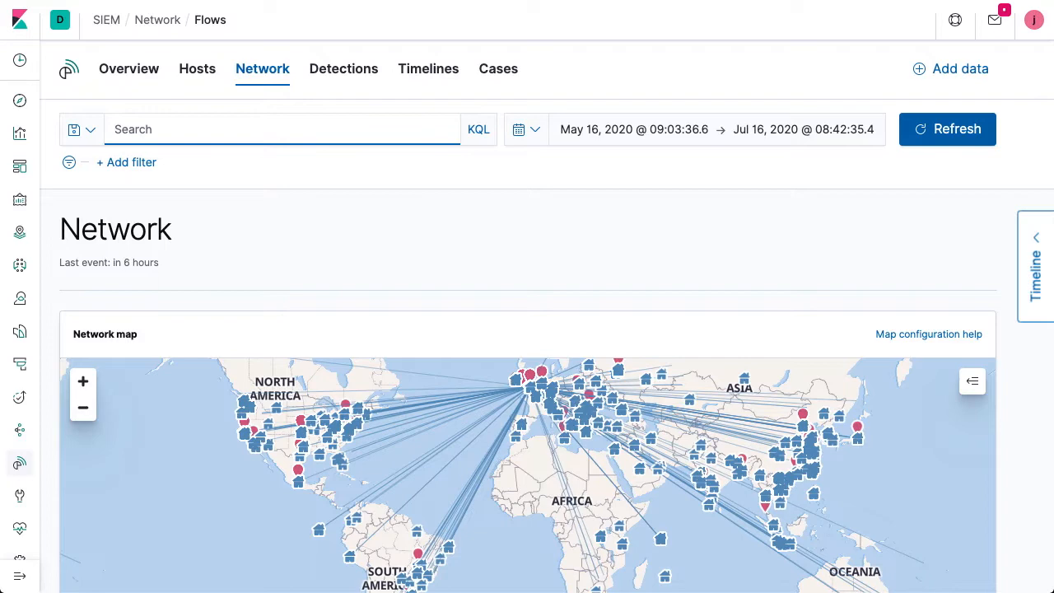
scroll(down, 3)
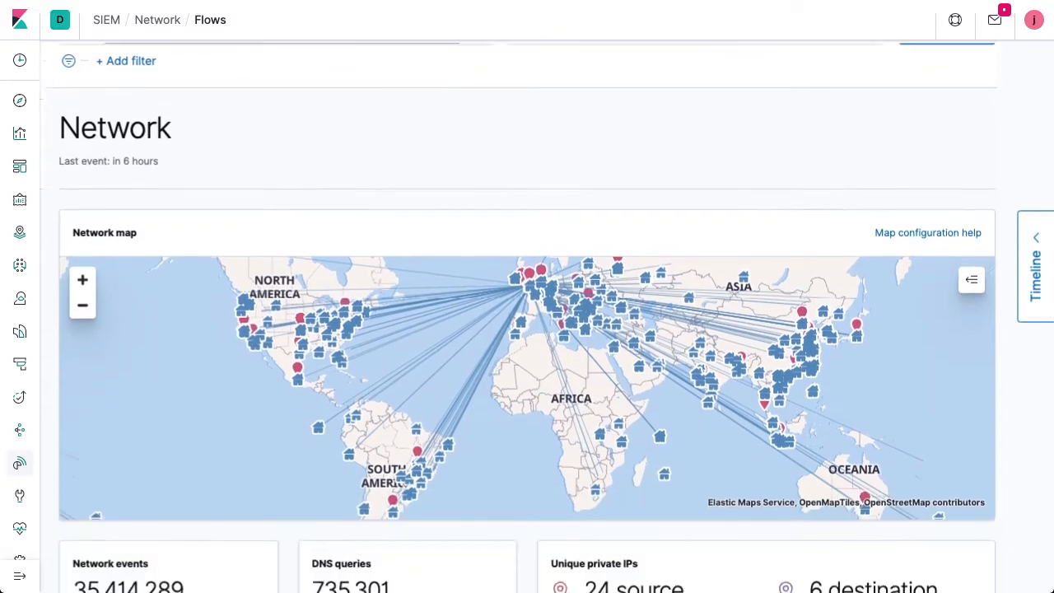
scroll(down, 3)
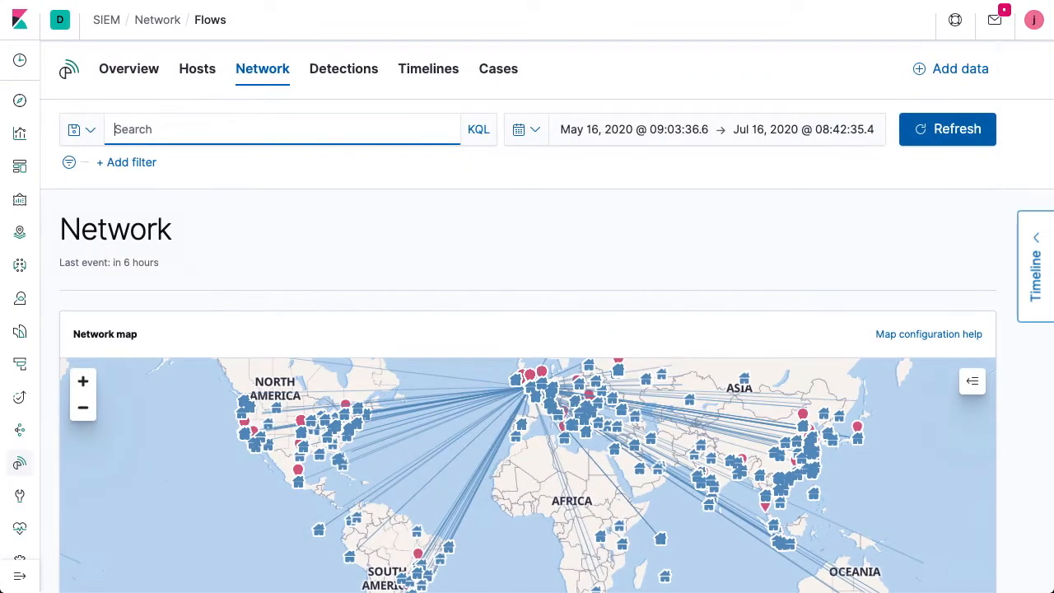
mouse_move(196, 69)
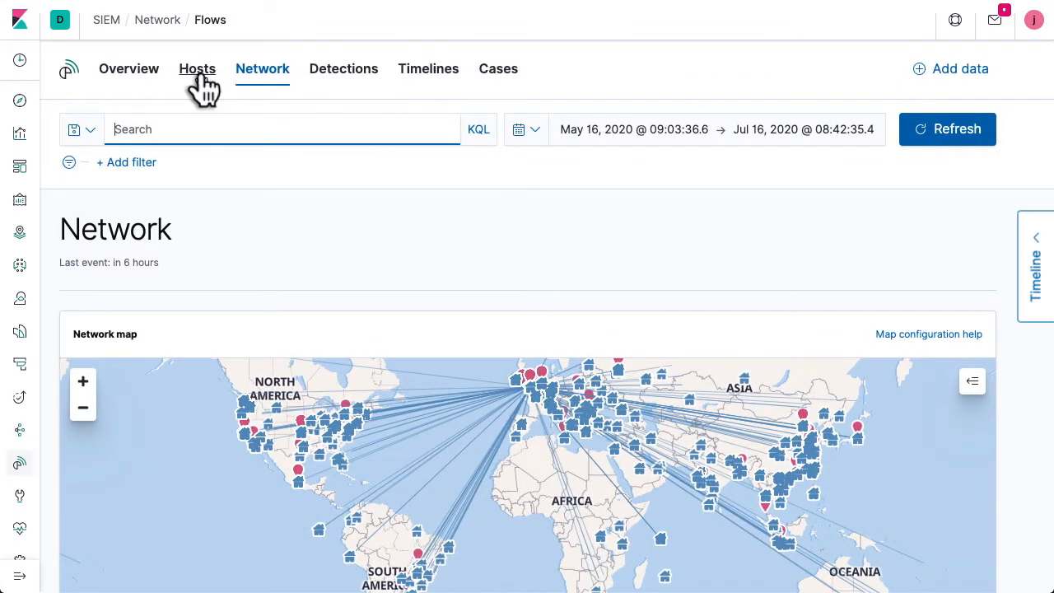
Switch to the Hosts view and list uncommon processes seen on hosts
click(197, 69)
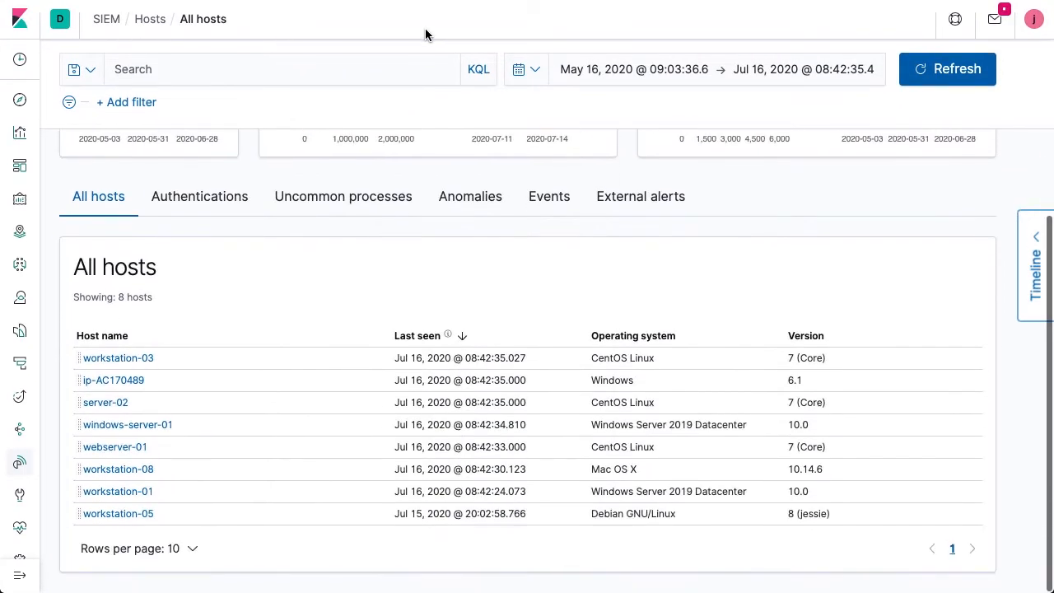
click(343, 196)
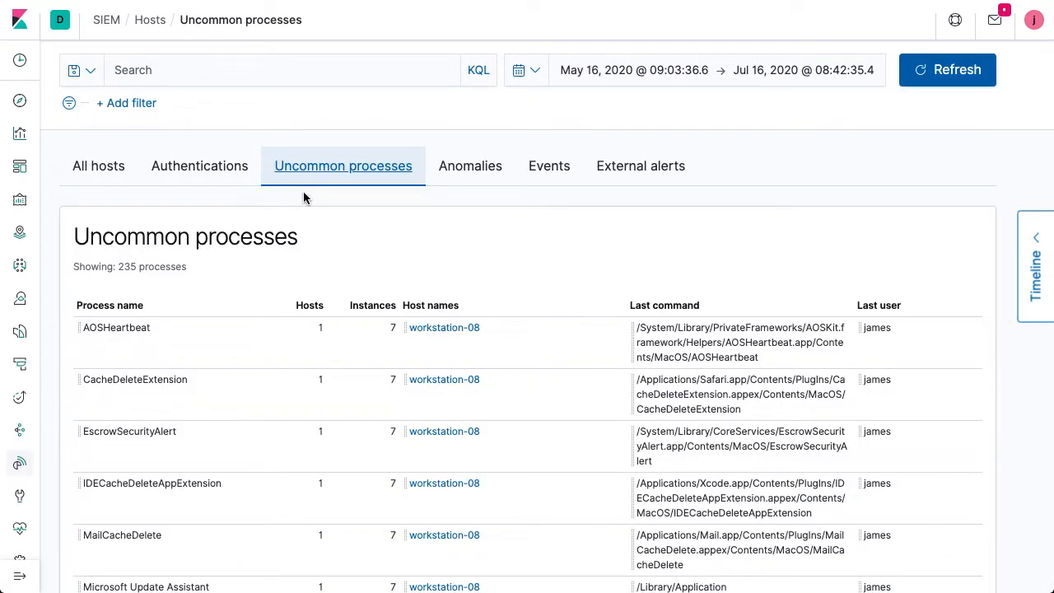
click(1036, 265)
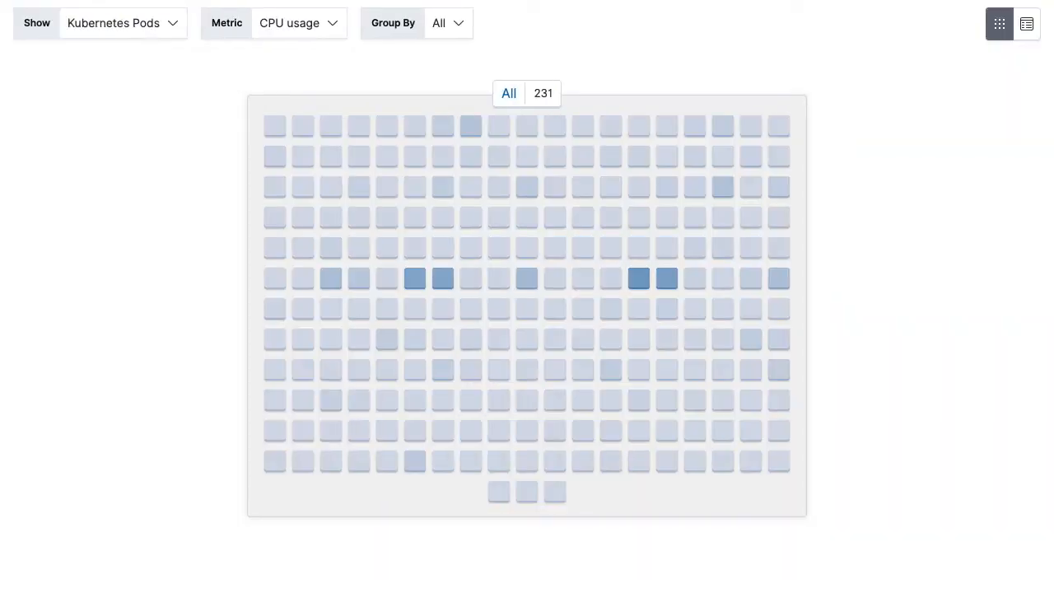
Group pods by service type, show Docker containers, and start an emailService alert
click(447, 23)
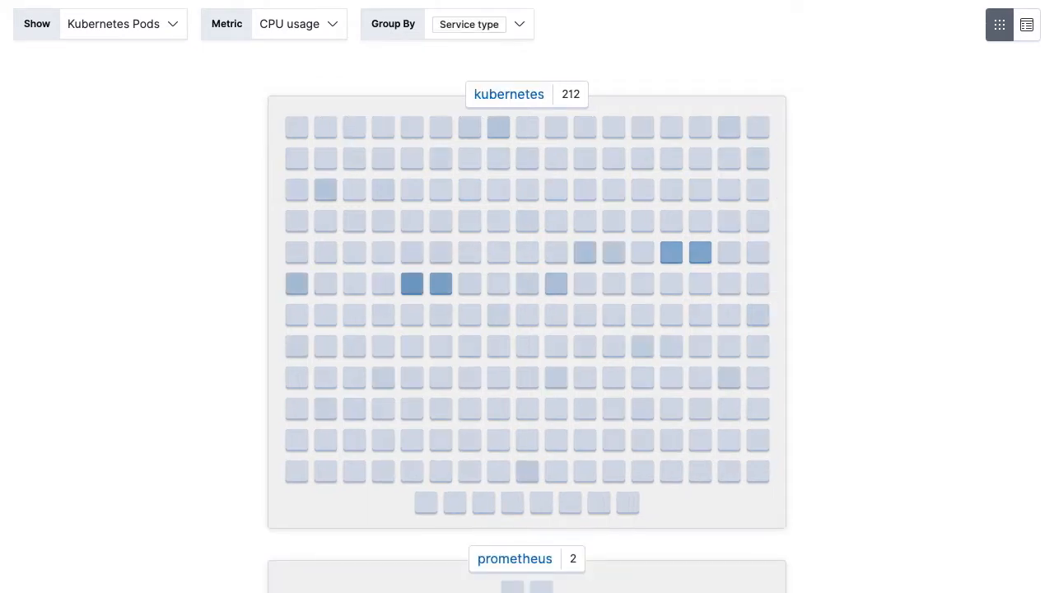
click(122, 23)
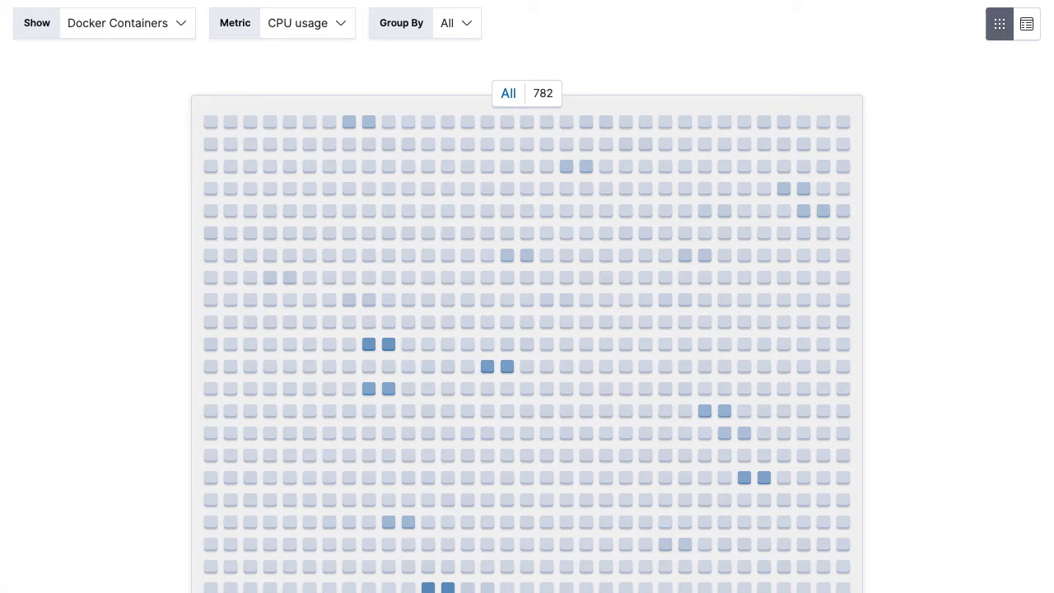
click(125, 22)
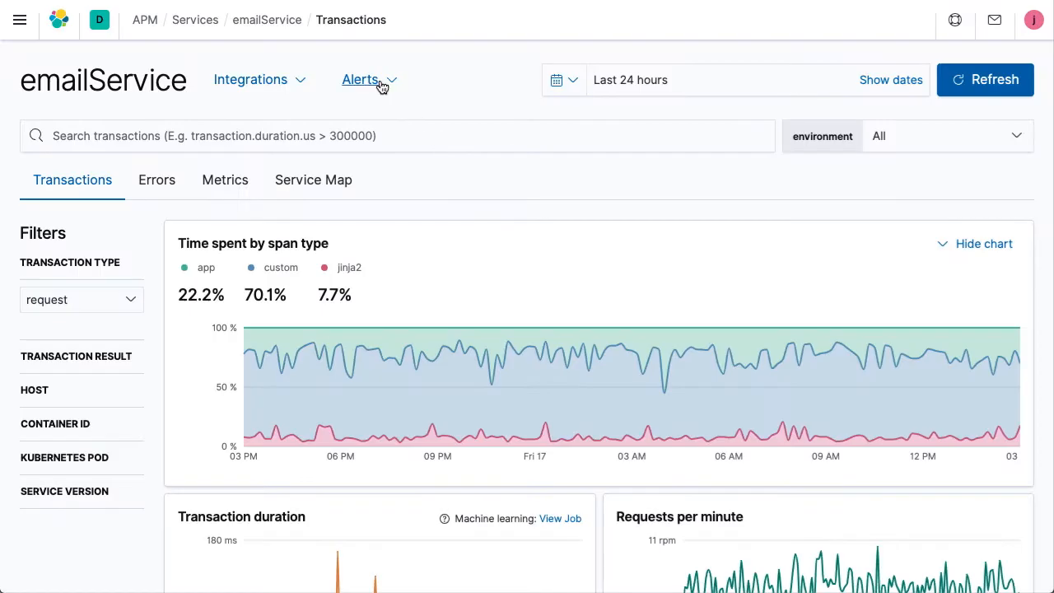
click(360, 79)
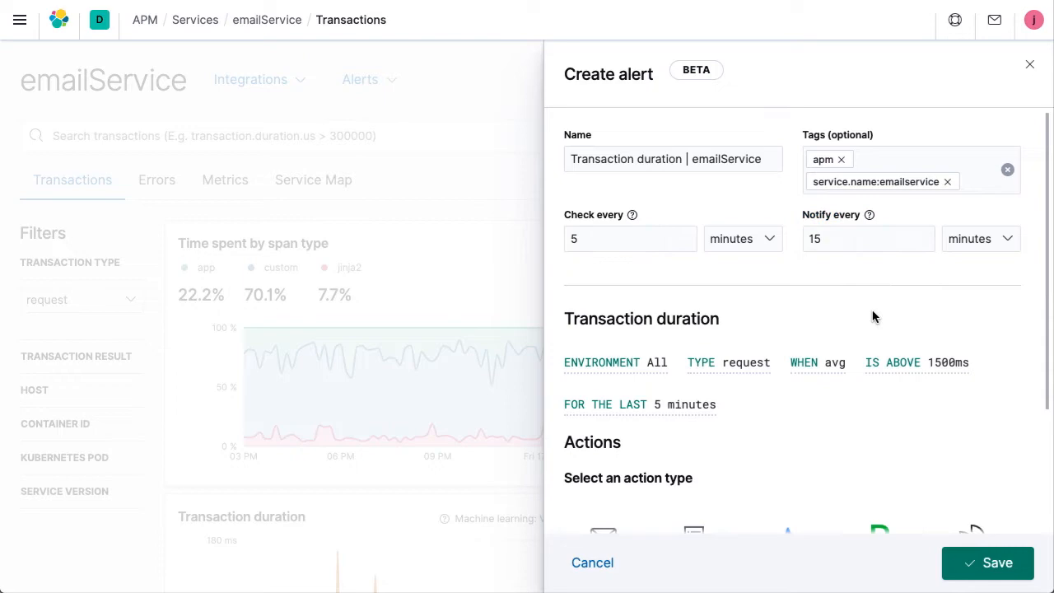
scroll(down, 3)
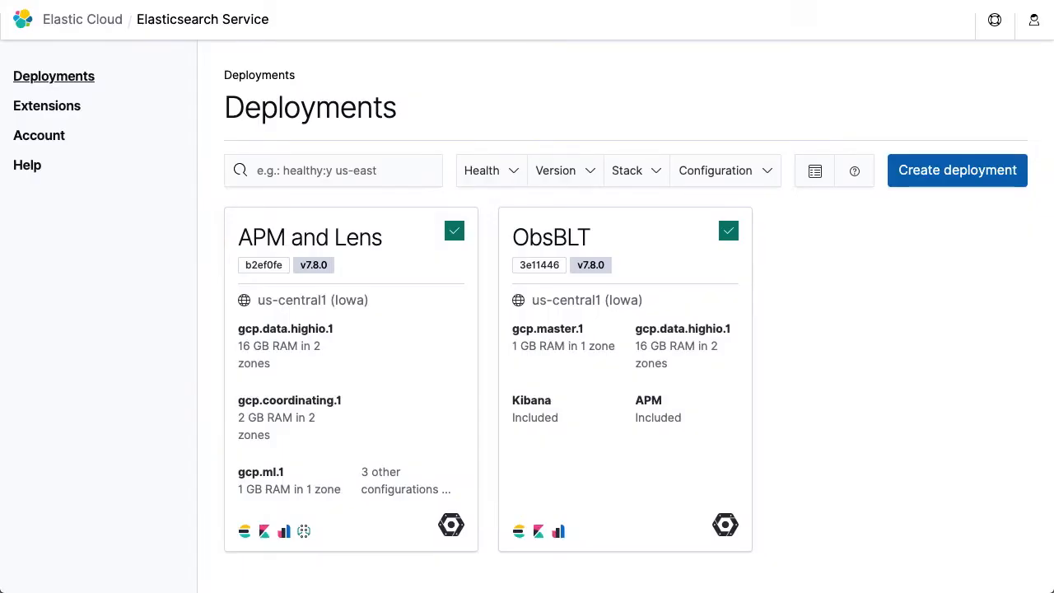
Open the ObsBLT deployment and raise RAM per node to 32 GB
click(551, 237)
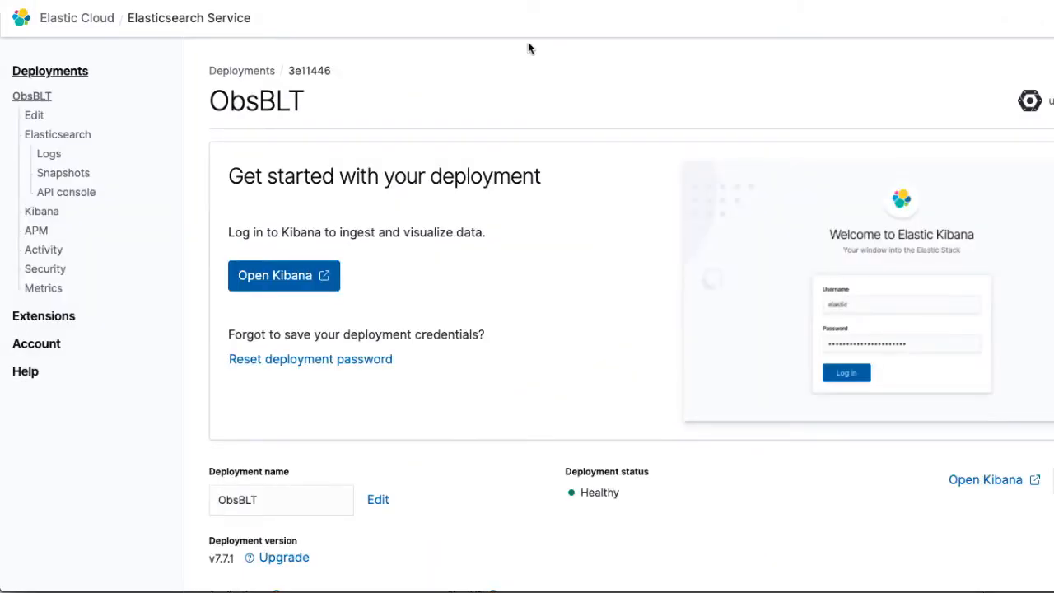
mouse_move(33, 116)
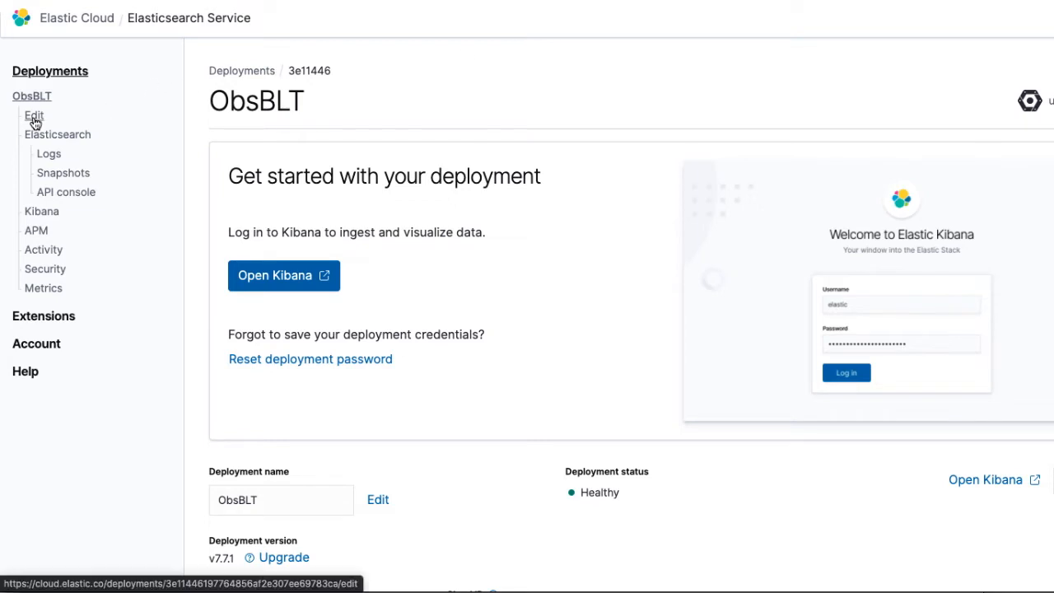
click(33, 115)
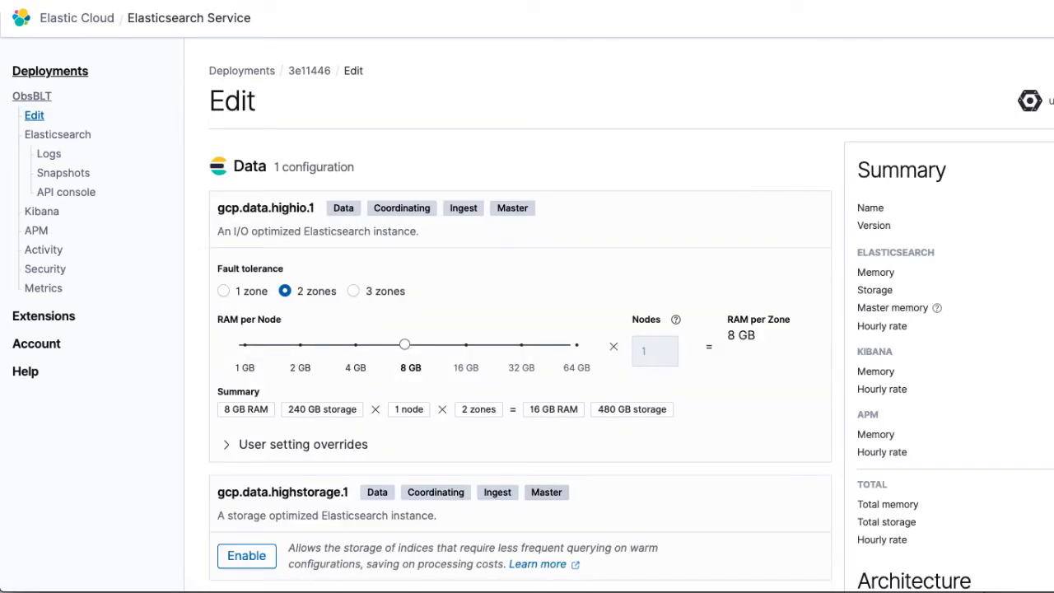
drag(403, 345, 511, 344)
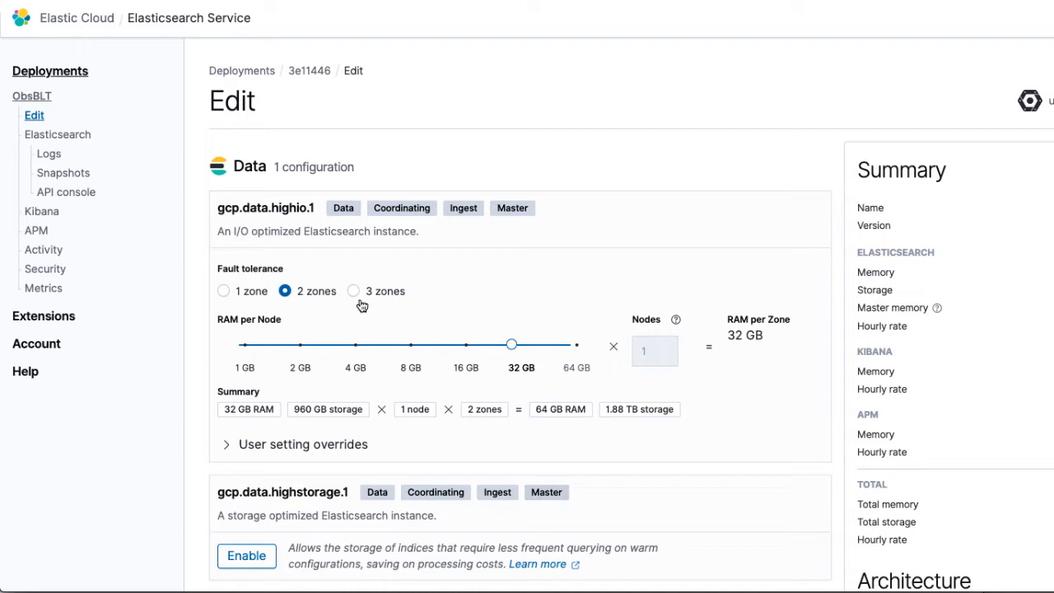
click(352, 291)
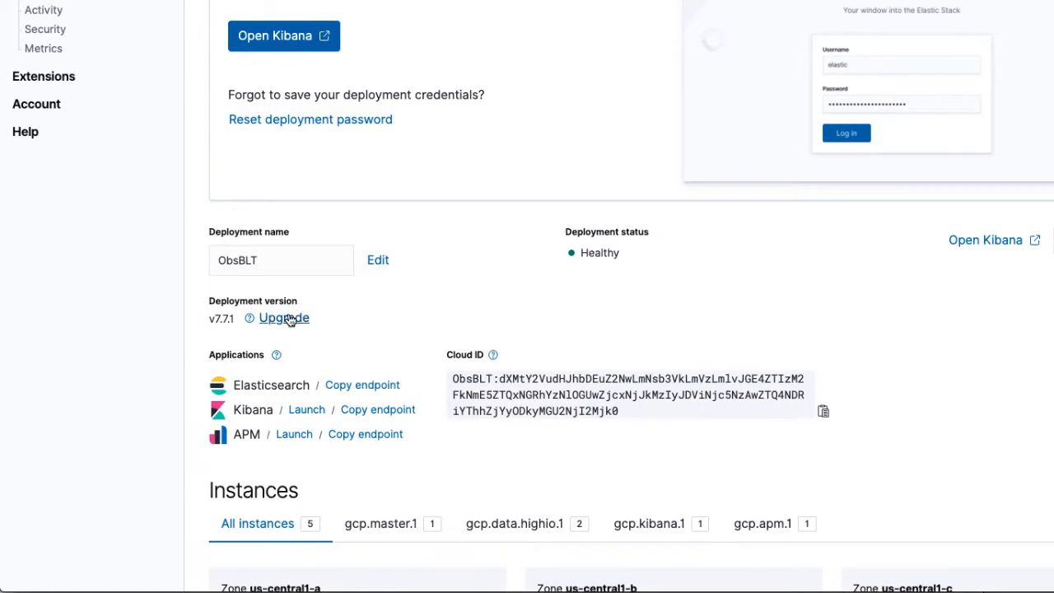
Upgrade the ObsBLT deployment to version 7.8.0
click(283, 318)
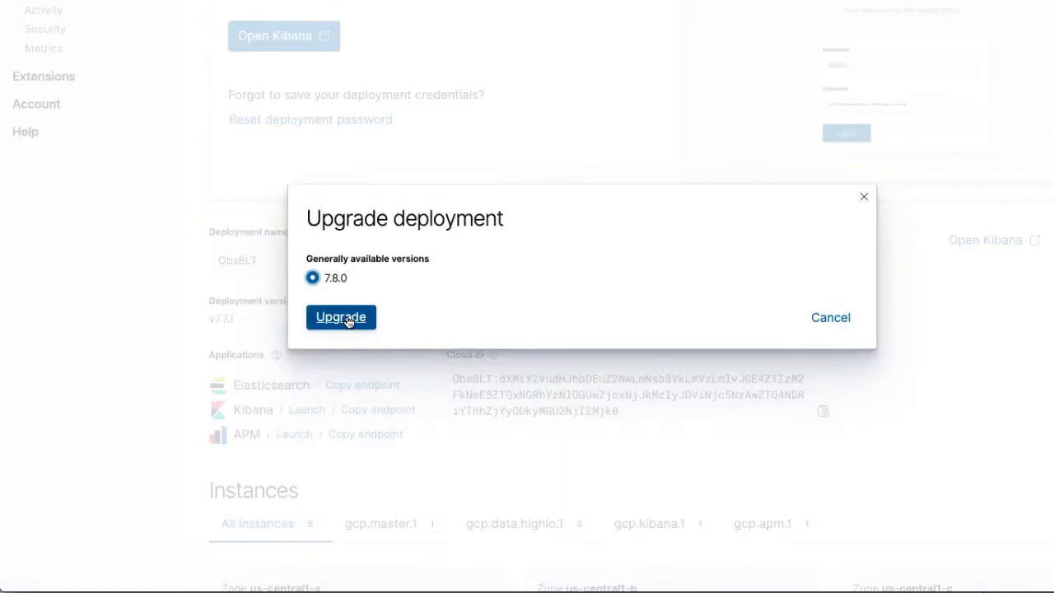
click(341, 317)
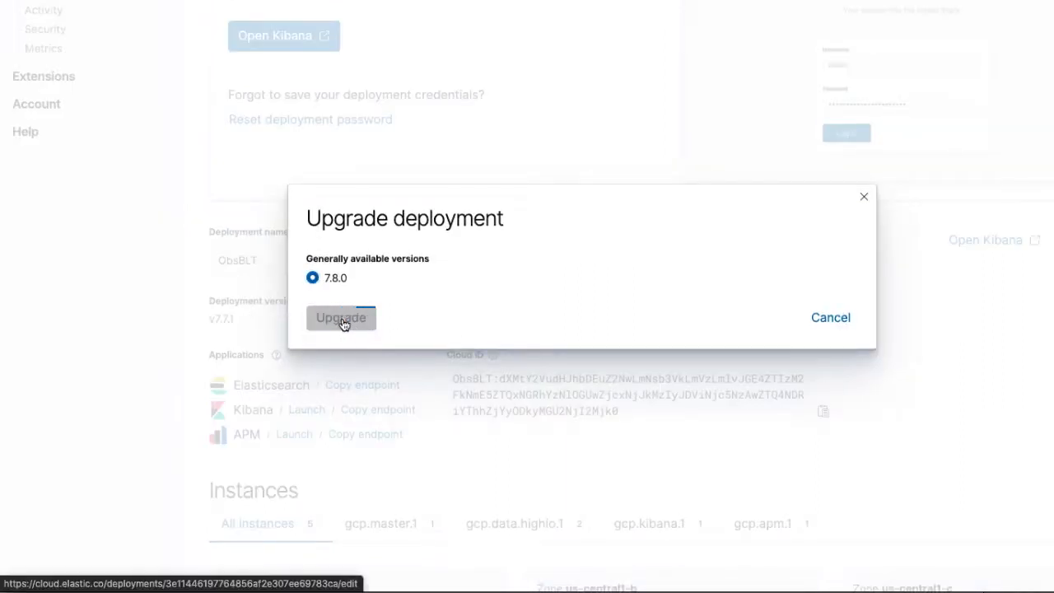
click(340, 317)
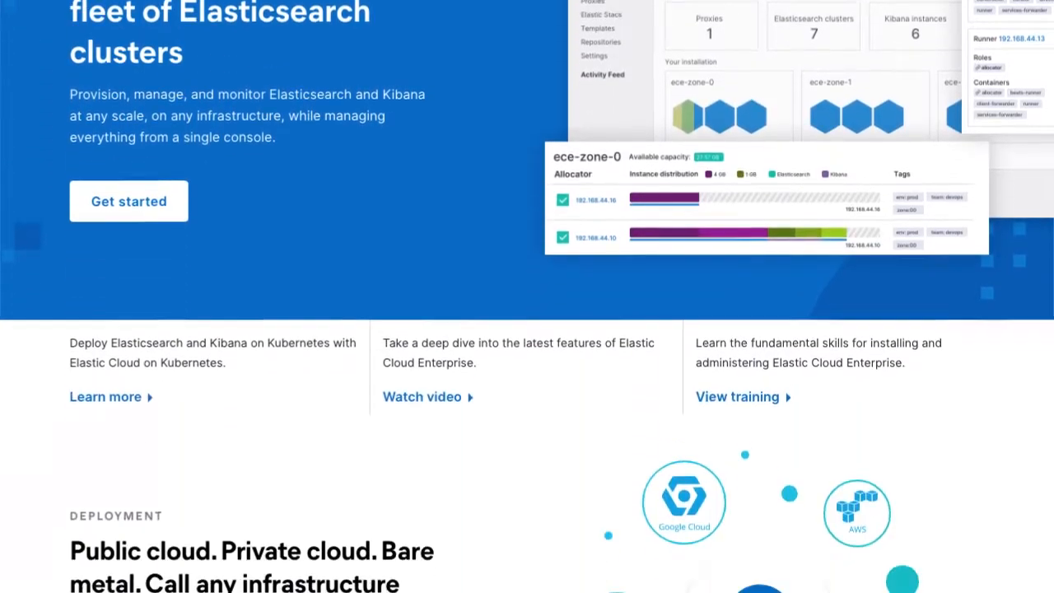
Read the KubeCon blog post, then follow ECK Quickstart to 'Deploy an Elasticsearch cluster'
scroll(down, 3)
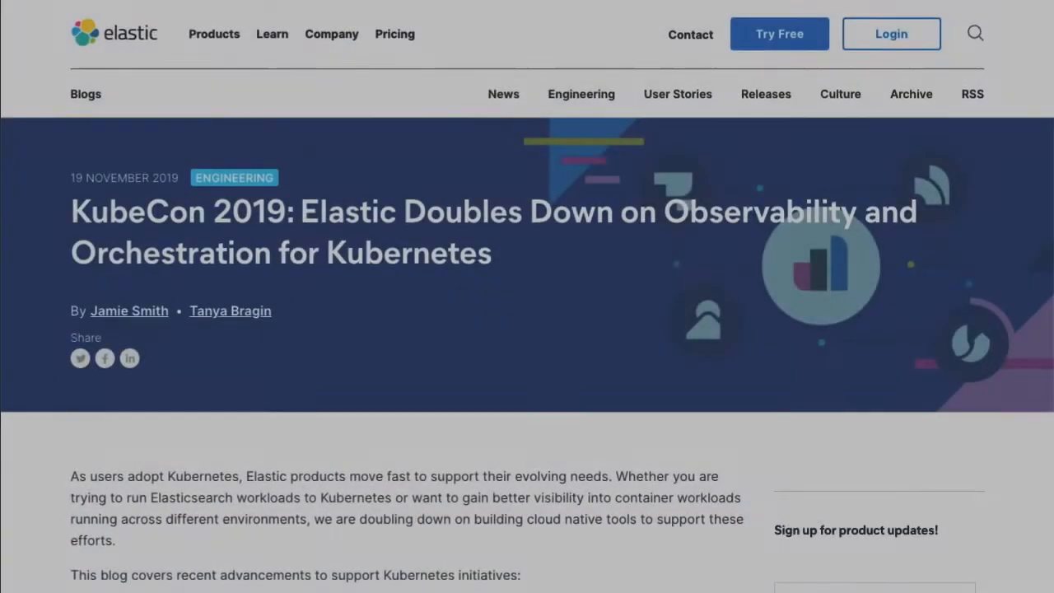
scroll(down, 3)
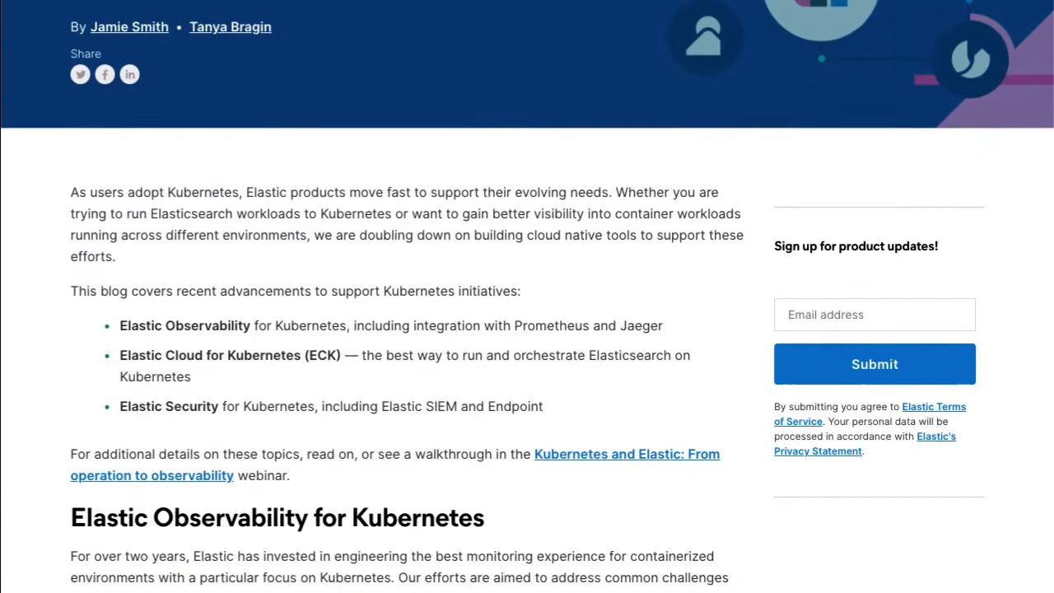
scroll(down, 3)
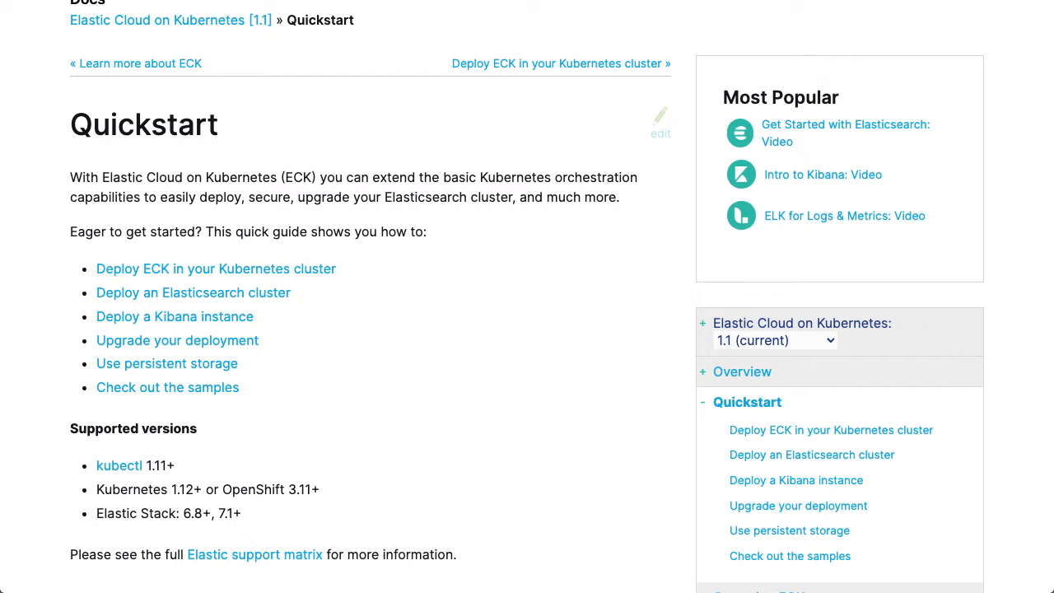
click(216, 269)
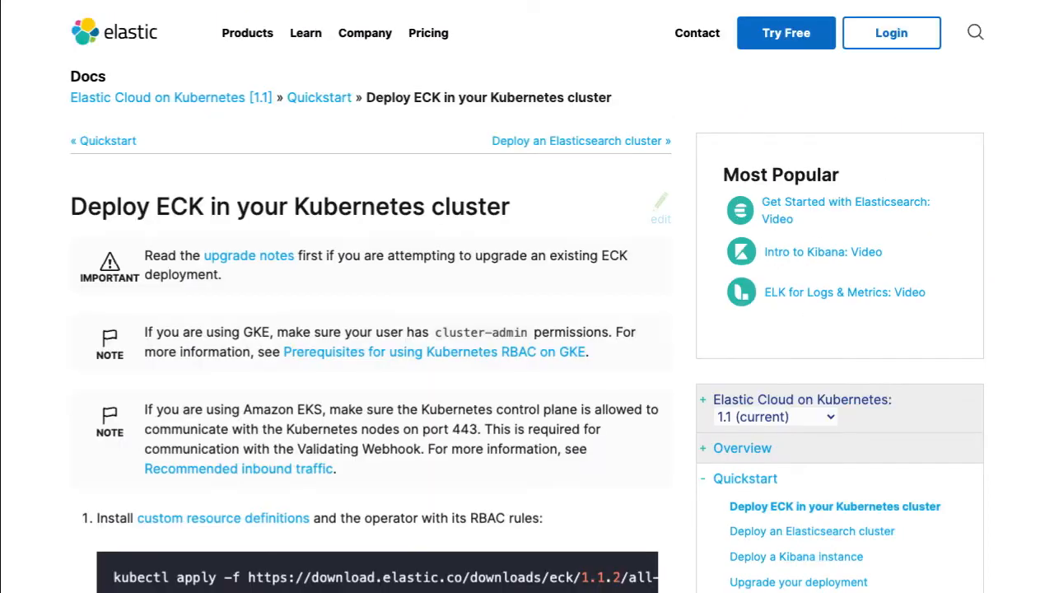
scroll(down, 3)
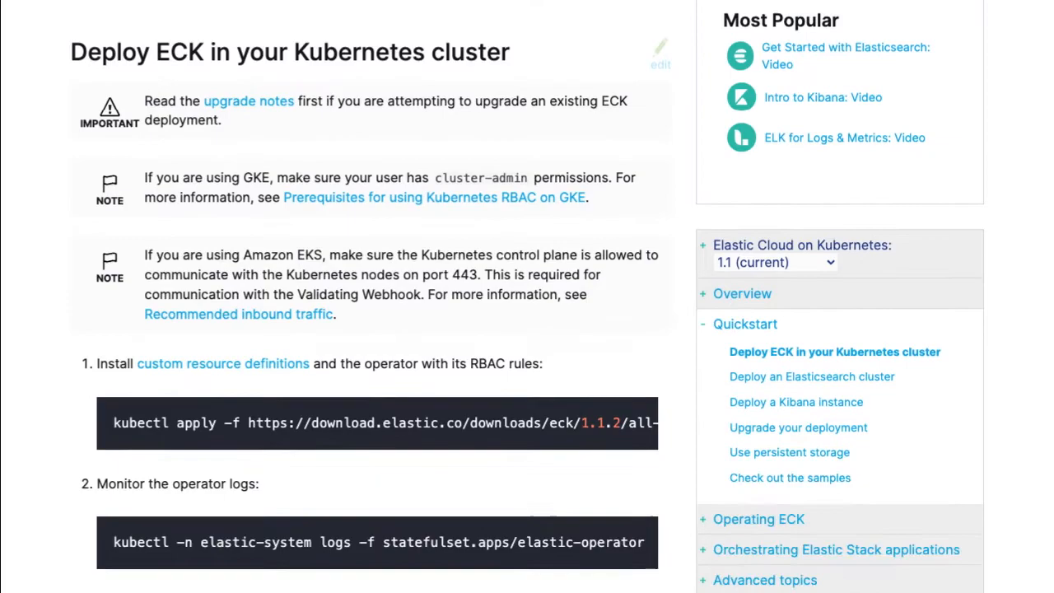
click(811, 376)
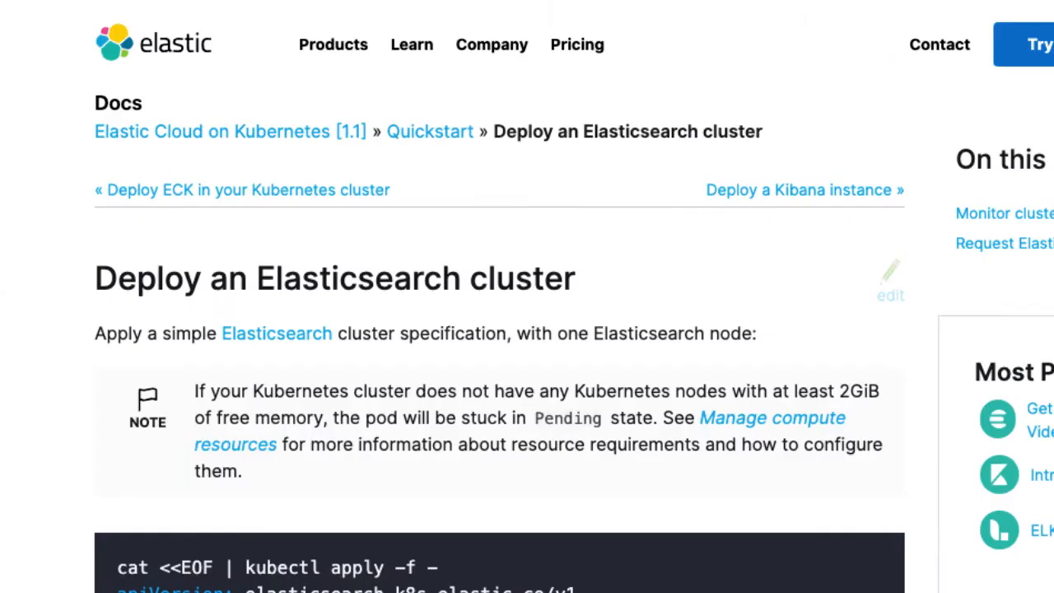
scroll(down, 3)
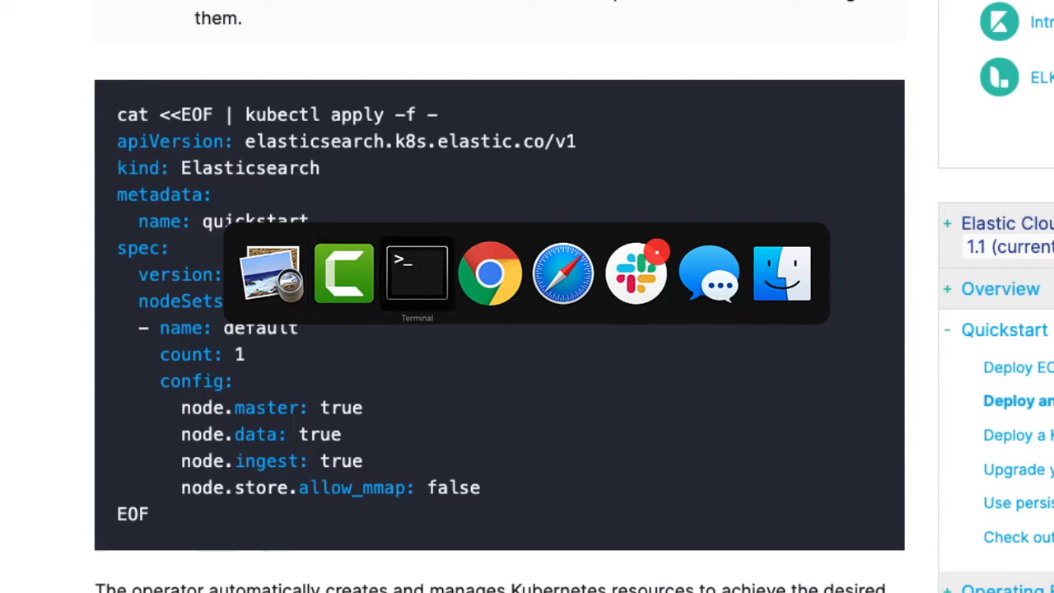
Apply the ECK operator manifests with kubectl apply in the Terminal
click(416, 272)
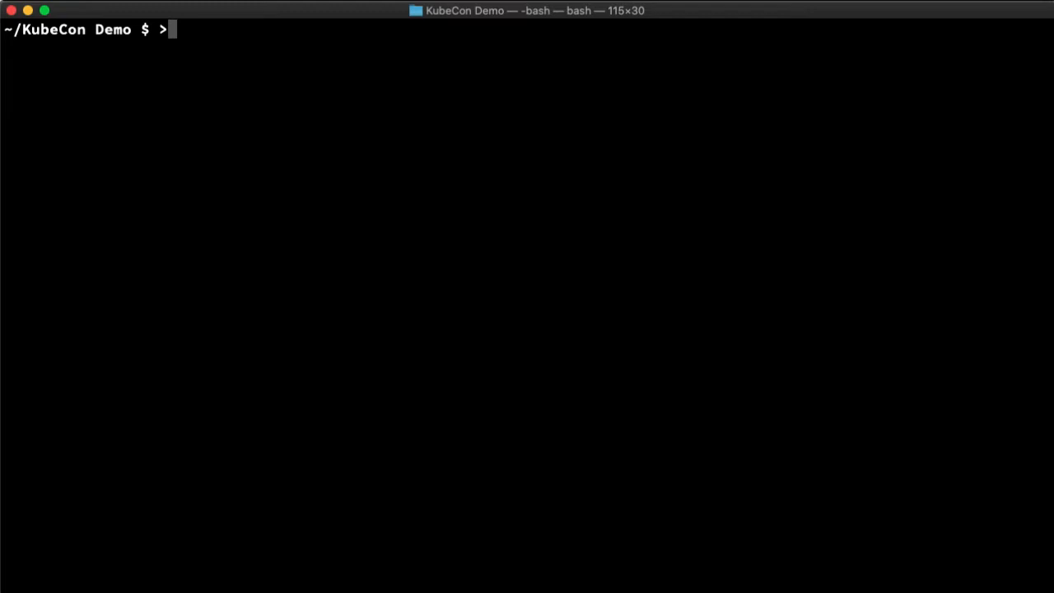
text(kubectl get namespaces)
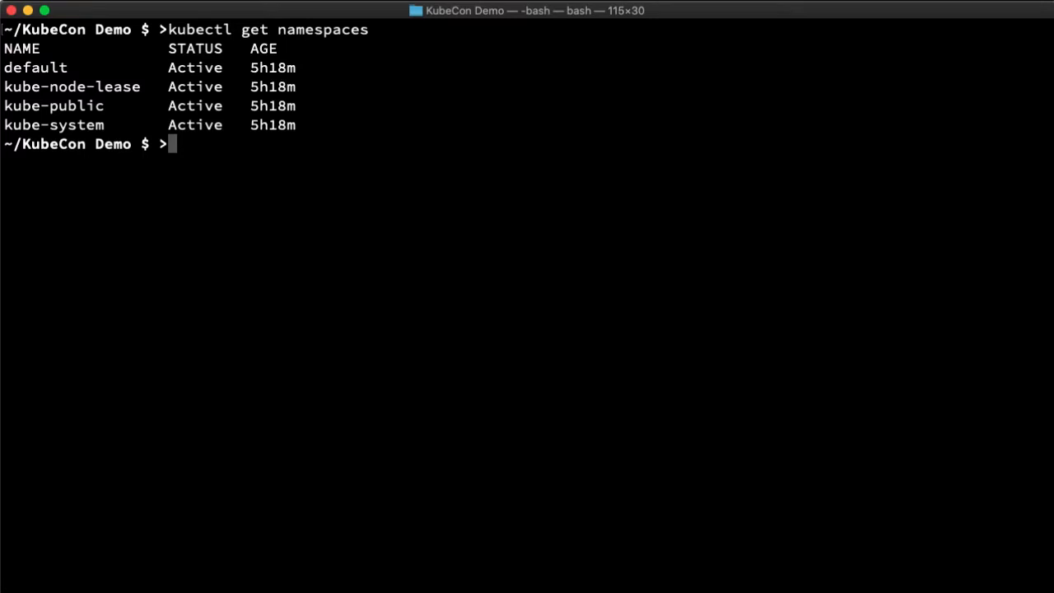
key(enter)
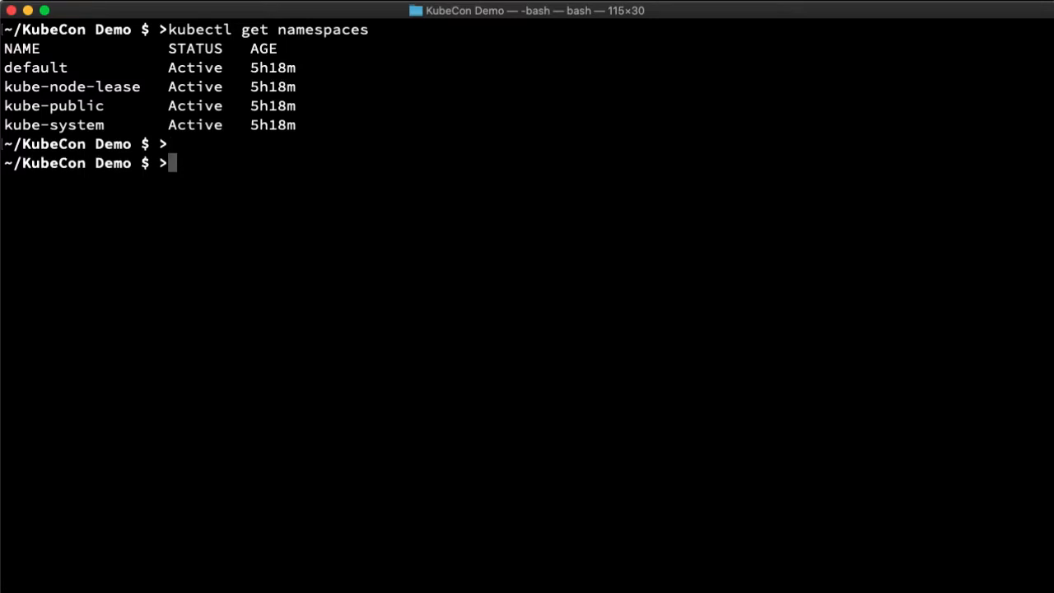
text(kubectl appl)
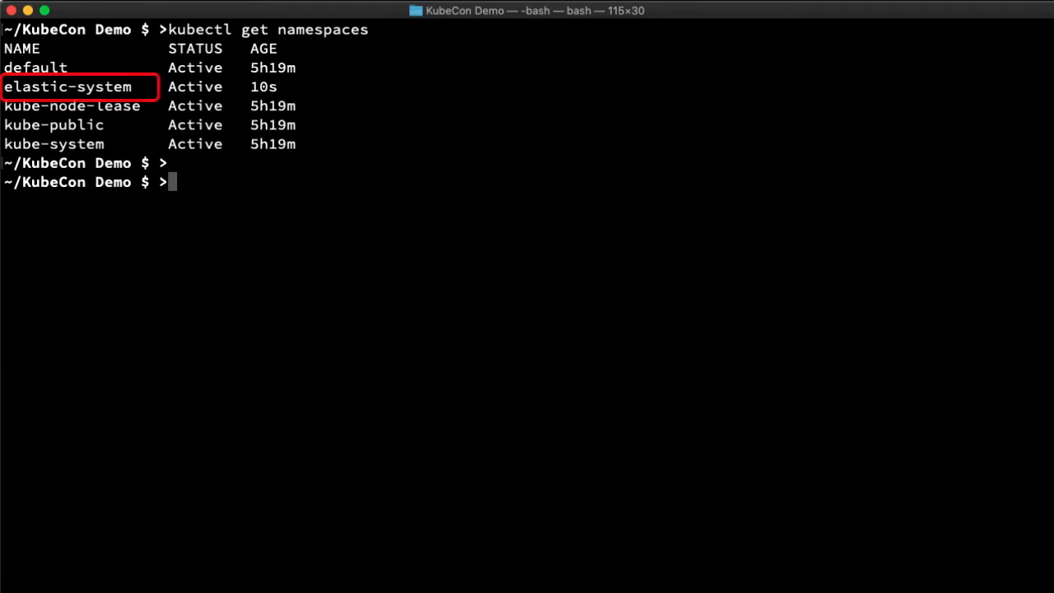
Check elastic-system operator pods and logs, then the quickstart Elasticsearch cluster and pods
text(kubectl get pods --namespace elastic-system)
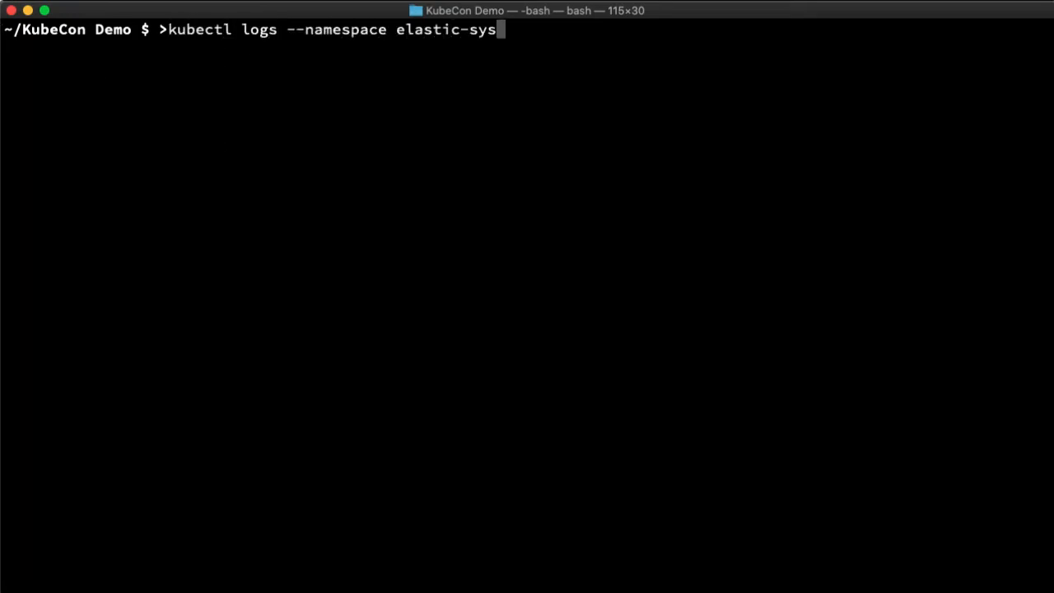
text(tem elastic-operator-0)
text(kubectl get elasticsearch)
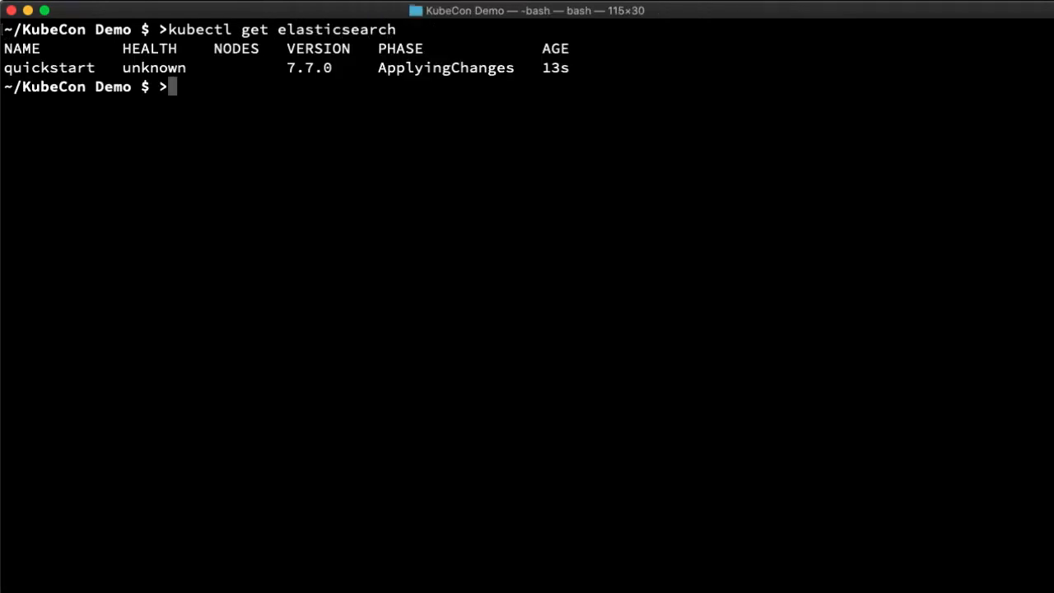
text(kubectl get pods --selector='elasticsearch.k8s.elastic.co/cluster-name=quickstart')
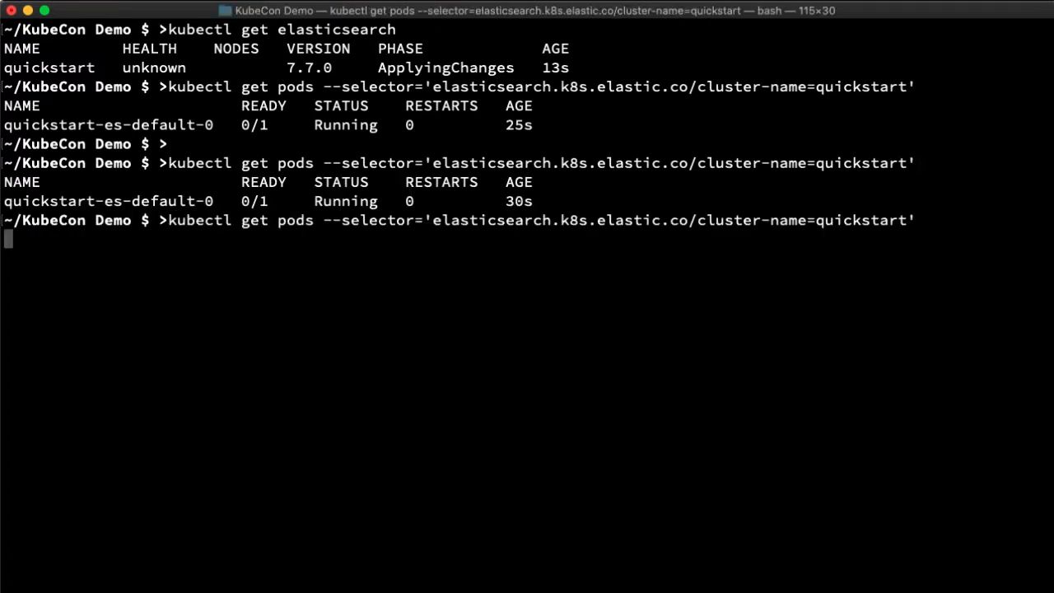
text(kubectl get elasticsearch)
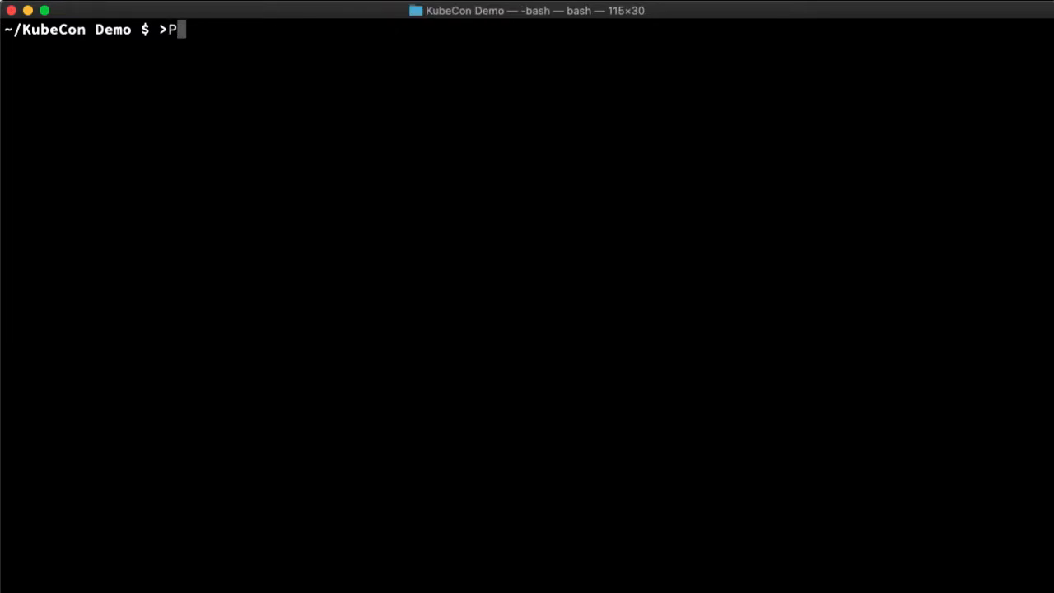
Decode the quickstart-es-elastic-user secret and copy the elastic password with pbcopy
text(ASSWORD=$(kubectl get secret quic)
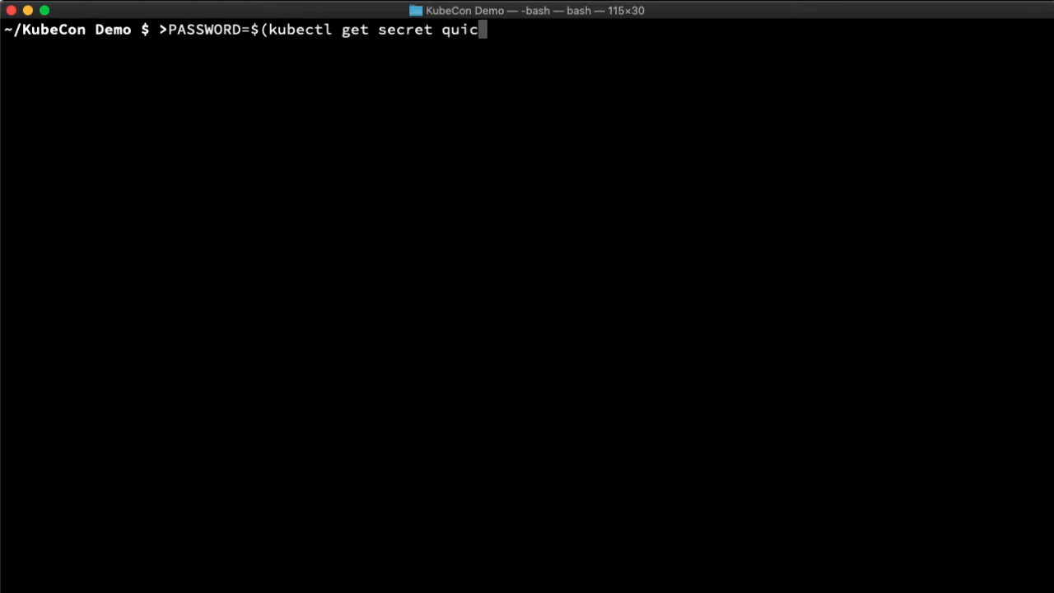
text(kstart-es-elastic-user --output go-template='{{.data.elastic | b)
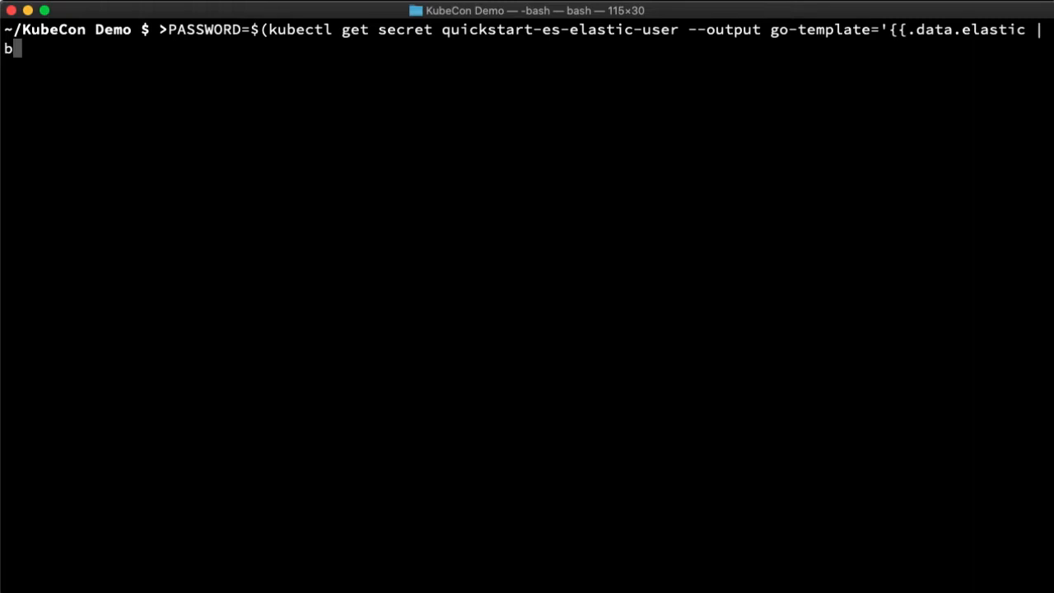
text(ase64decode}}') && printf "%s" $PAS)
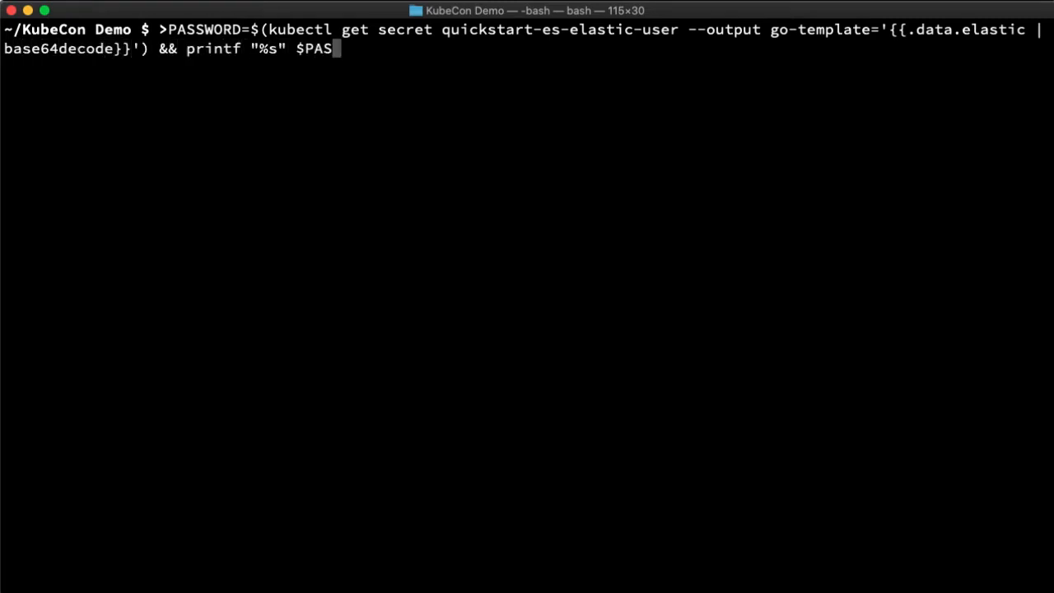
text(SWORD| pbcopy)
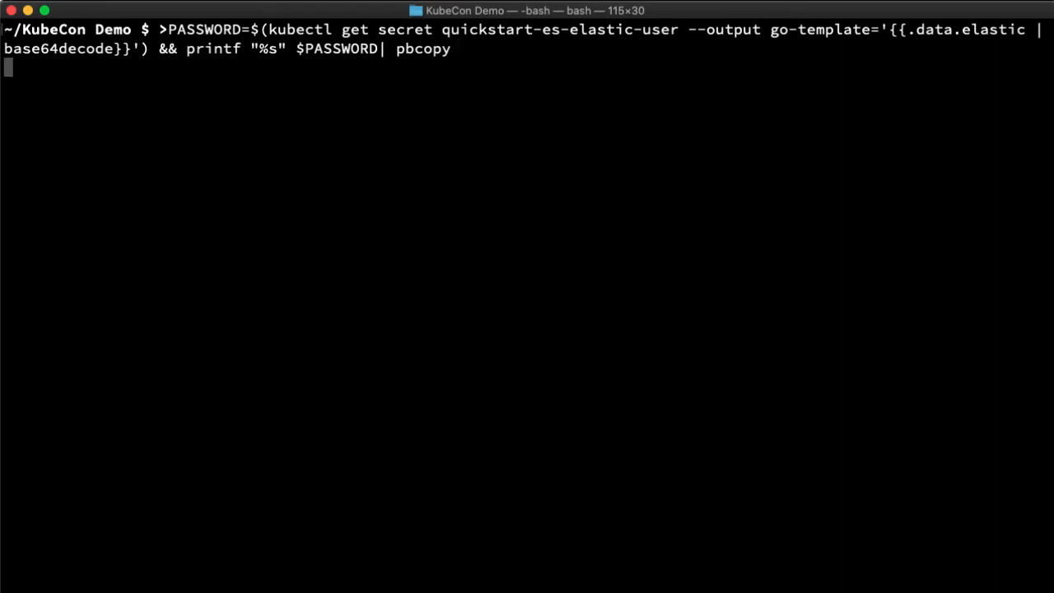
Port-forward quickstart-es-http to local port 9200 and begin a curl as elastic
key(ctrl+c)
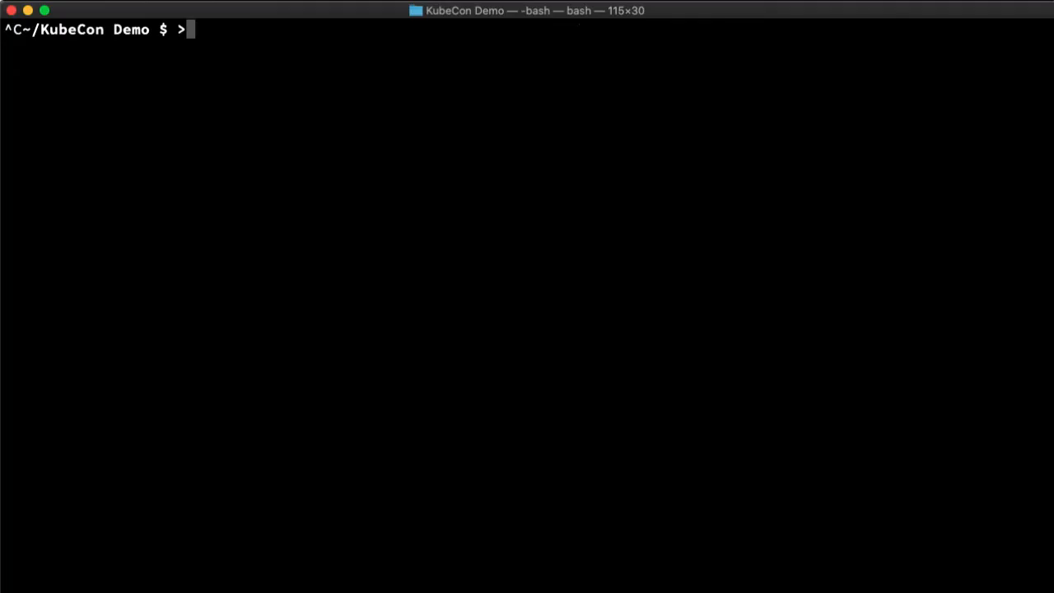
text(kubectl port-forward service/quickstart-es-http 9200 > /dev/null 2>&1 &)
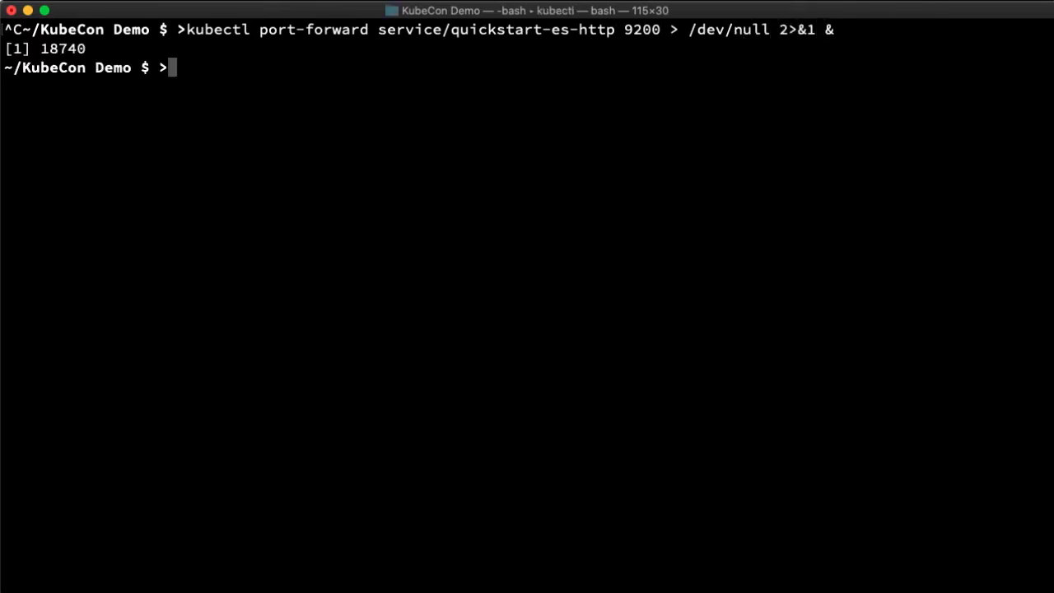
text(curl -u "elastic:)
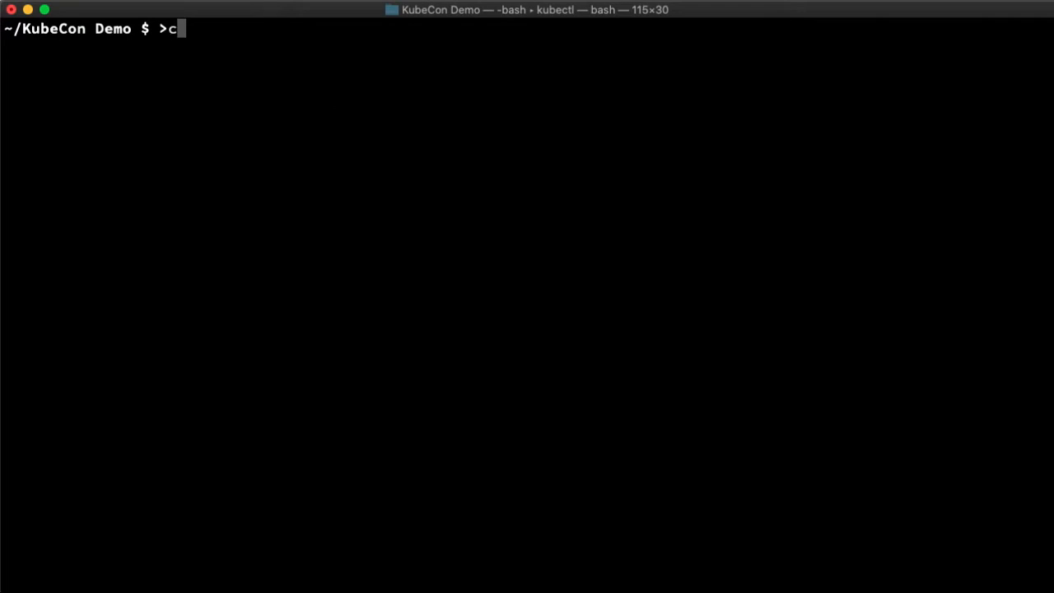
Apply the quickstart Kibana manifest, watch until green, then port-forward quickstart-kb-http to 5601
text(cat <<EOF | kubectl apply -f -)
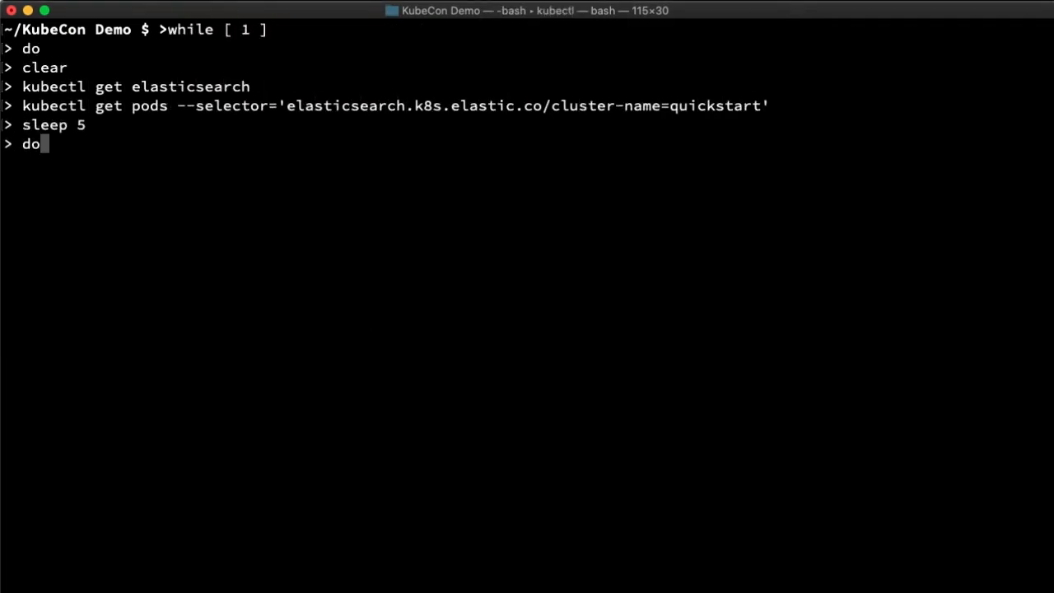
key(Return)
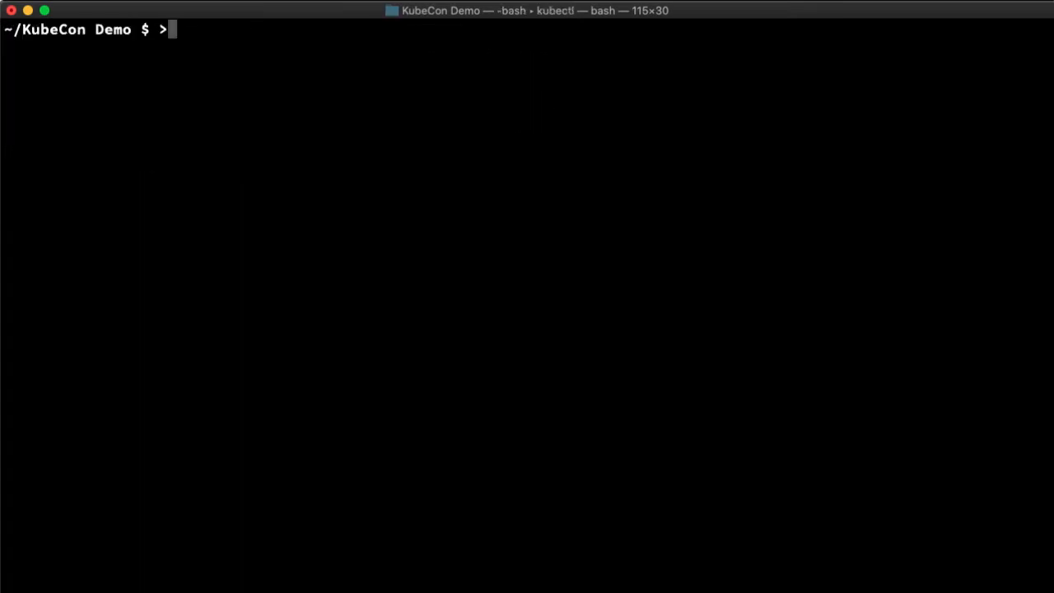
text(cat <<EOF | kubectl apply -f -)
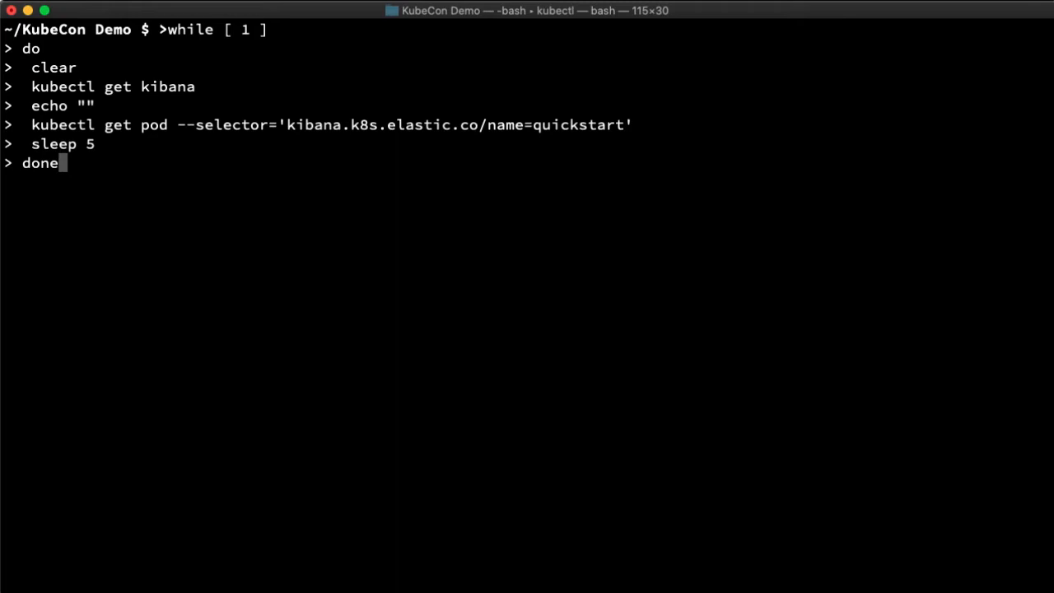
key(Return)
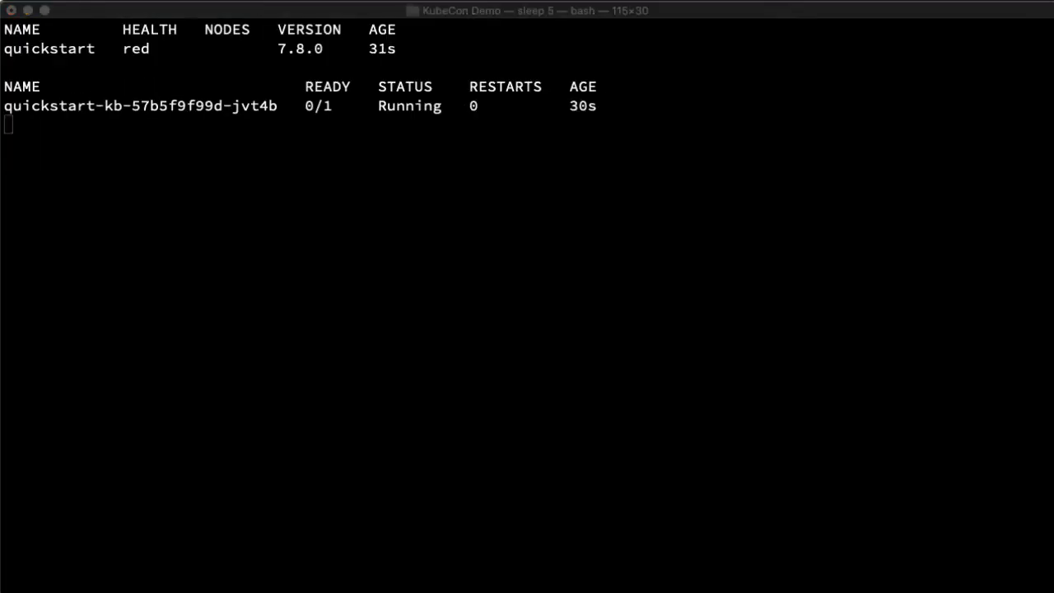
key(ctrl+c)
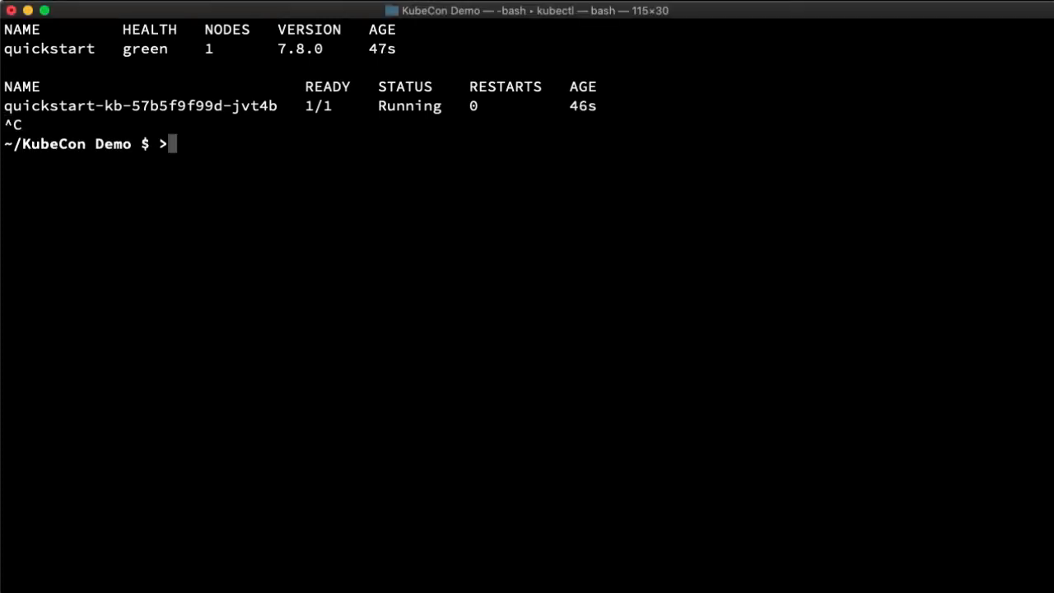
text(kubectl port-forward service/quickstart-kb-http 5601 > /de)
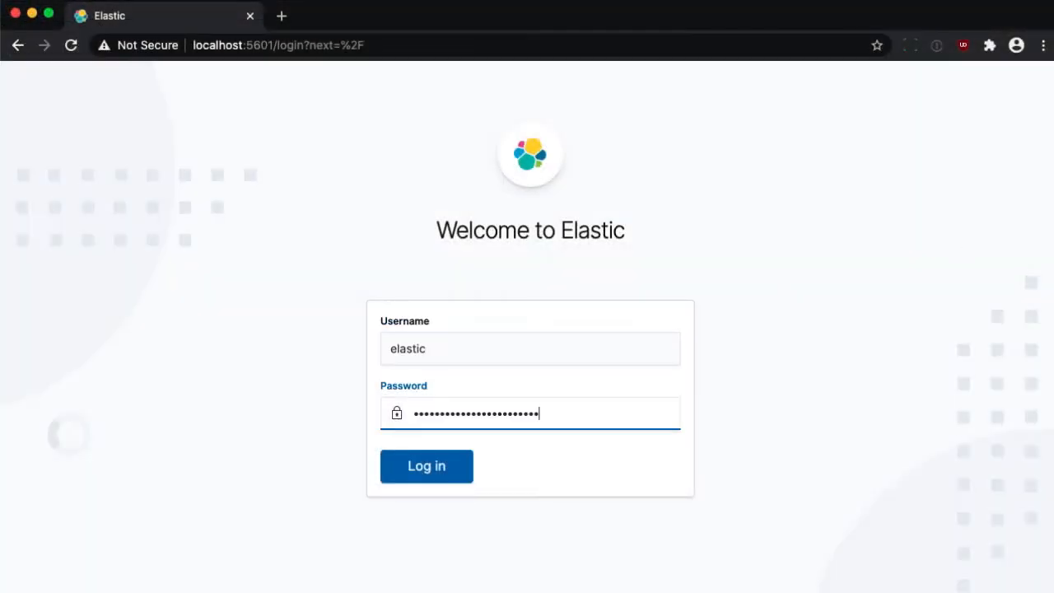
Log in to Kibana on localhost:5601 as elastic with the copied password
click(426, 466)
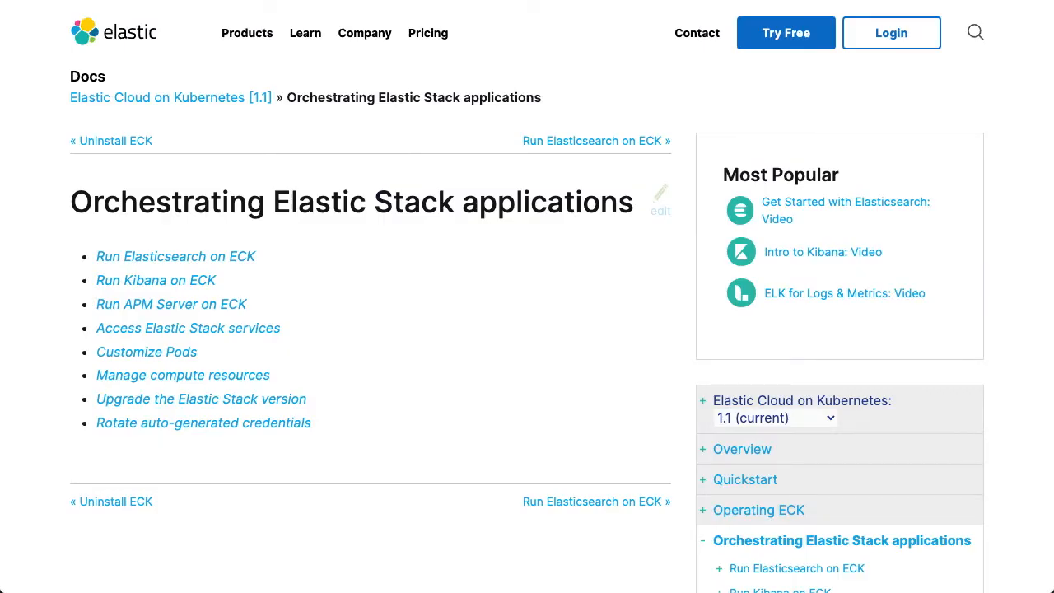
Open the ECK guide page 'Orchestrating Elastic Stack applications' from the docs sidebar
click(741, 449)
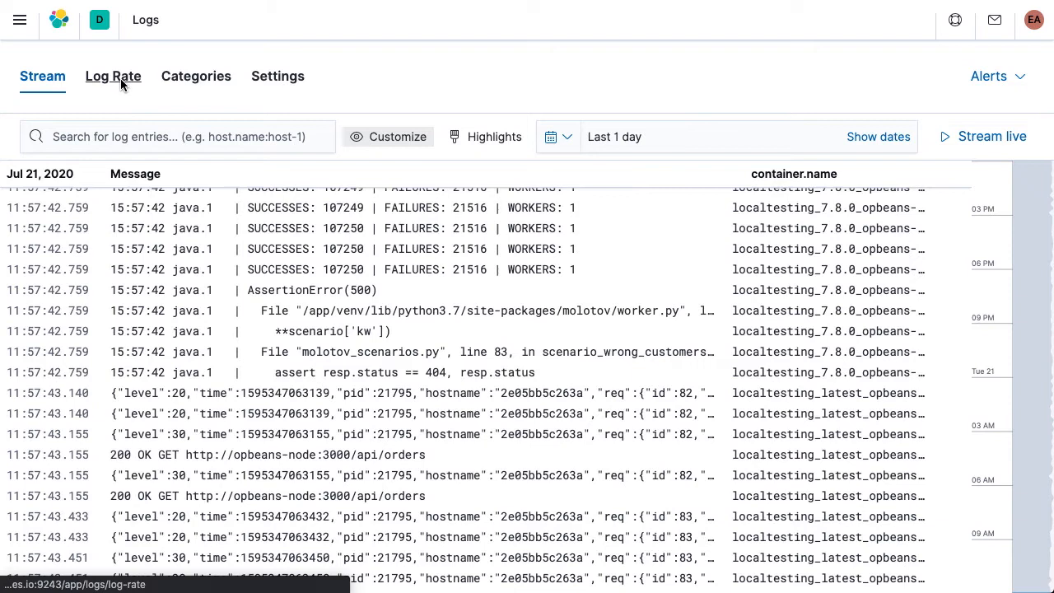
Review the log entry rate anomalies and log message categories in Logs
click(113, 76)
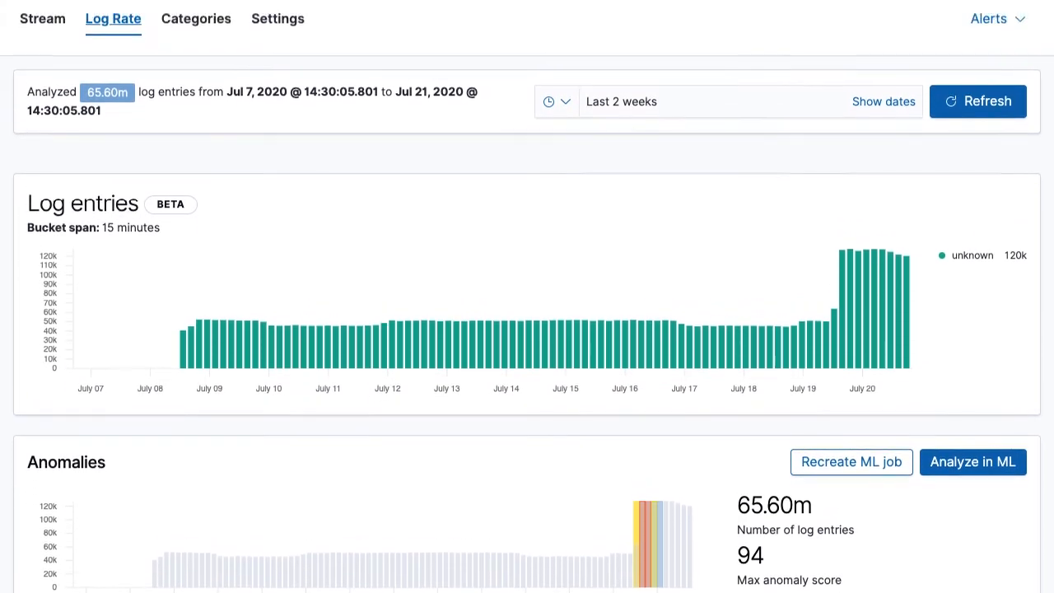
click(197, 18)
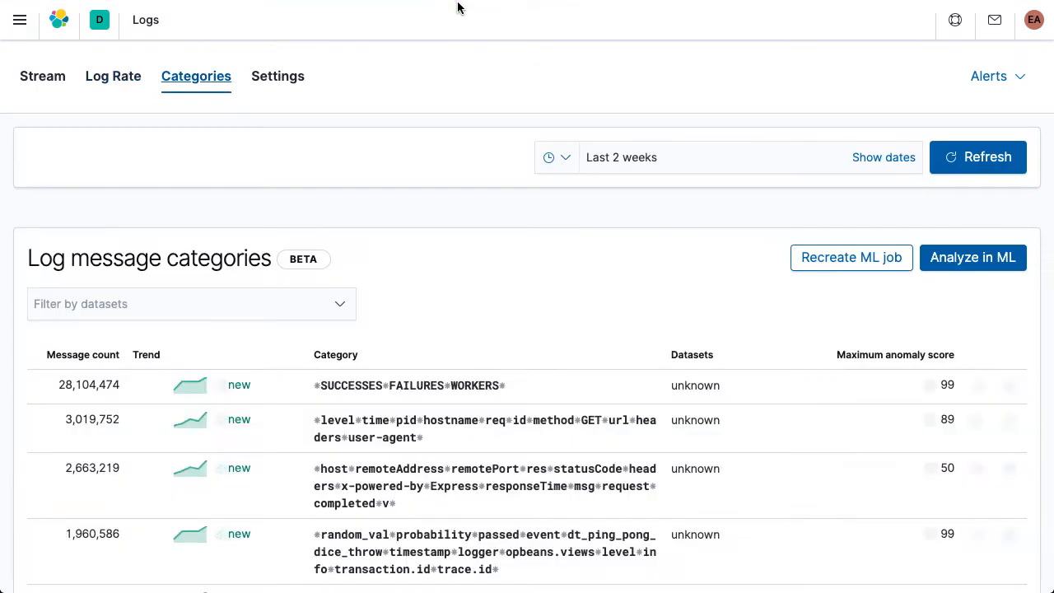
scroll(down, 3)
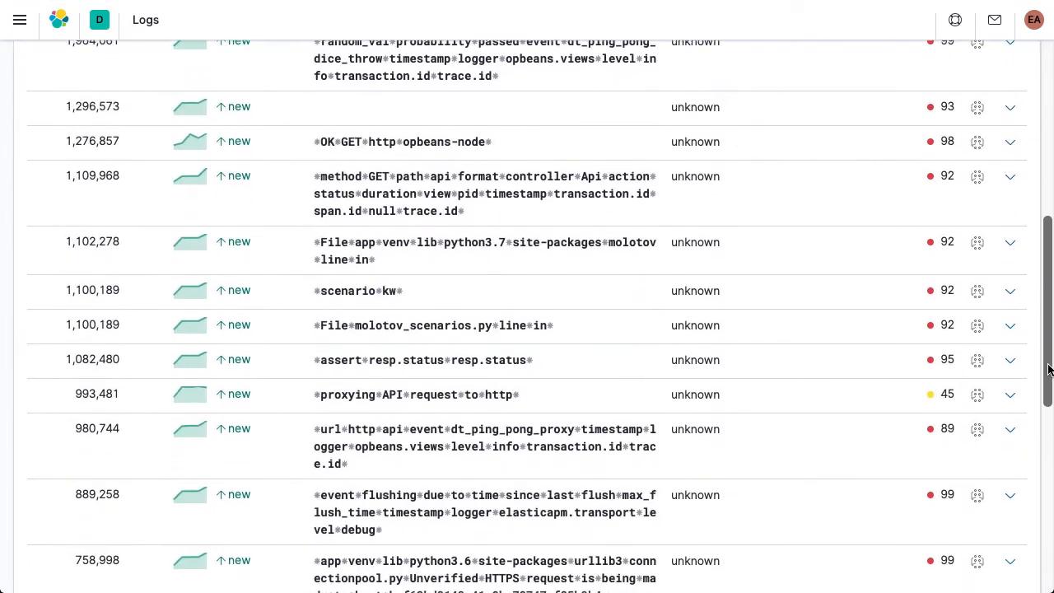
Open opbeans-java's Service Map from its transactions and zoom in
click(1010, 394)
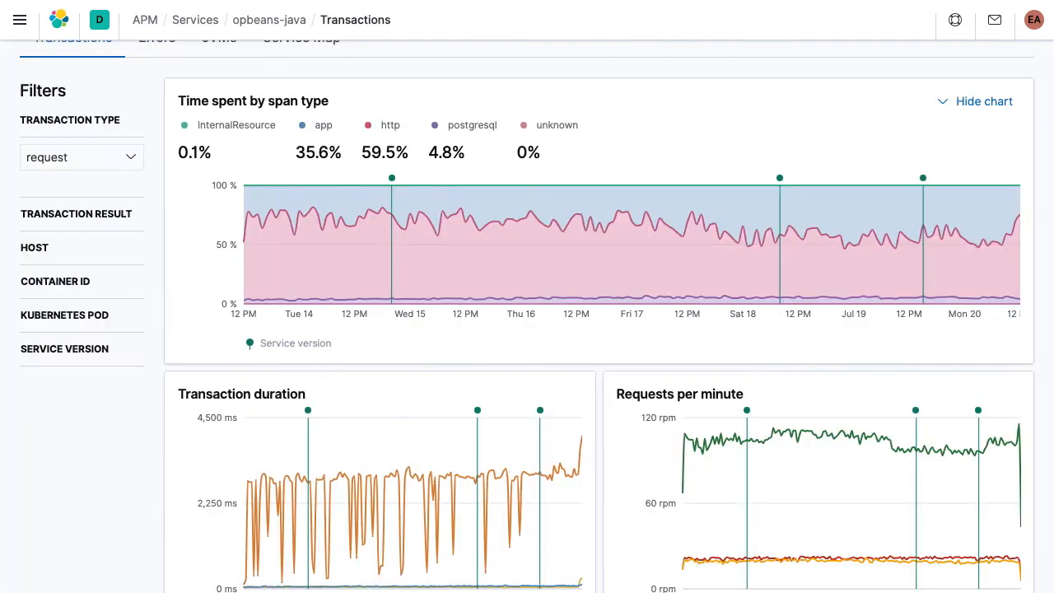
mouse_move(392, 178)
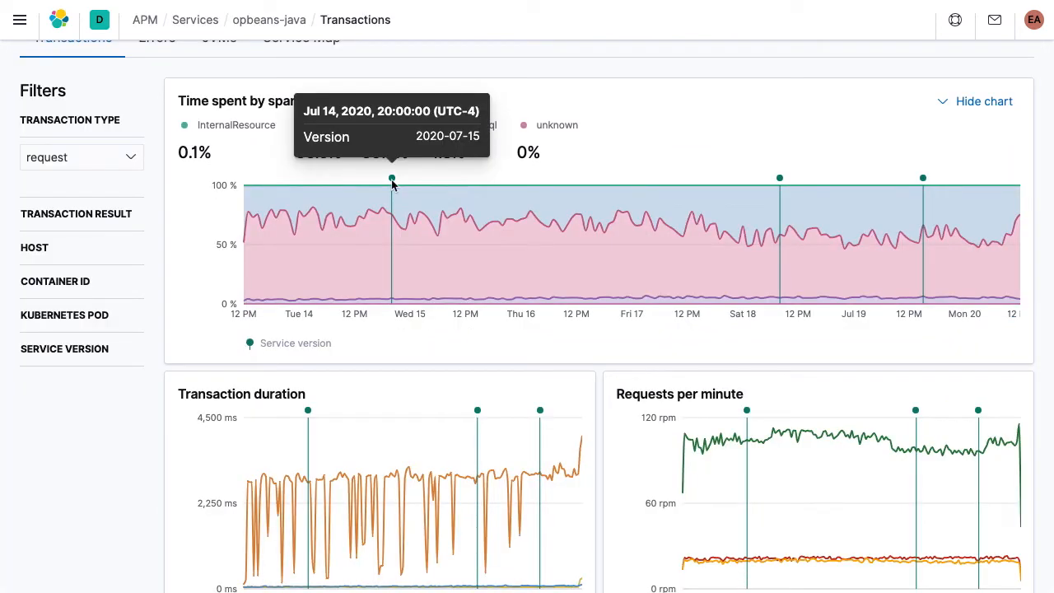
mouse_move(781, 178)
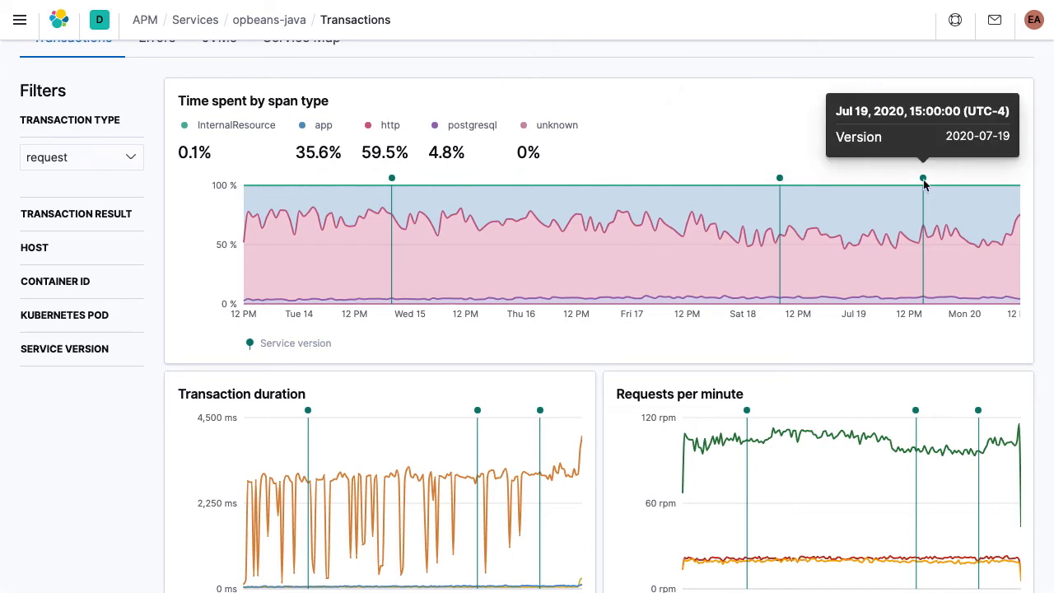
click(301, 38)
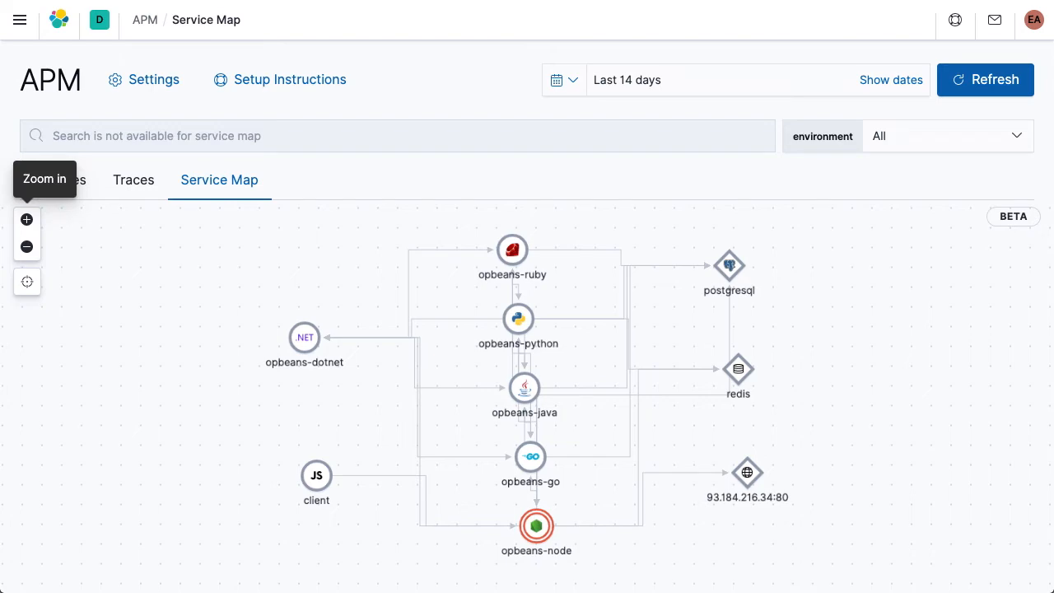
click(536, 526)
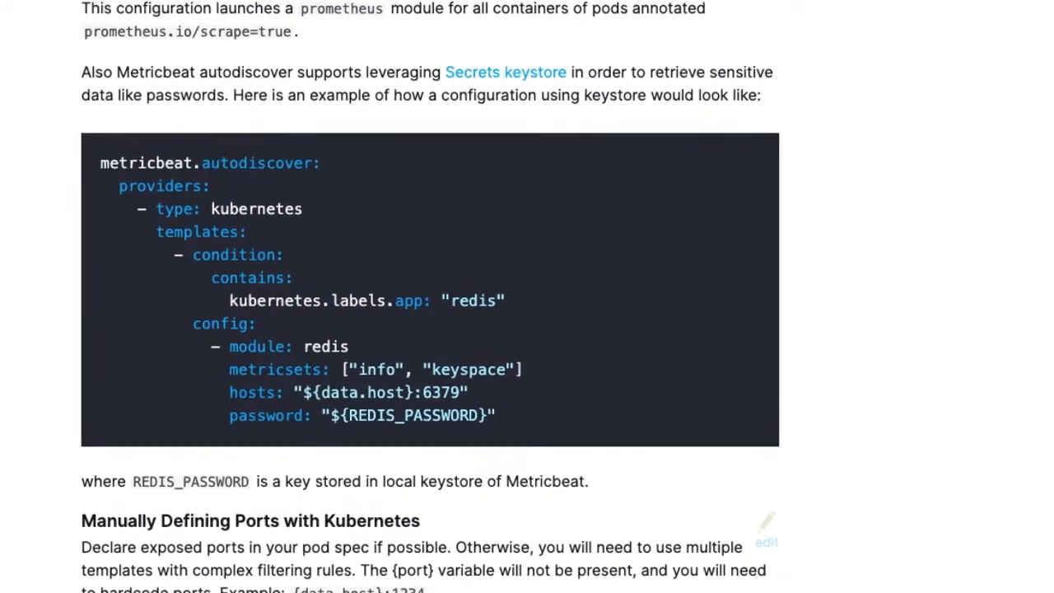
Scroll to the Metricbeat autodiscover example reading the Redis password from the keystore
scroll(down, 3)
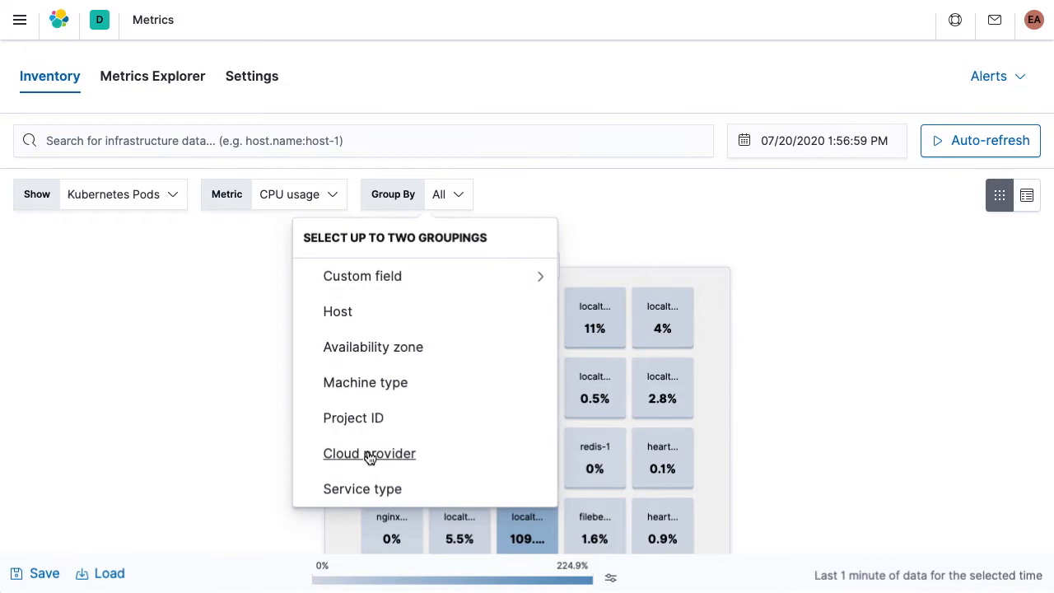
Group Kubernetes pods by service type, filter to redis, and open the 2.2% CPU pod menu
click(362, 488)
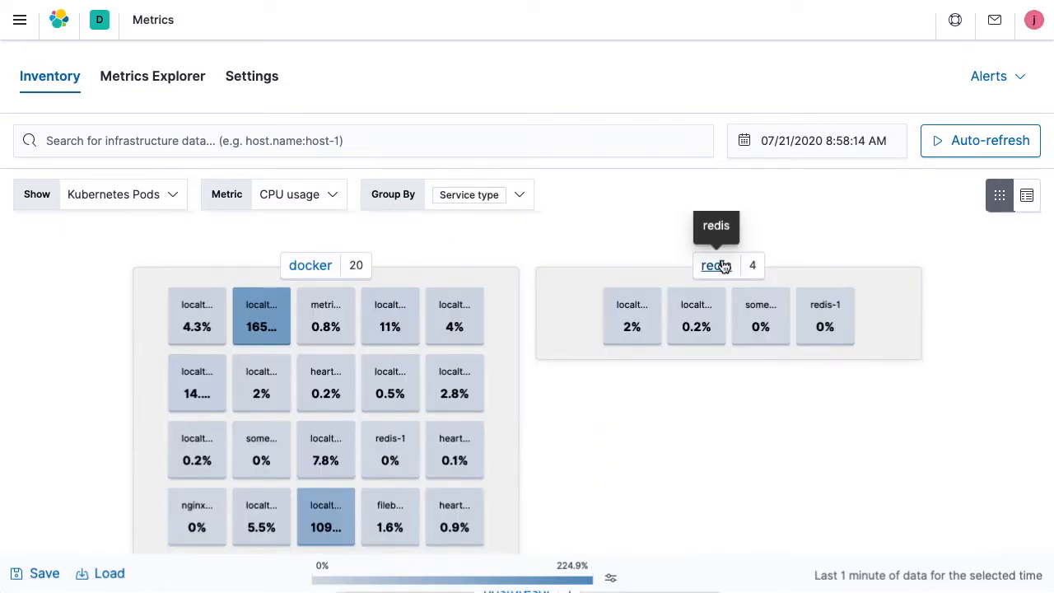
click(715, 265)
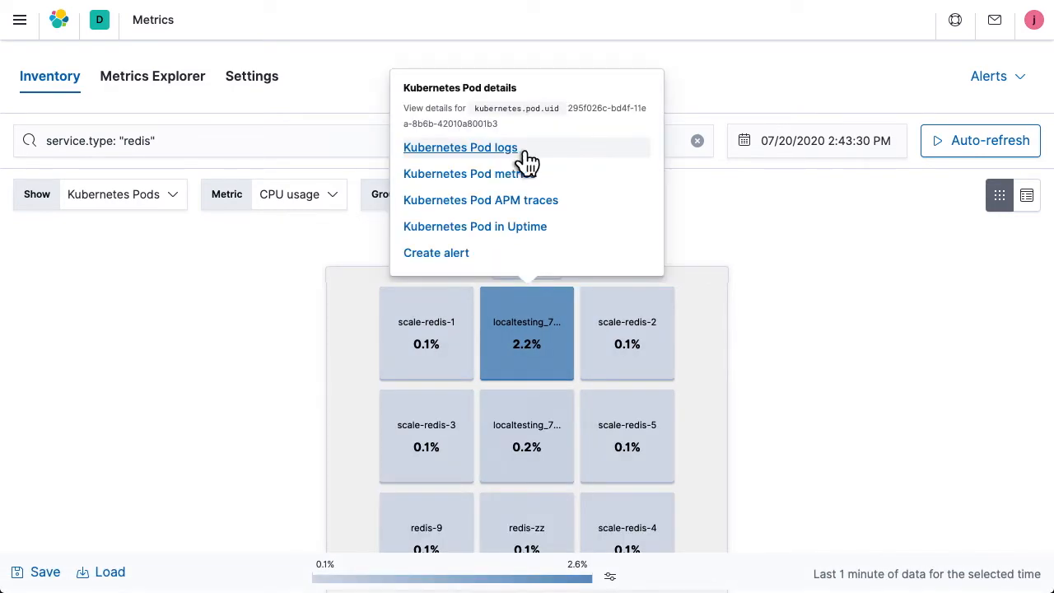
click(459, 147)
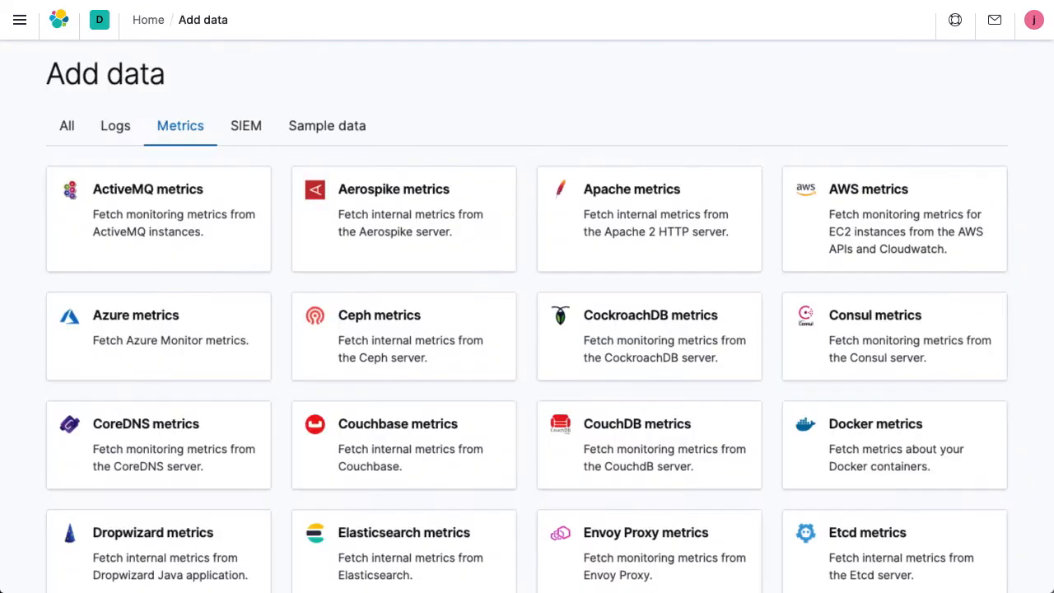
Find NATS metrics among the Add data metrics sources and select it
scroll(down, 3)
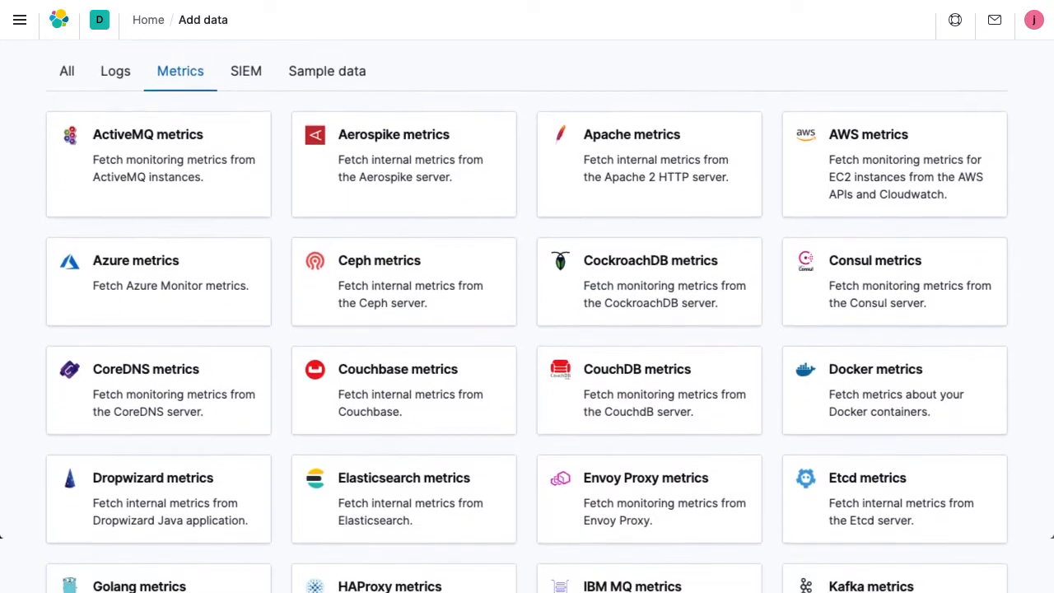
scroll(down, 3)
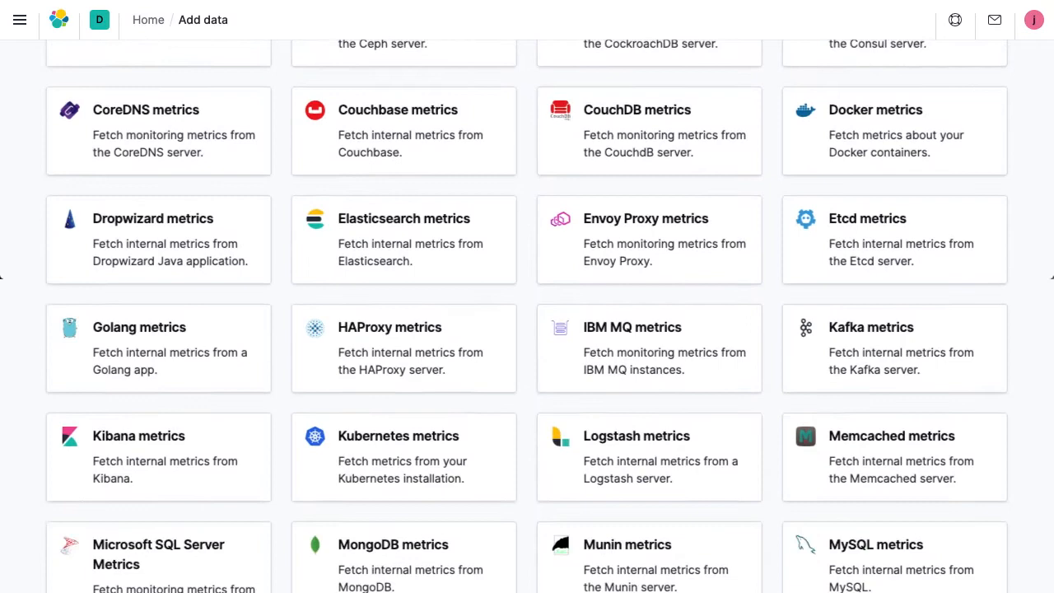
scroll(down, 3)
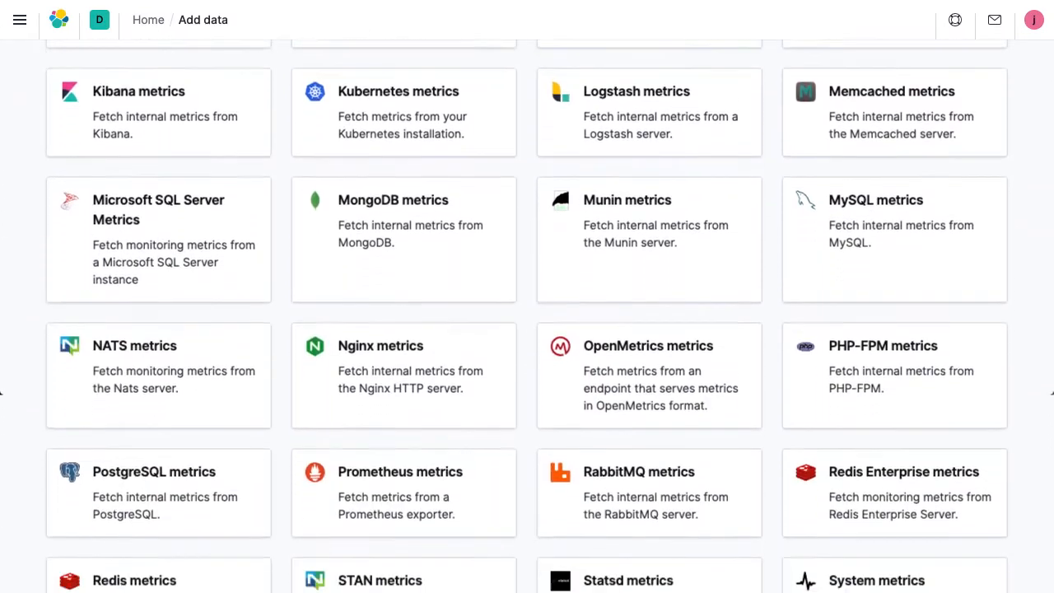
scroll(down, 3)
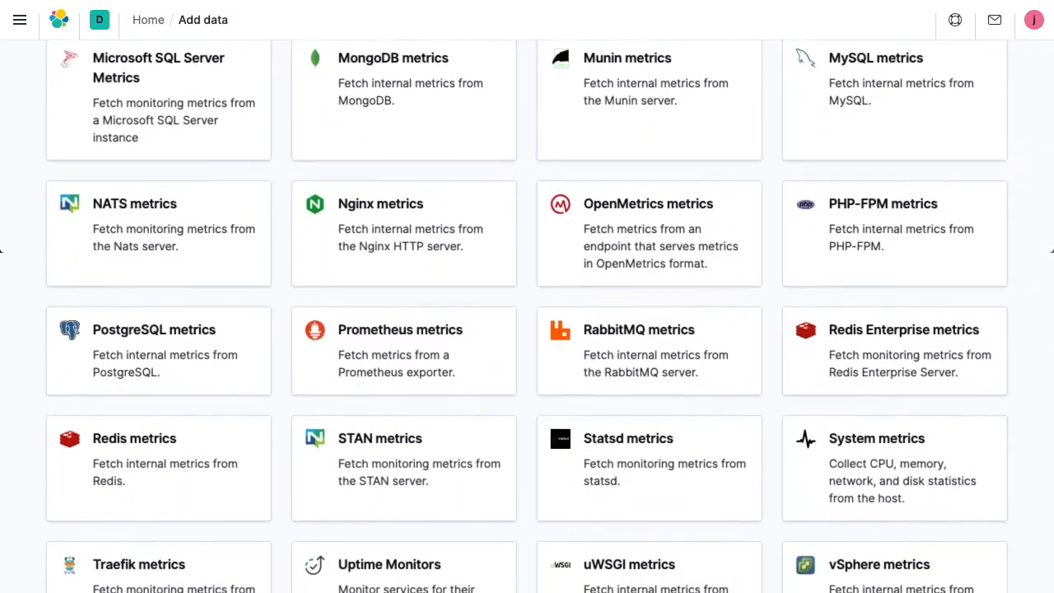
click(134, 204)
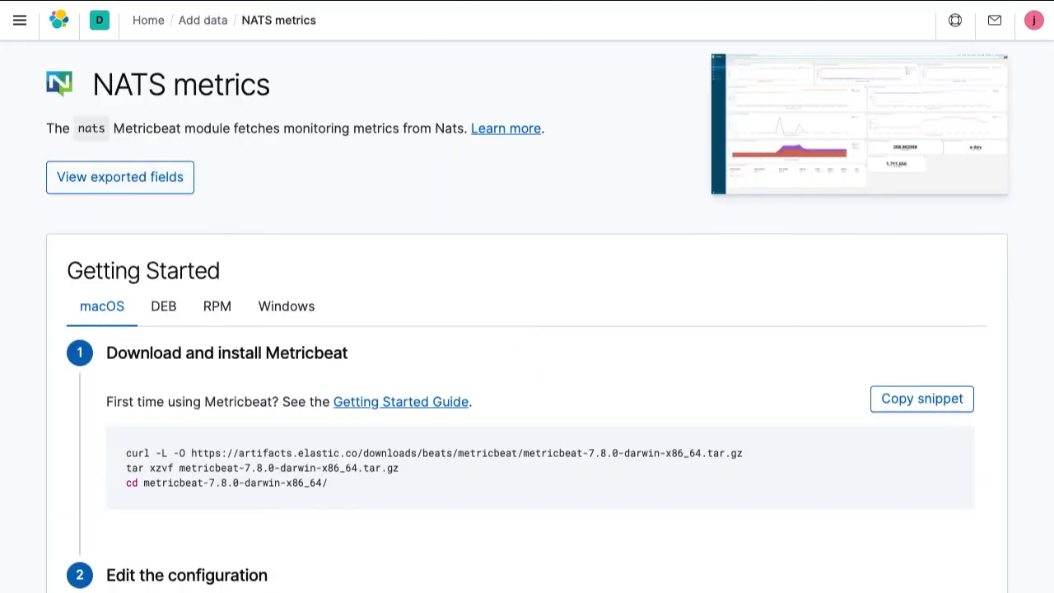
Scroll through the NATS setup steps, then open the [Filebeat Nginx] Overview ECS dashboard
scroll(down, 3)
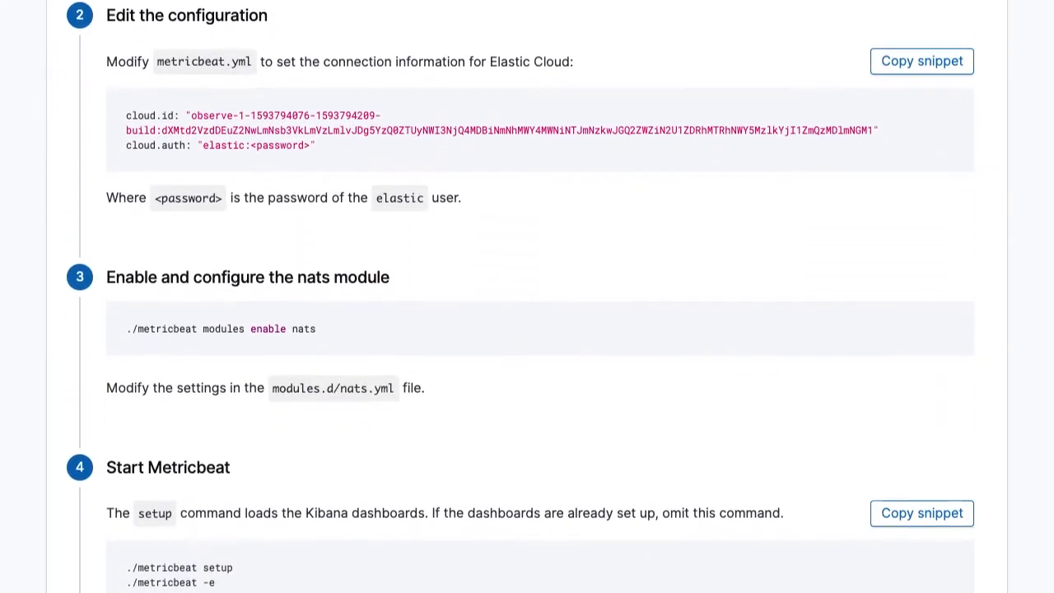
scroll(down, 3)
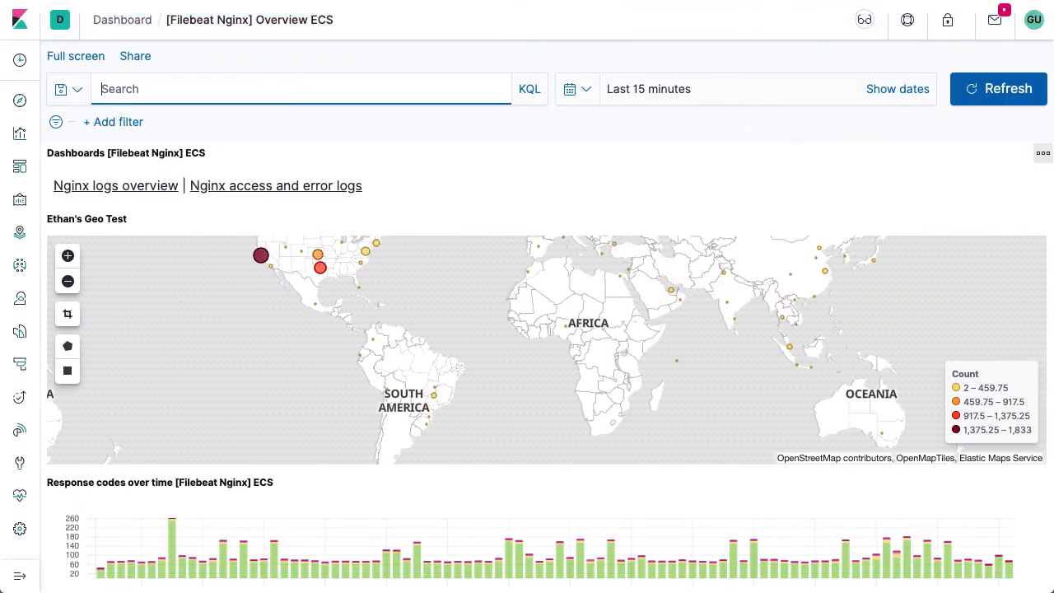
scroll(down, 3)
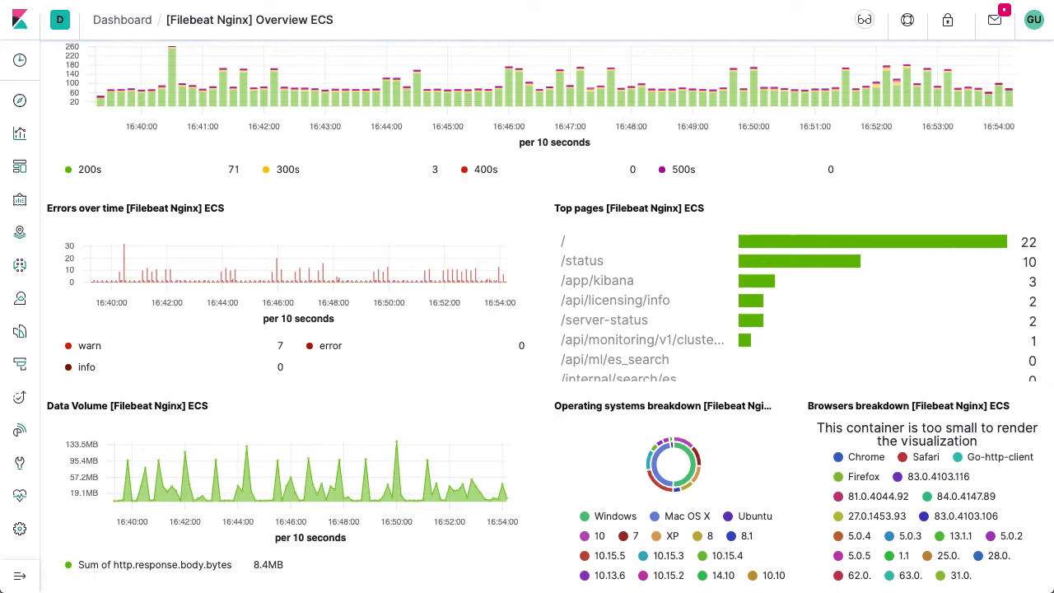
click(275, 138)
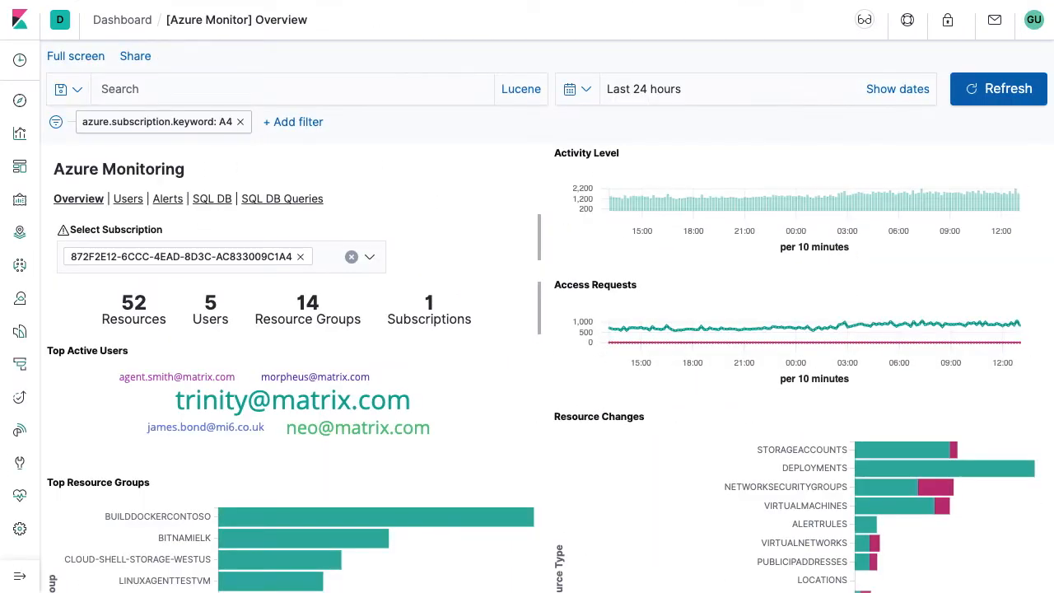
View Azure user activity, then open and scroll [Metricbeat Googlecloud] Compute Overview
click(128, 199)
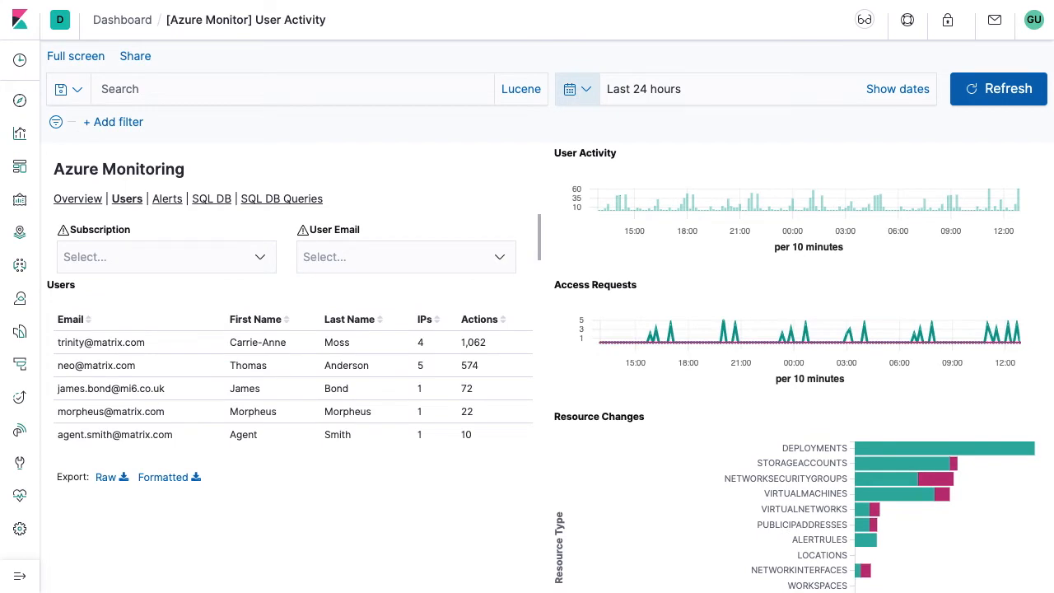
click(166, 198)
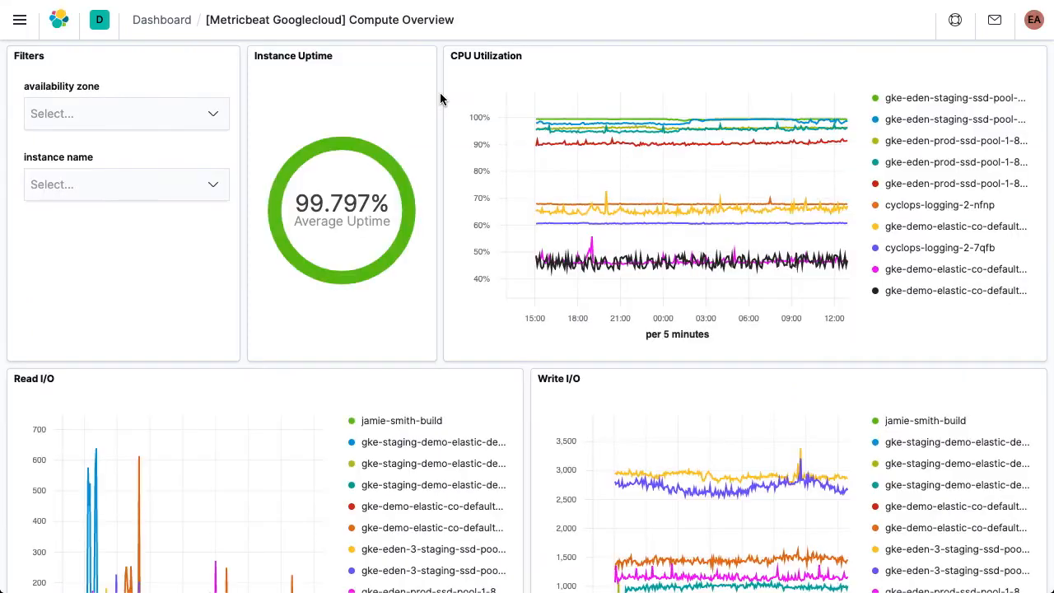
scroll(down, 3)
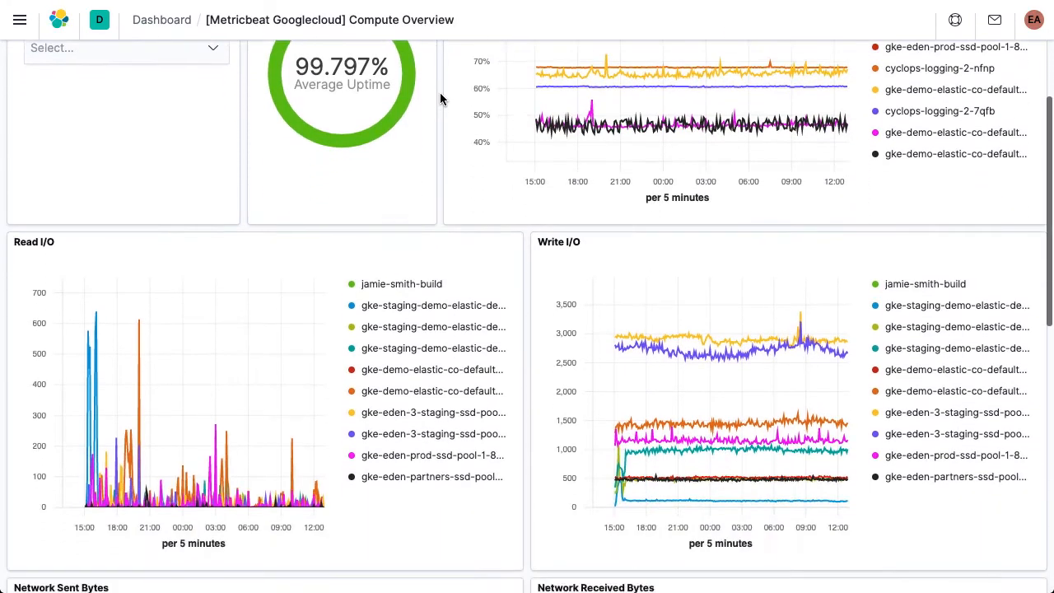
scroll(down, 3)
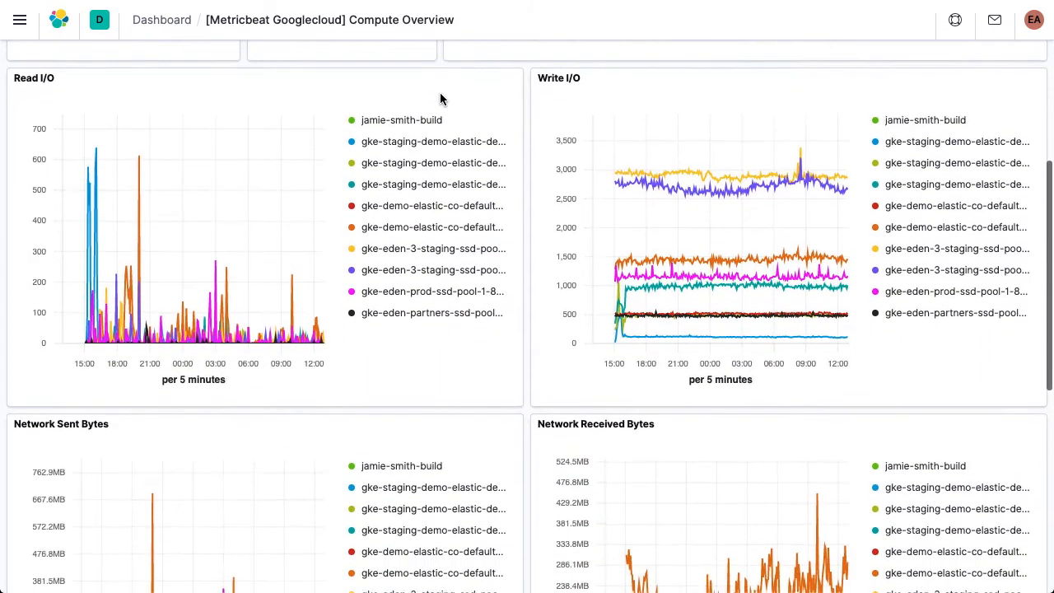
scroll(down, 3)
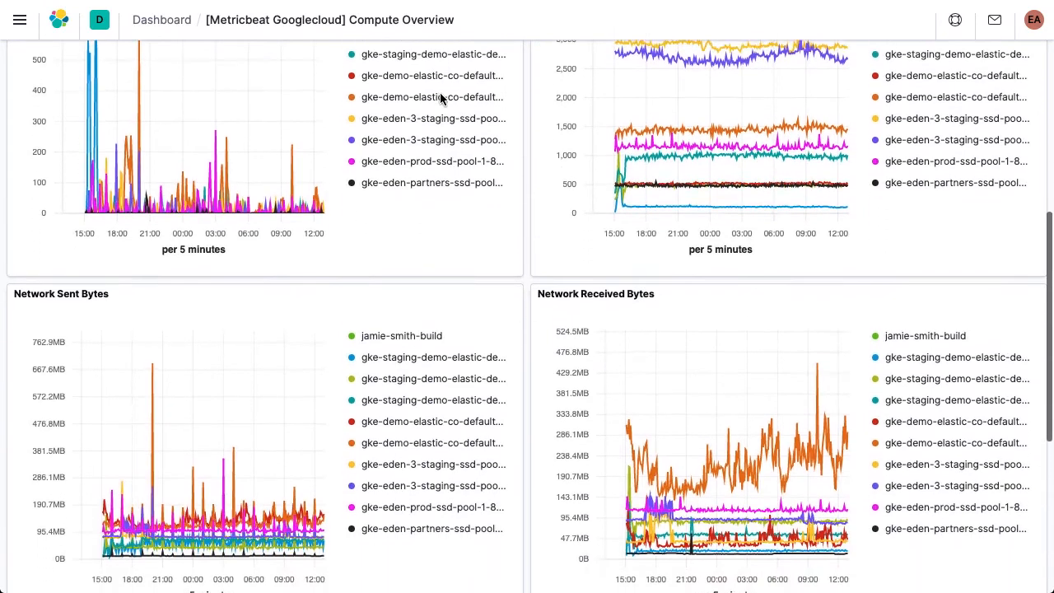
scroll(down, 3)
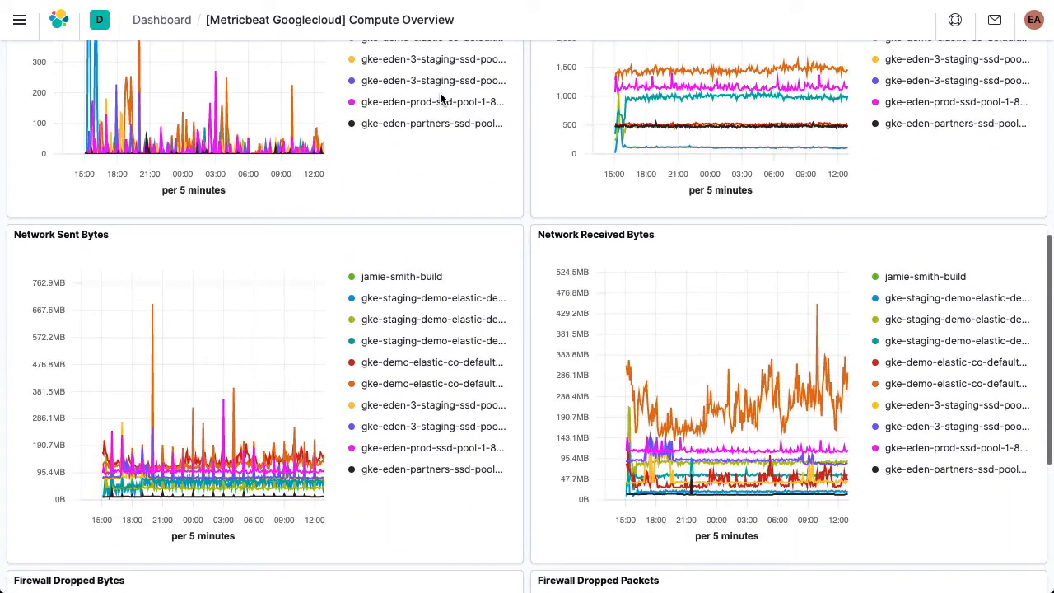
mouse_move(829, 313)
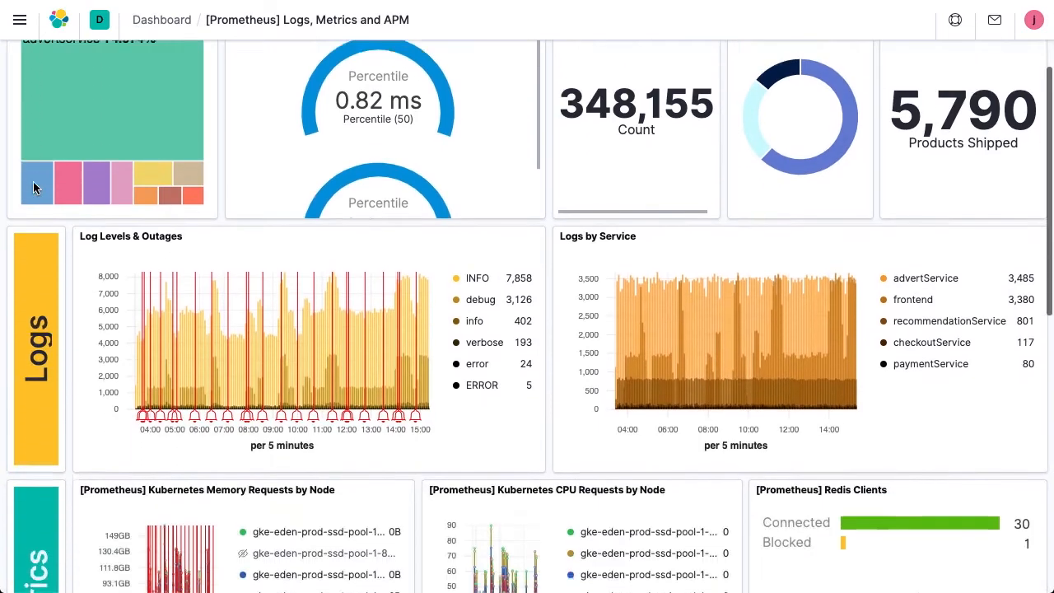
scroll(down, 3)
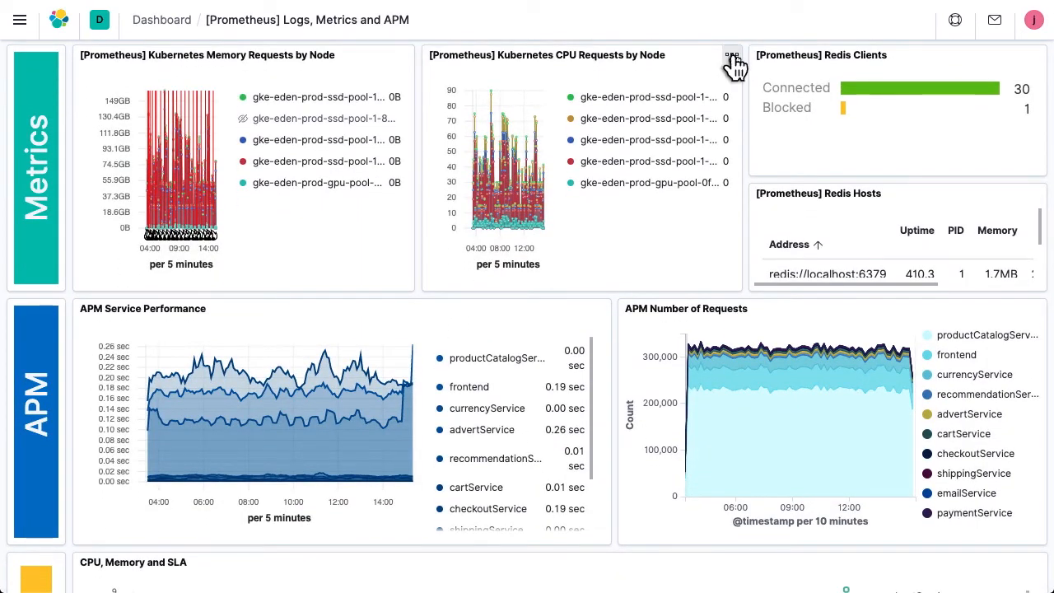
click(732, 56)
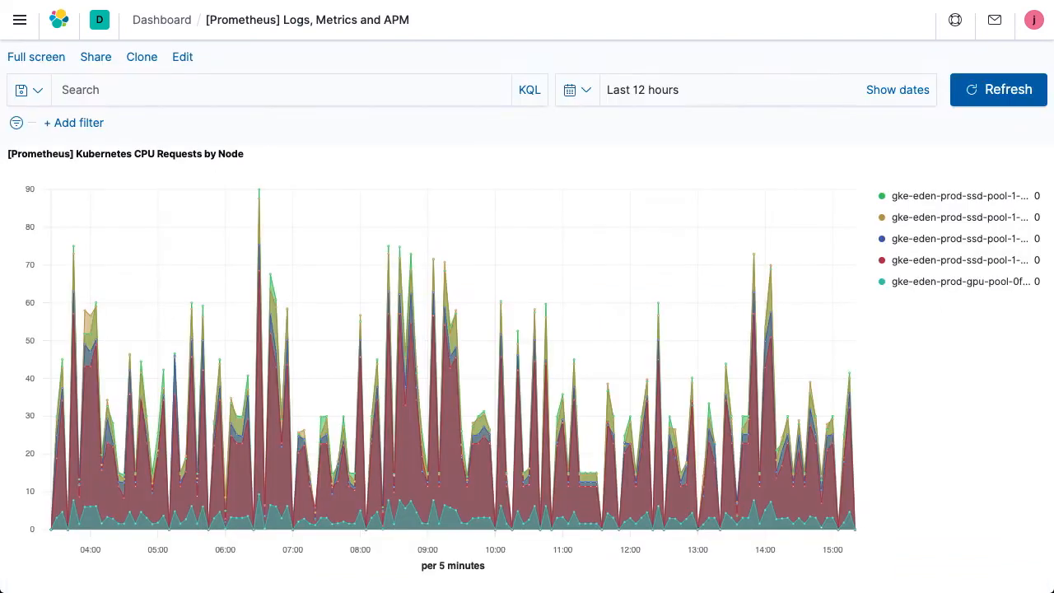
mouse_move(788, 334)
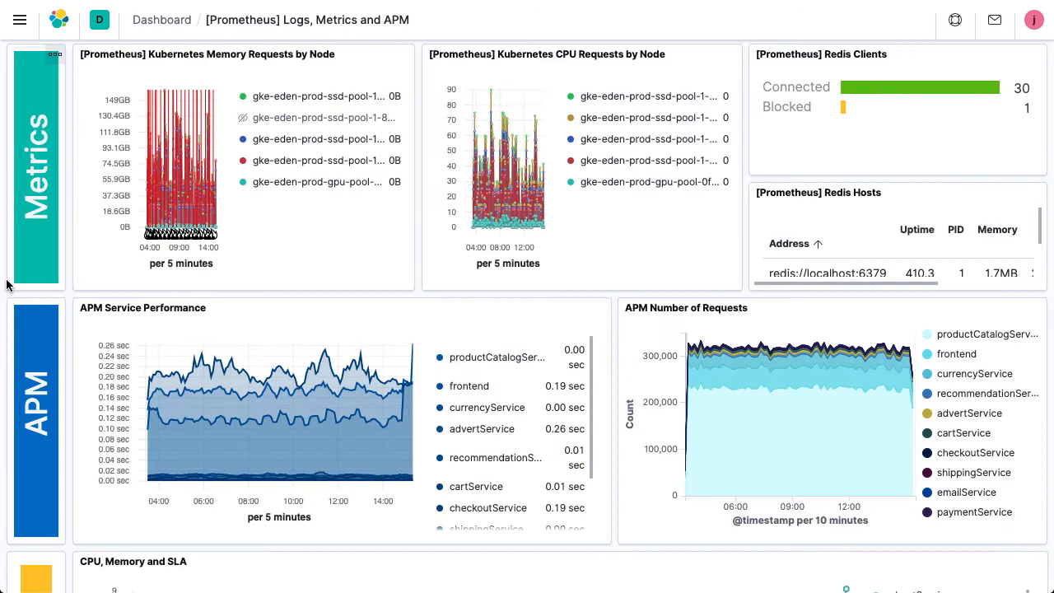
scroll(down, 3)
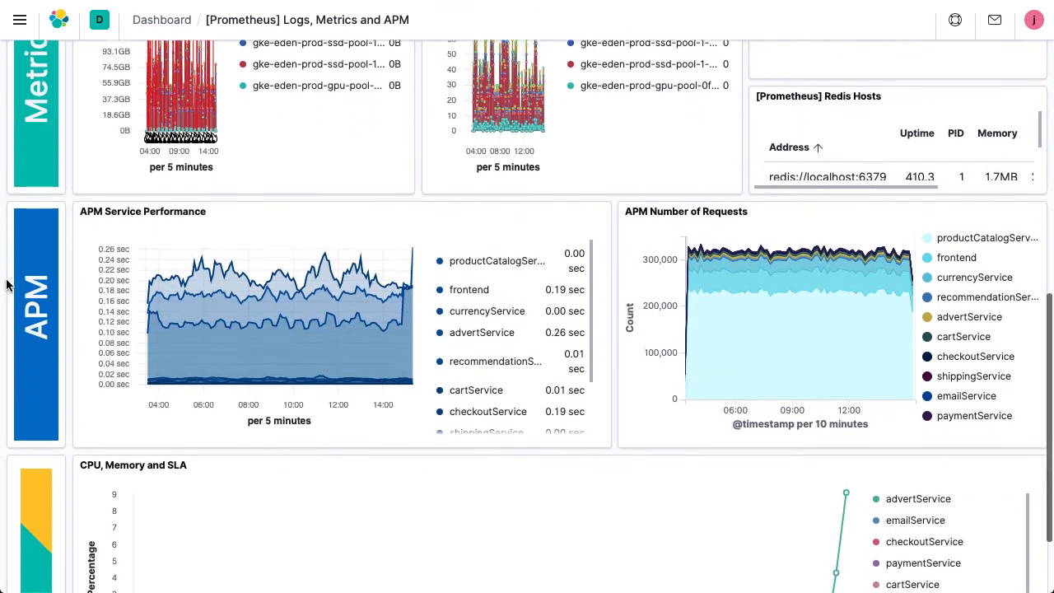
scroll(down, 3)
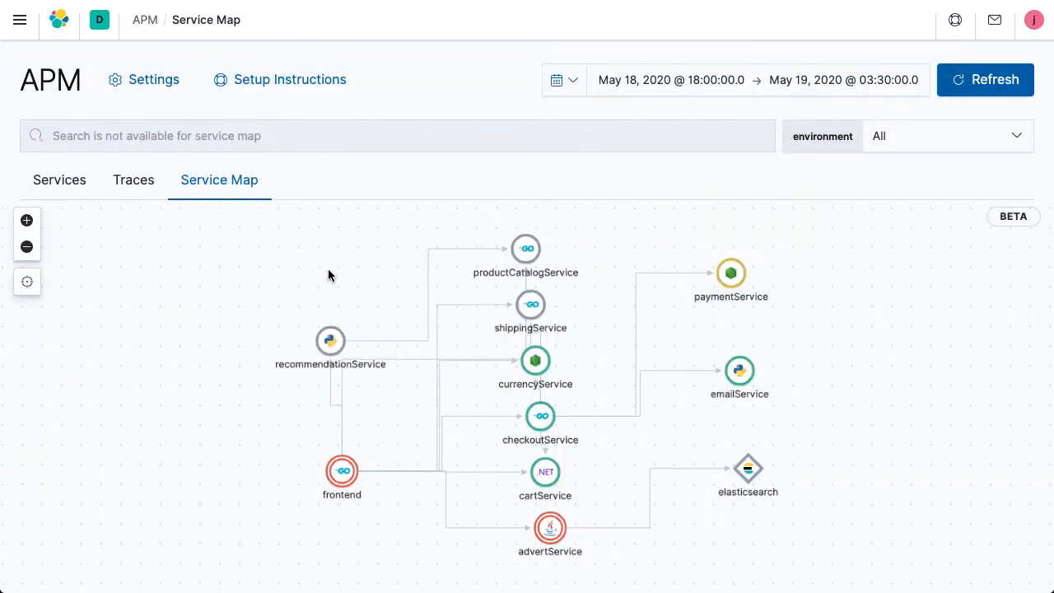
mouse_move(26, 220)
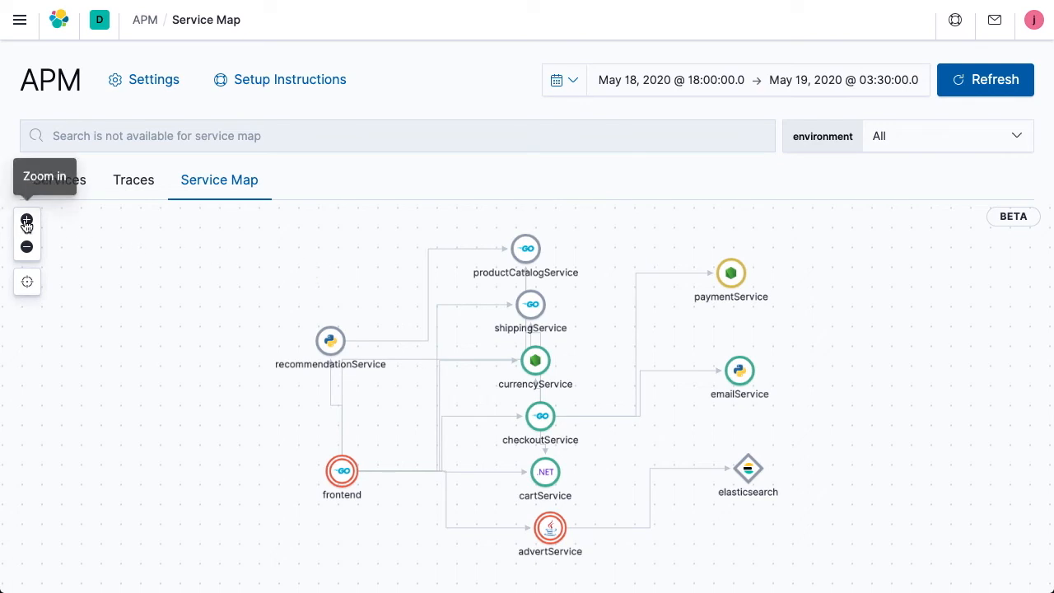
Zoom the service map and inspect frontend, emailService, cartService and advertService details
click(26, 220)
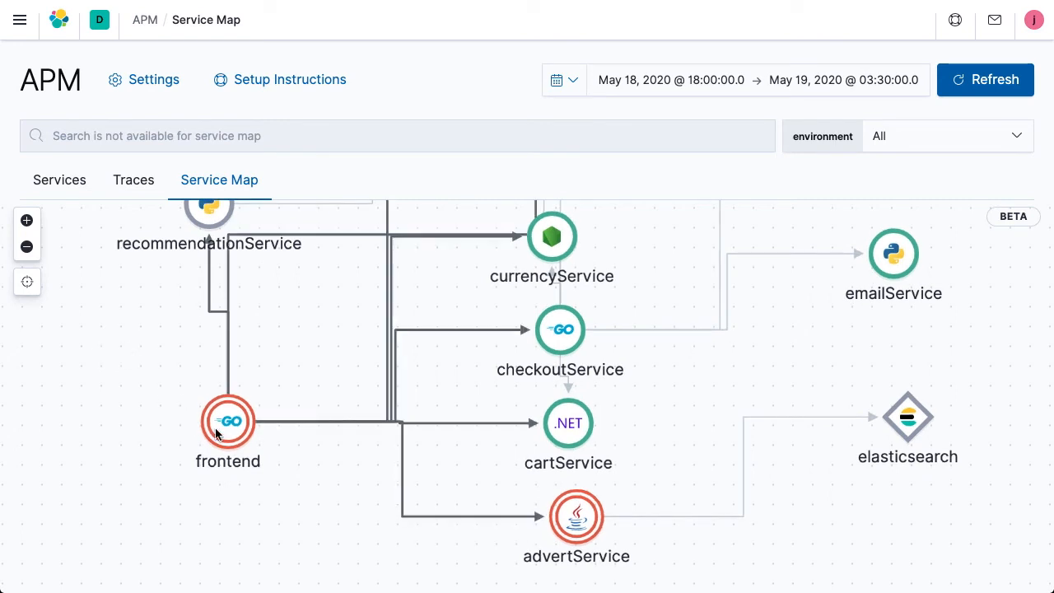
click(228, 422)
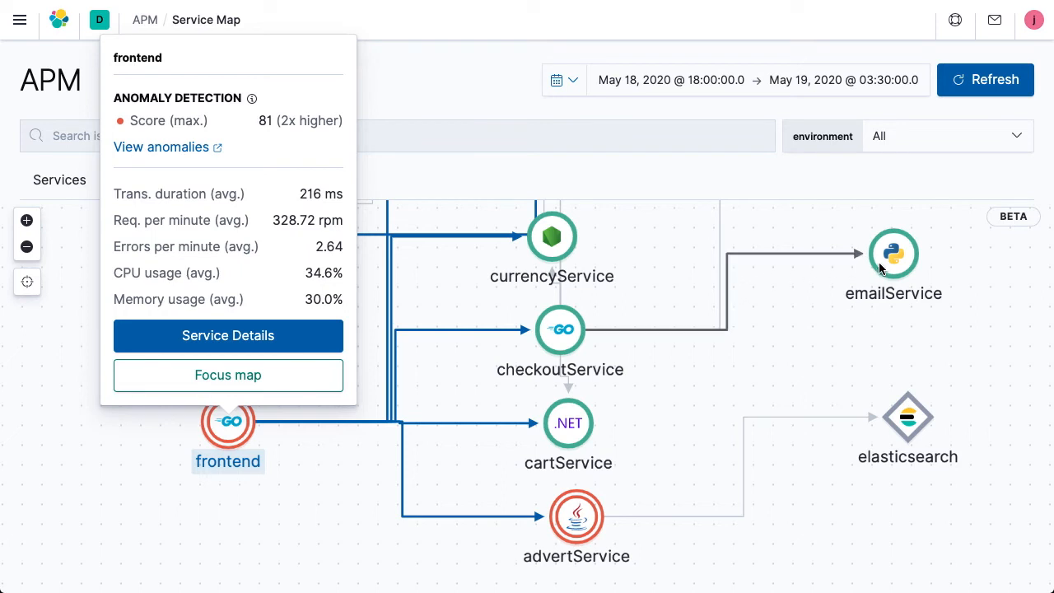
click(893, 254)
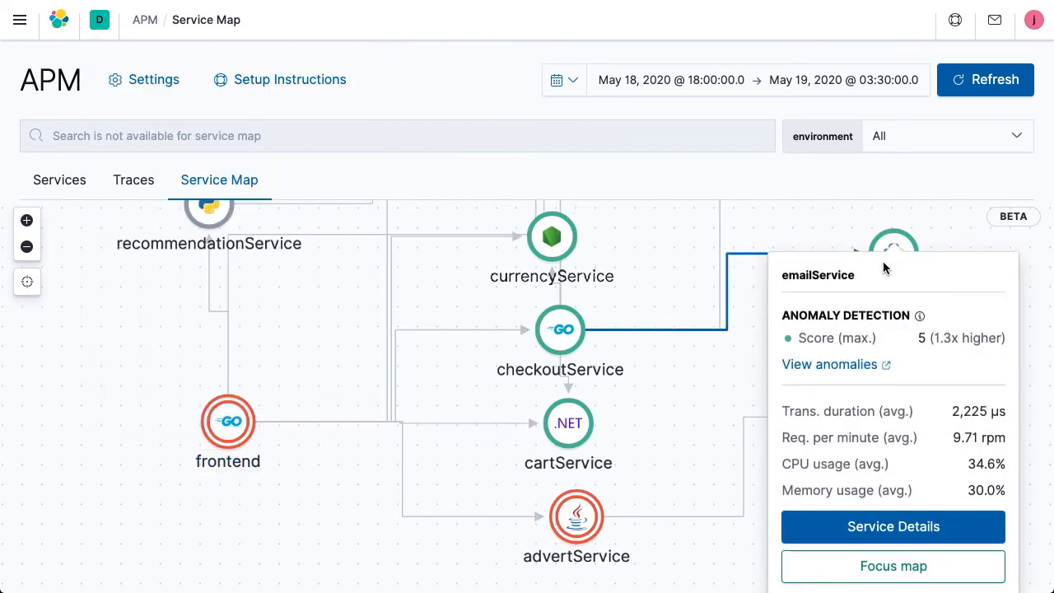
mouse_move(568, 423)
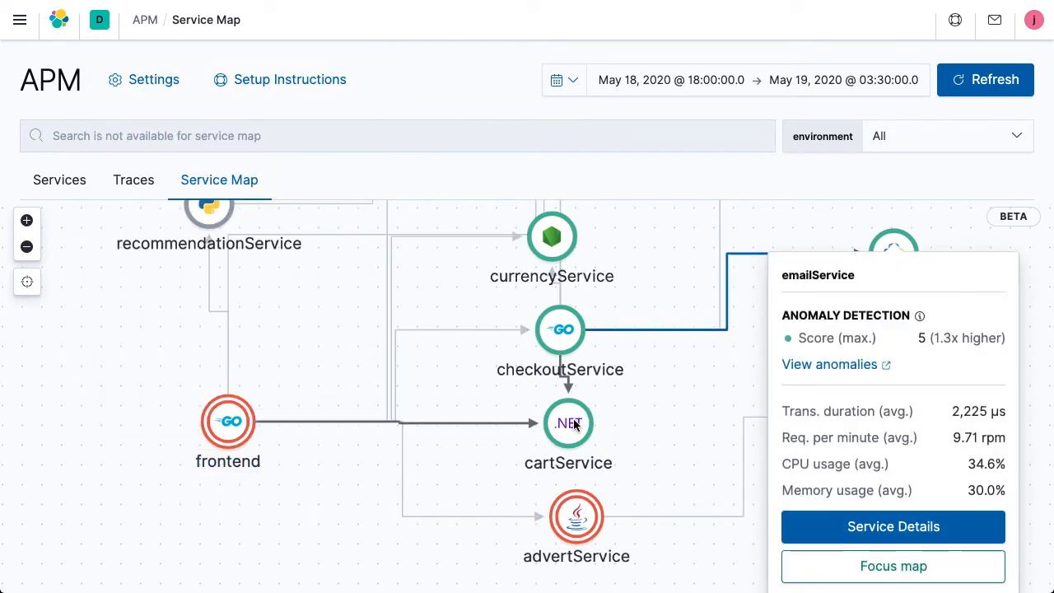
click(567, 423)
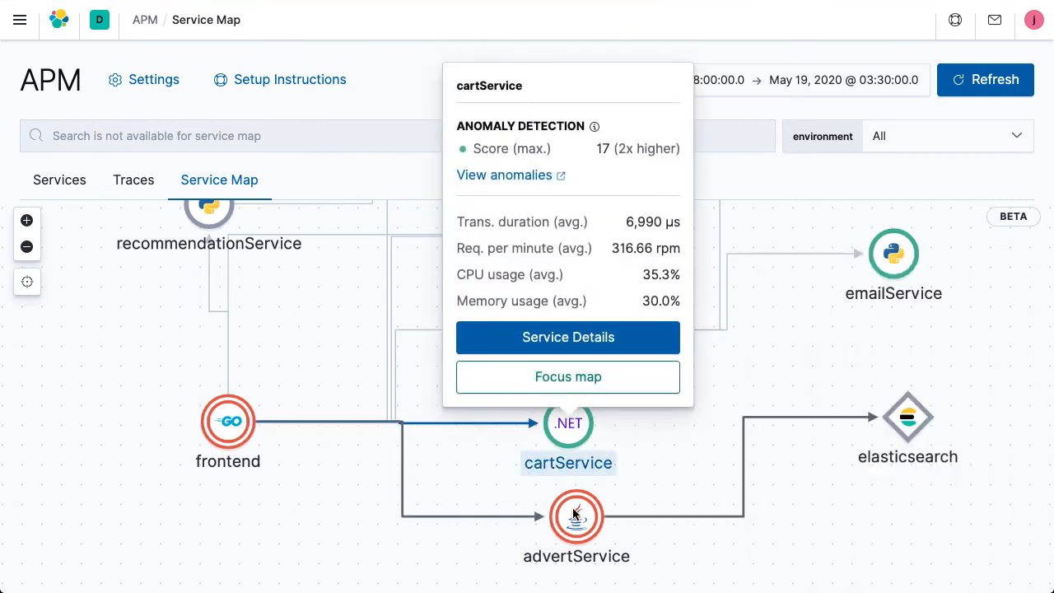
click(576, 515)
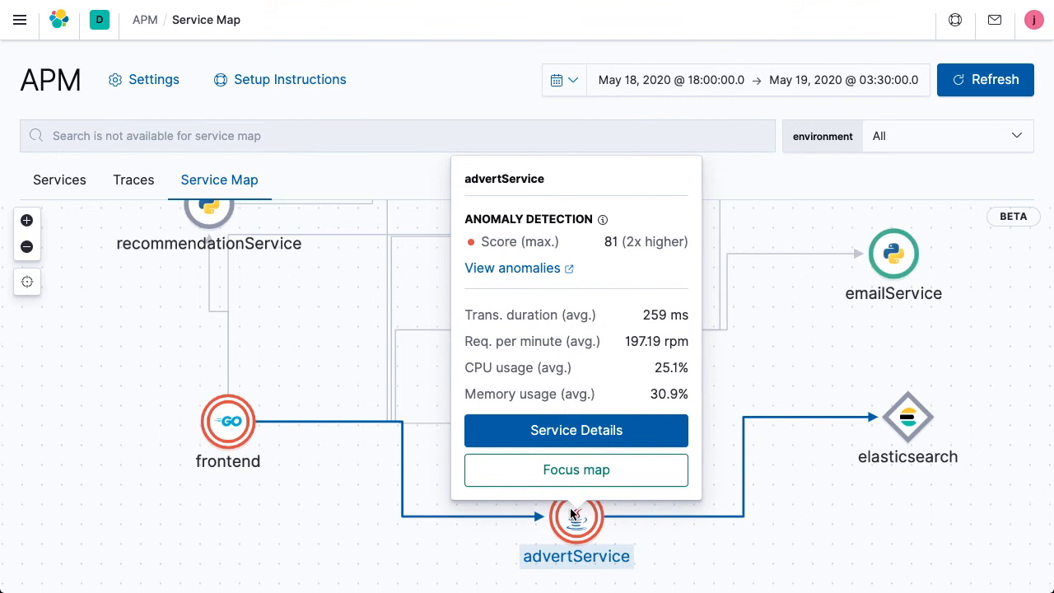
mouse_move(576, 429)
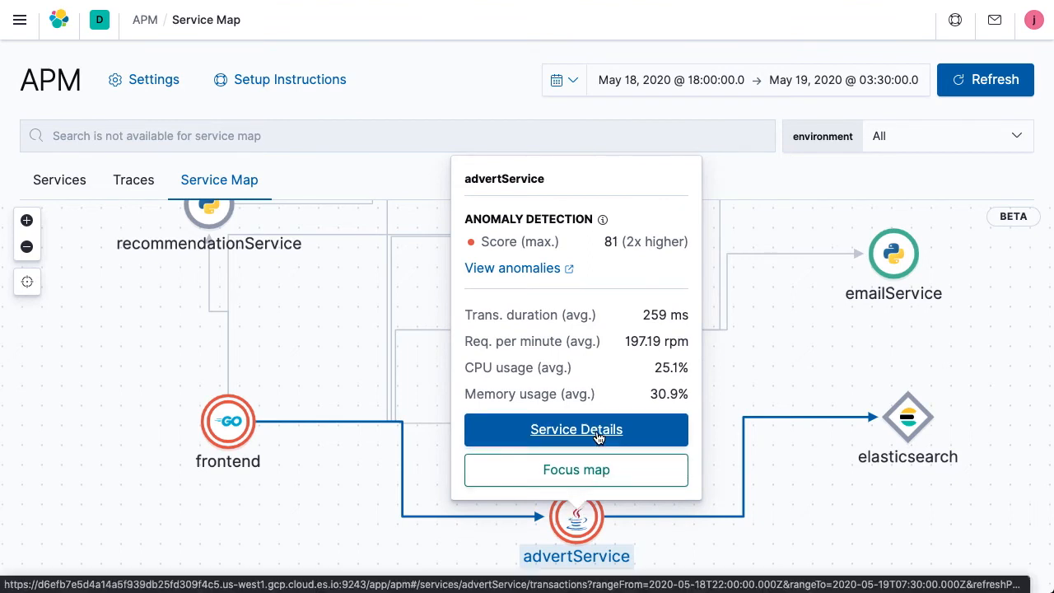
Open advertService's service details and scroll through its JVM metrics
click(576, 430)
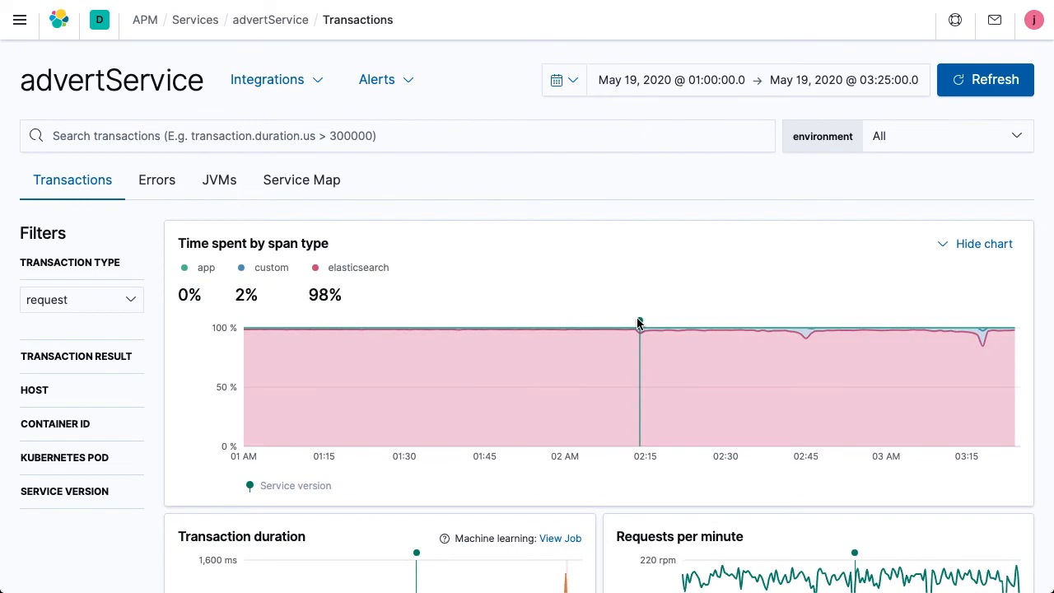
mouse_move(639, 323)
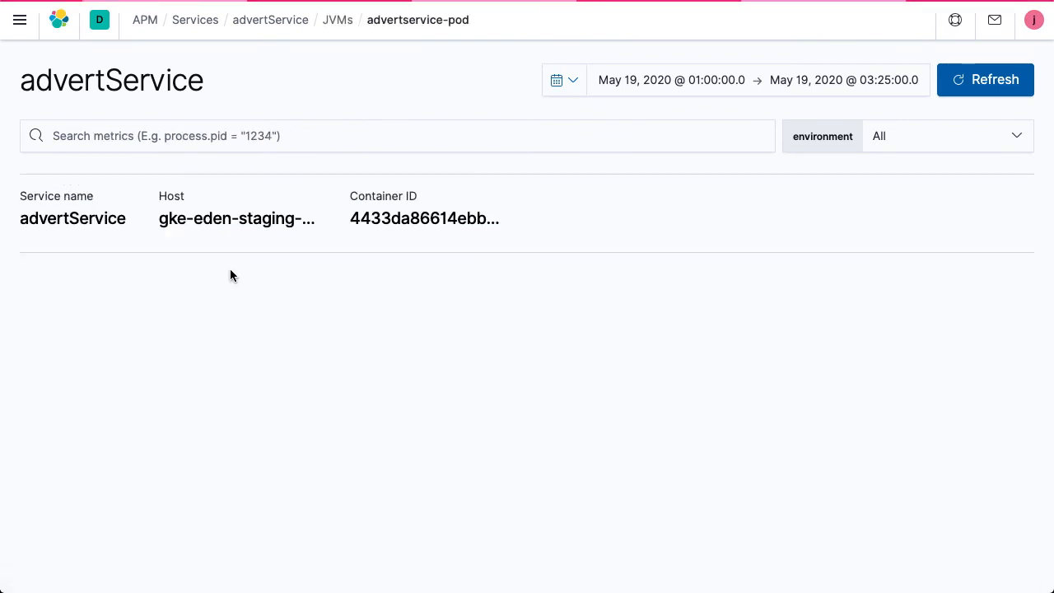
scroll(down, 3)
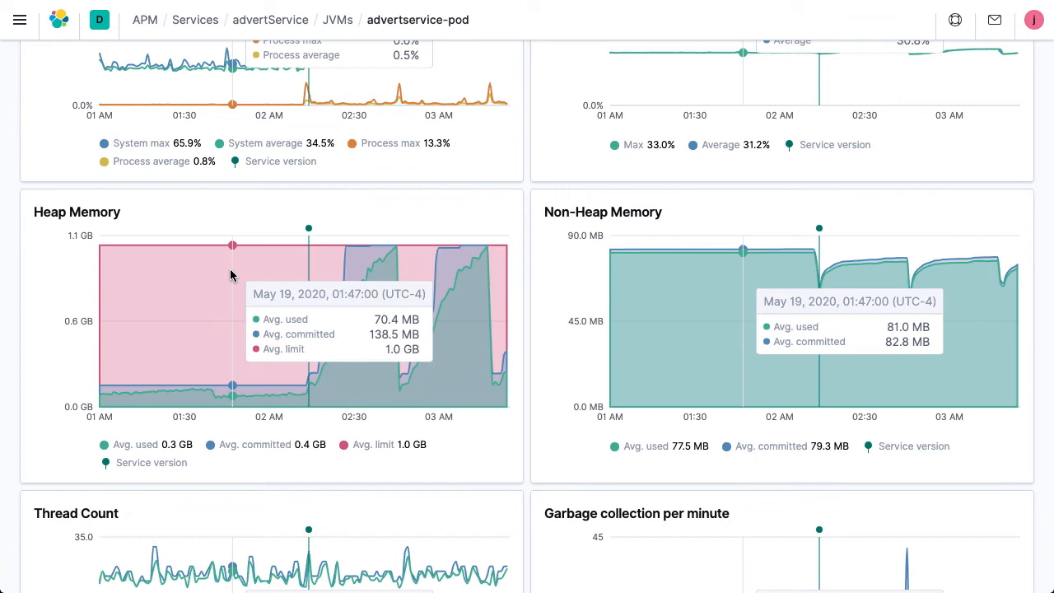
mouse_move(288, 264)
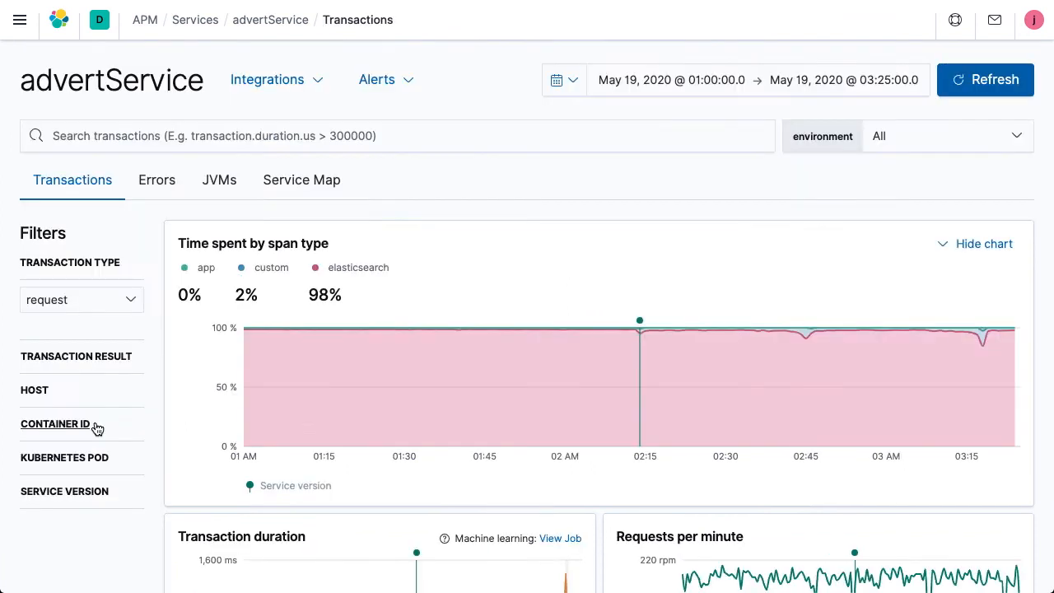
scroll(down, 3)
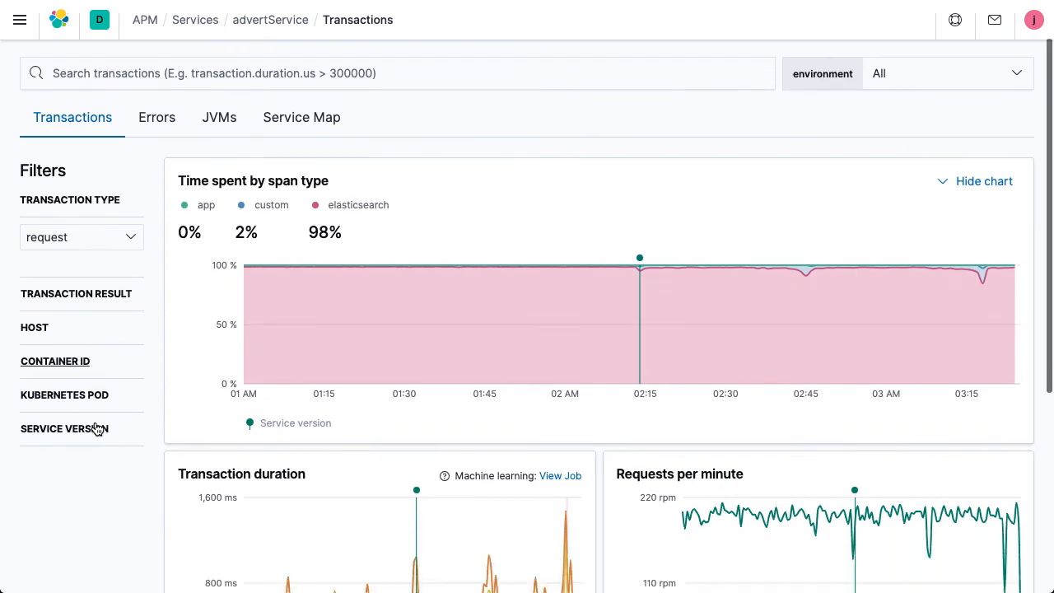
scroll(down, 3)
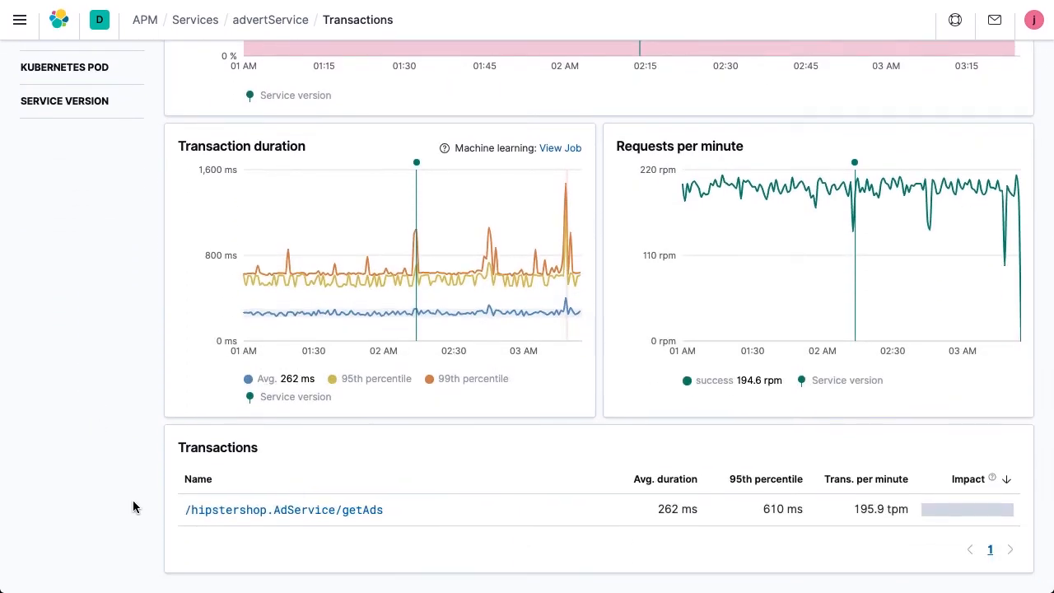
Open the /hipstershop.AdService/getAds transaction and choose Pod logs from Actions
click(284, 510)
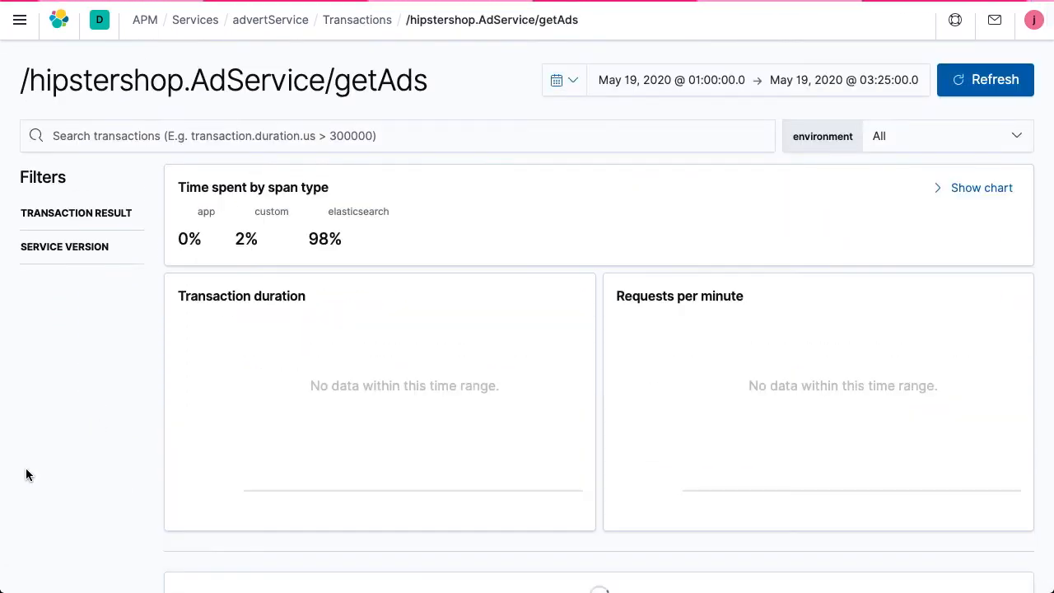
click(821, 236)
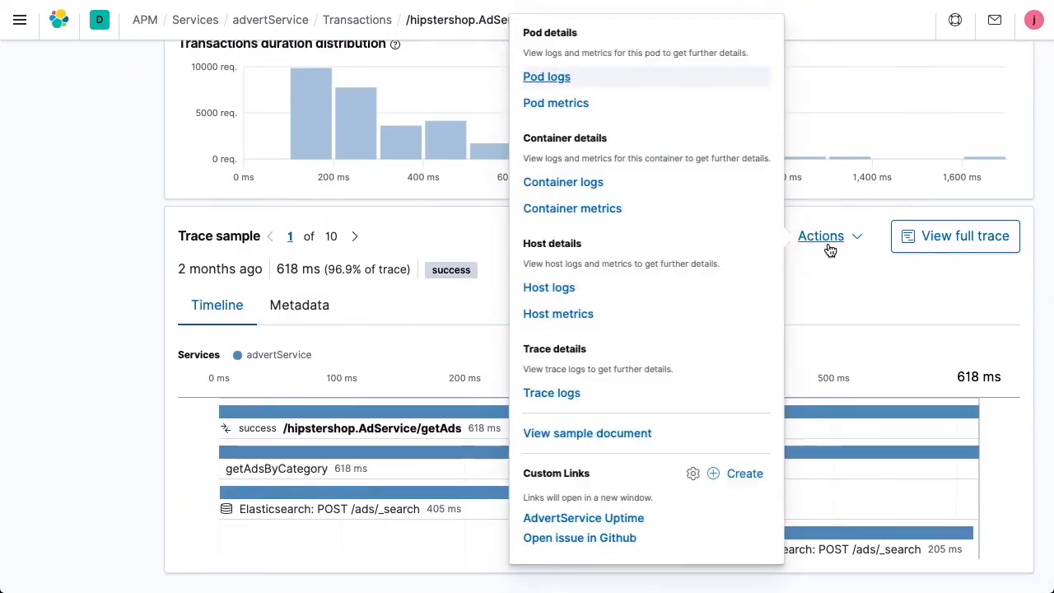
click(547, 77)
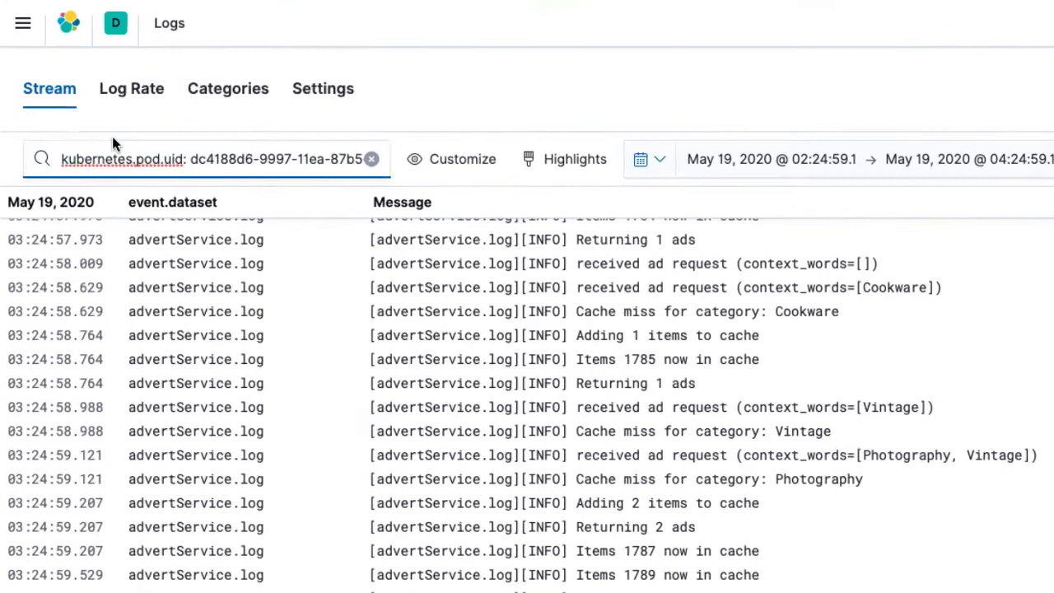
Enter 'heap and' in the pod log stream search bar
text(heap and)
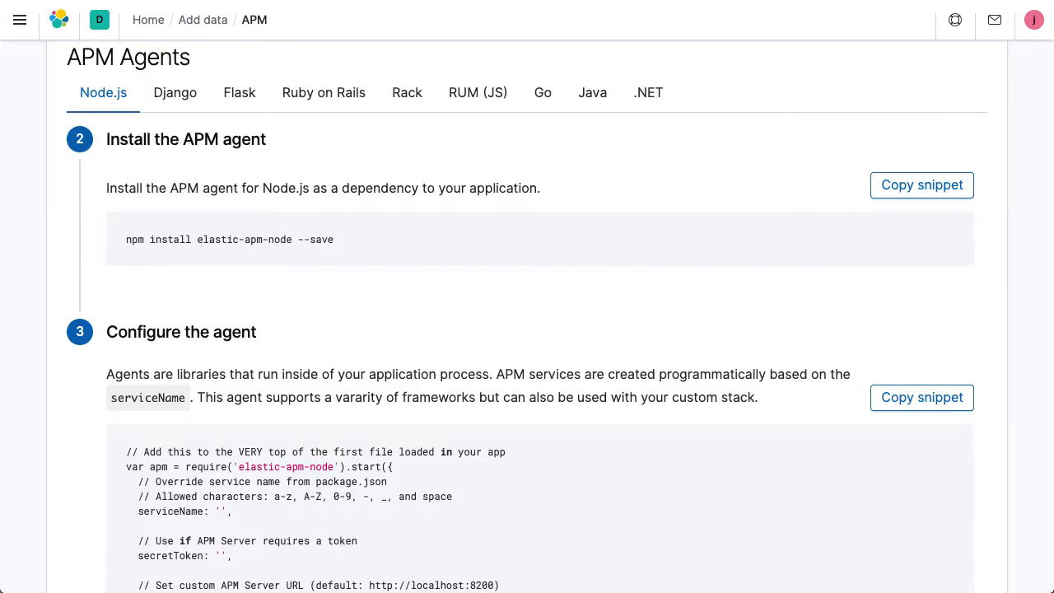
Select the Node.js tab under APM Agents on the Add data APM page
click(323, 92)
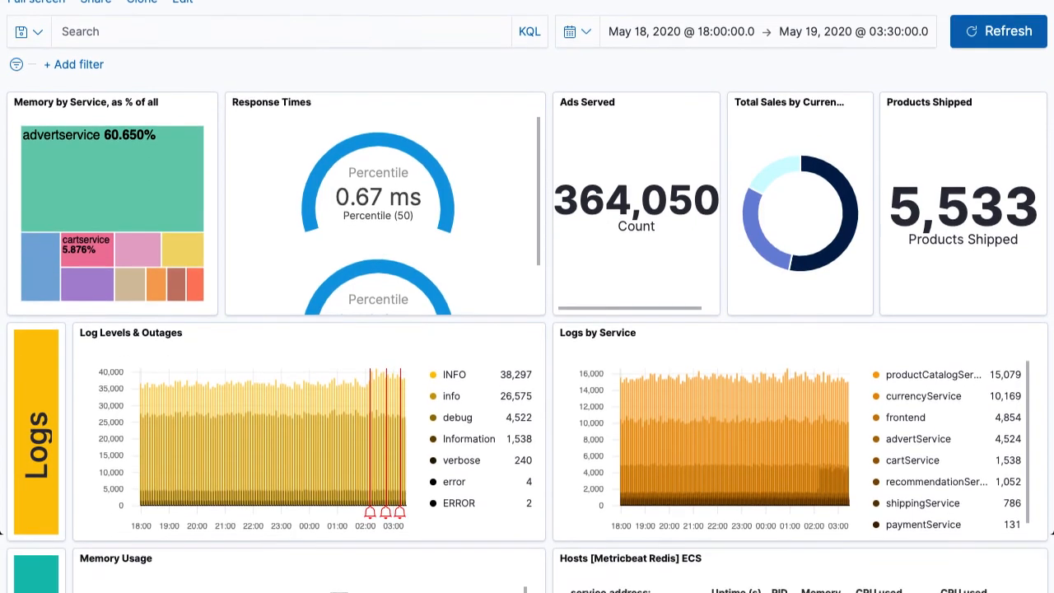
Scroll down the dashboard to the Metricbeat memory, APM, and CPU, memory and SLA charts
scroll(down, 3)
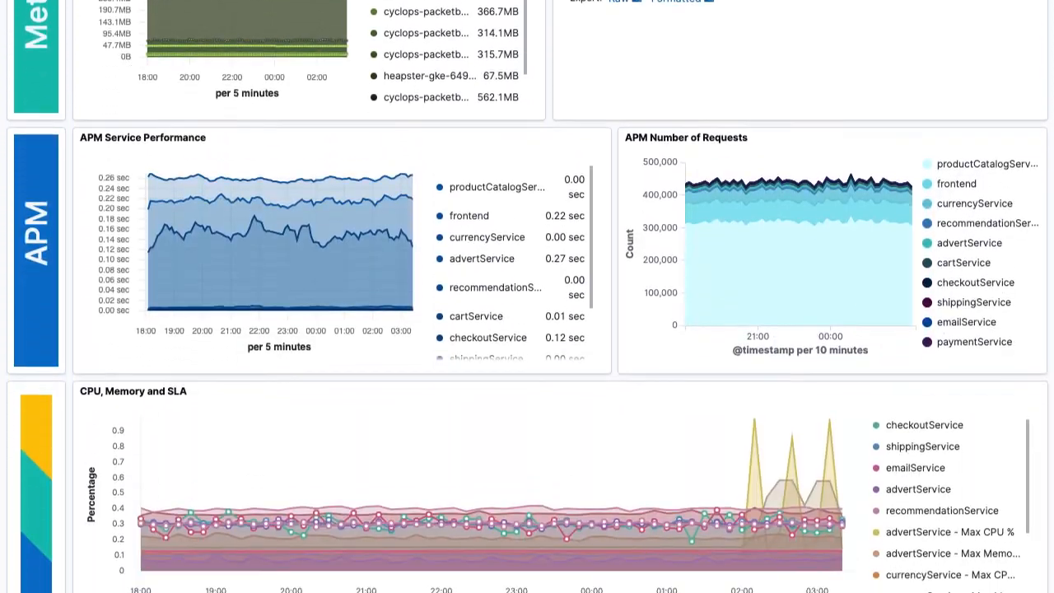